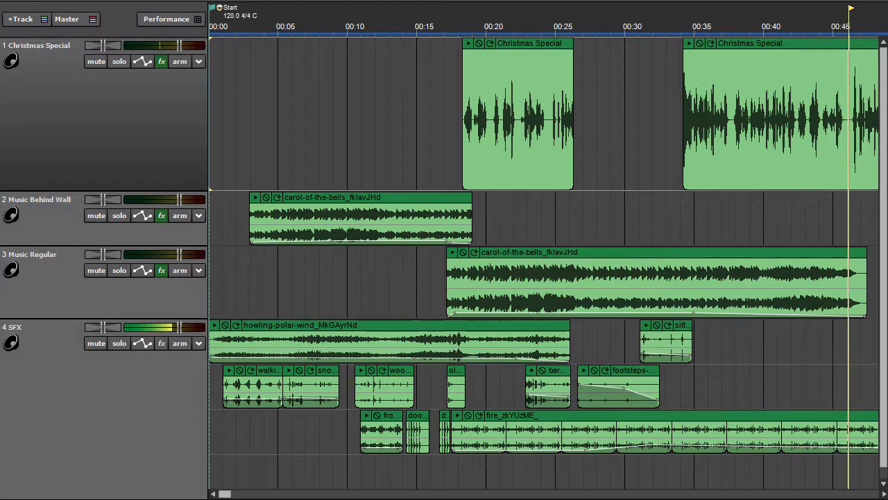
Play the long Christmas Special narration clip while the timeline pages to 00:50–01:35.
{"action": "scroll", "scroll_direction": "right", "scroll_amount": 3}
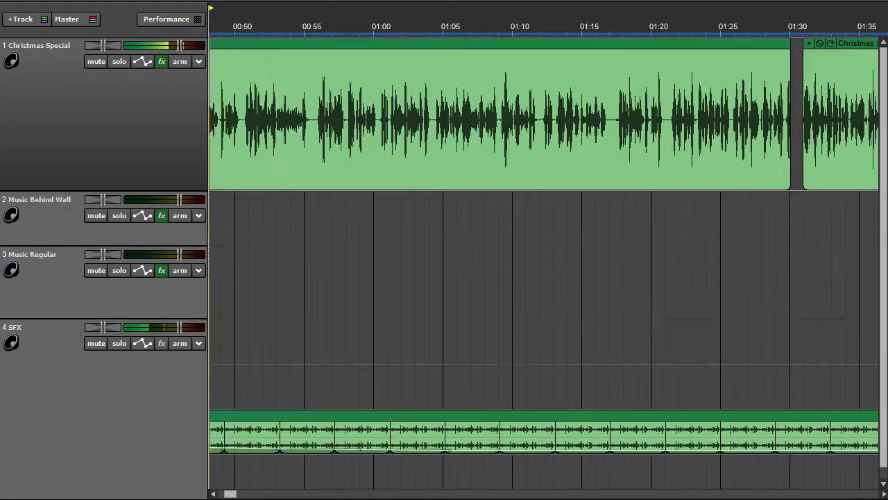
{"action": "left_click", "coordinate": [235, 27]}
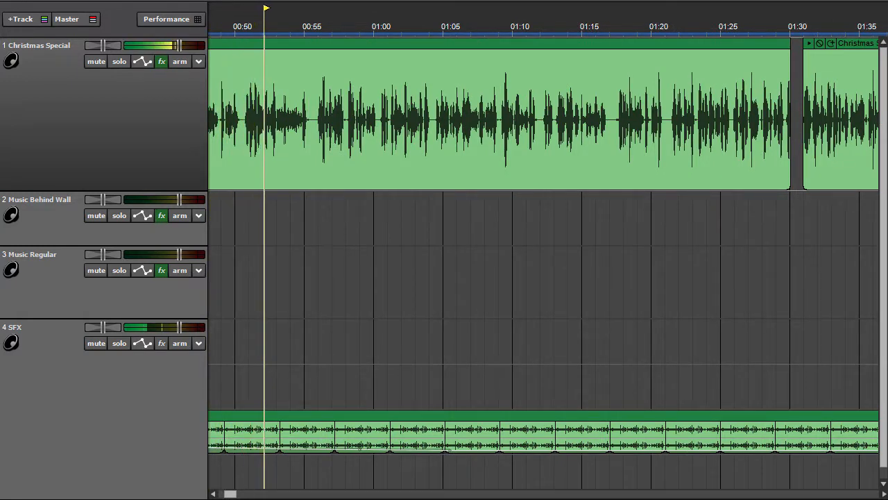
{"action": "left_click", "coordinate": [292, 26]}
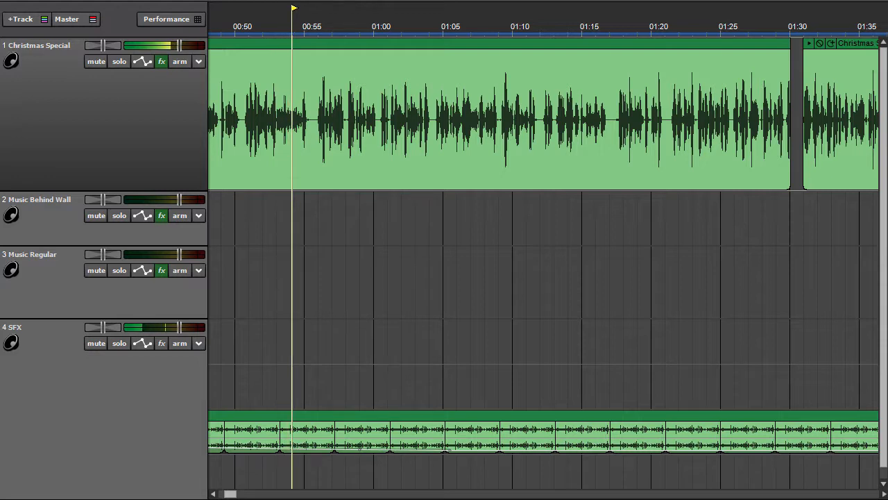
{"action": "left_click", "coordinate": [319, 27]}
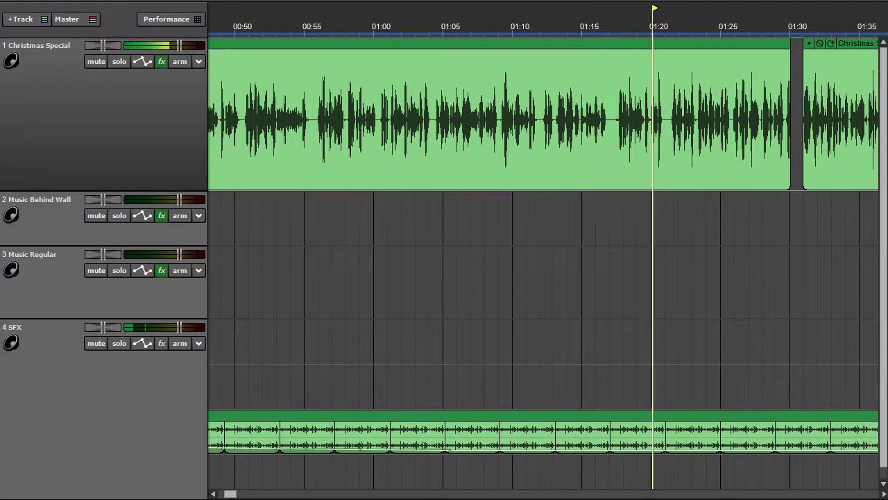
{"action": "left_click", "coordinate": [682, 26]}
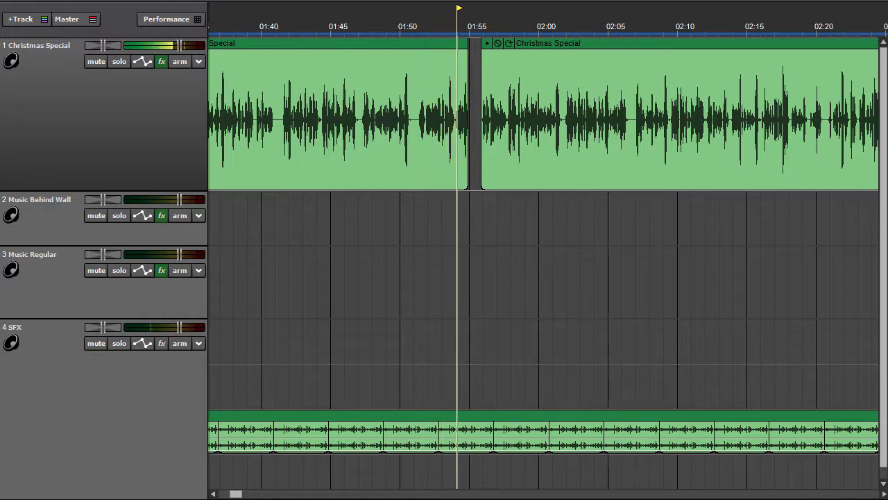
Keep playing through the 01:40–02:20 narration page until about 2:25.
{"action": "left_click", "coordinate": [484, 26]}
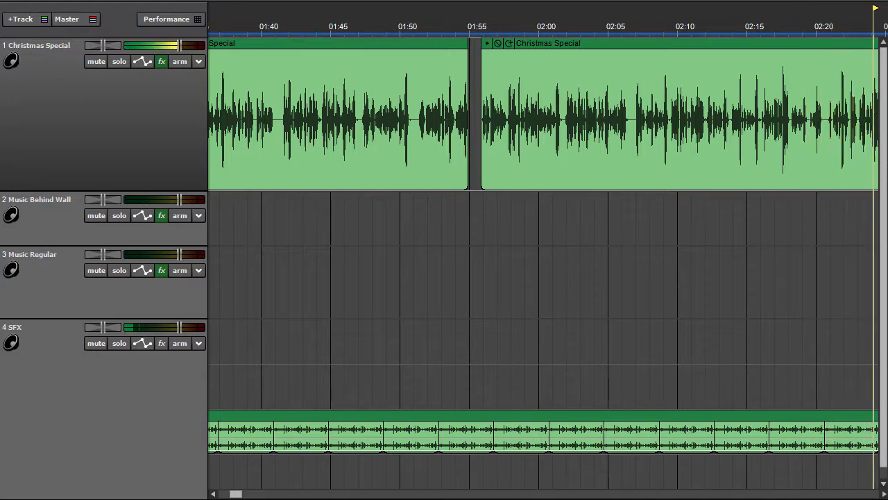
{"action": "scroll", "scroll_direction": "right", "scroll_amount": 3}
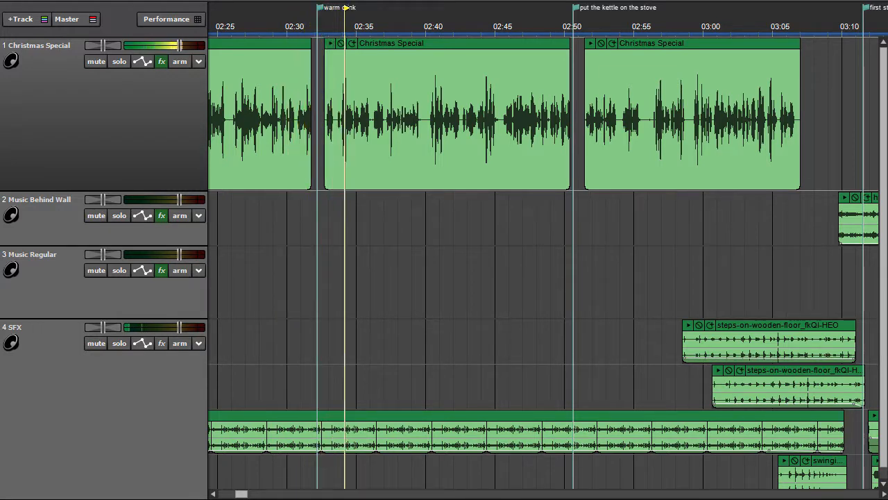
Play across the 02:25–03:10 page past the warm drink and kettle markers.
{"action": "left_click", "coordinate": [373, 27]}
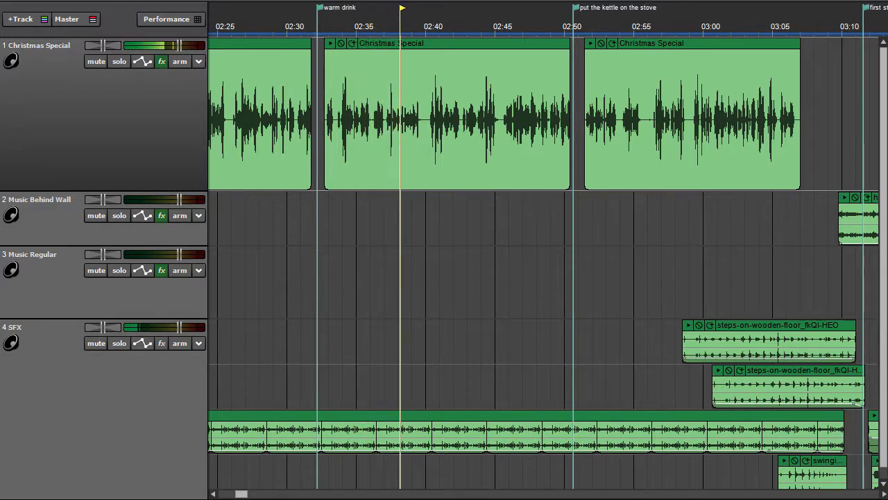
{"action": "left_click", "coordinate": [428, 8]}
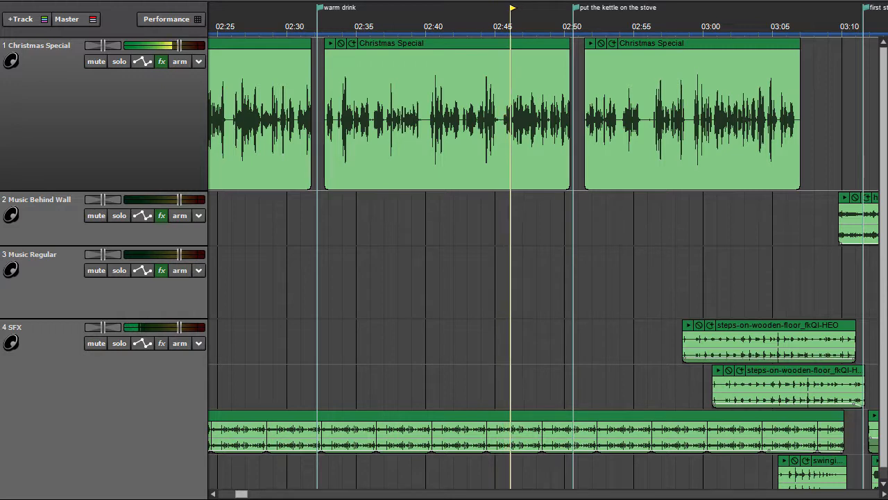
{"action": "left_click", "coordinate": [540, 8]}
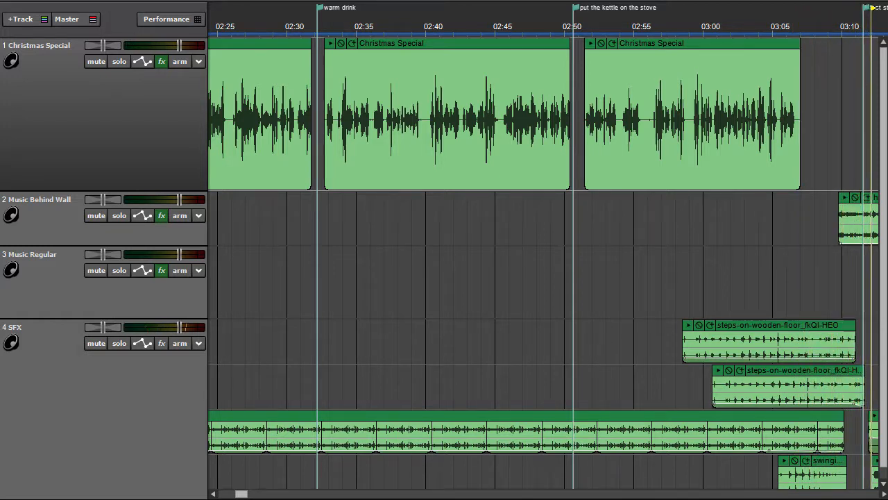
{"action": "scroll", "scroll_direction": "right", "scroll_amount": 3}
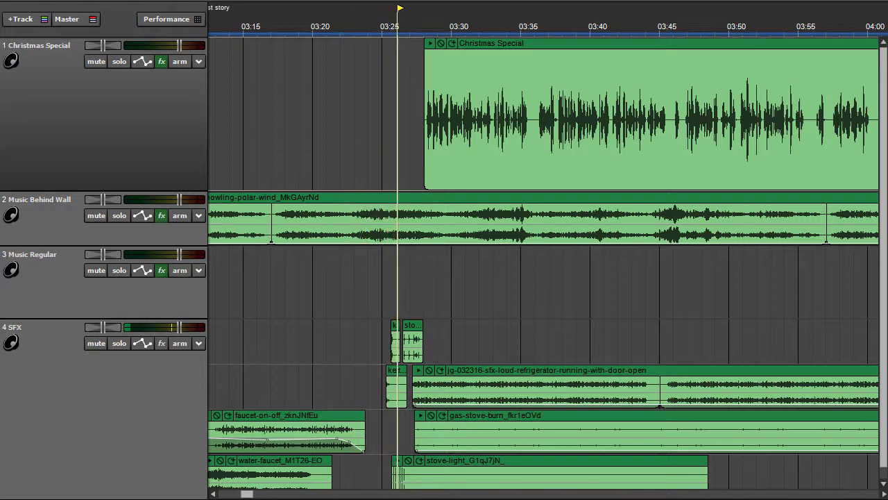
Play through the split narration pieces on the 04:00–04:48 page to 4:47.
{"action": "left_click", "coordinate": [427, 26]}
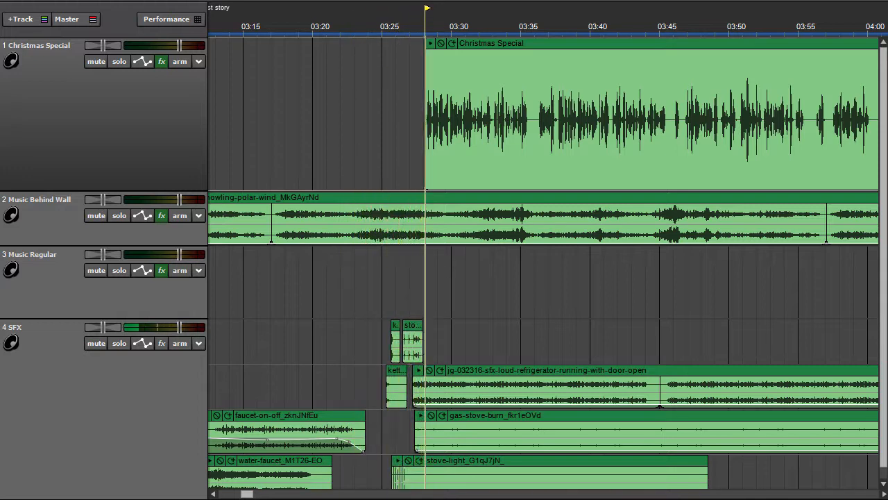
{"action": "left_click", "coordinate": [453, 26]}
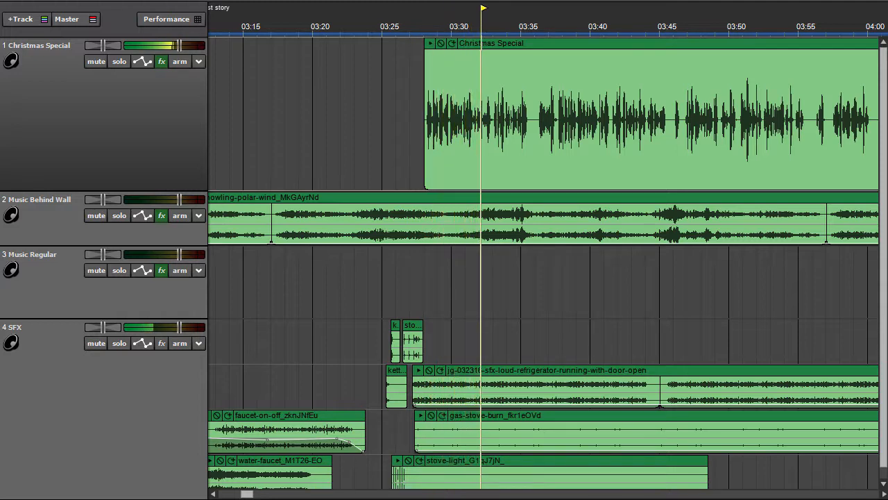
{"action": "left_click", "coordinate": [510, 8]}
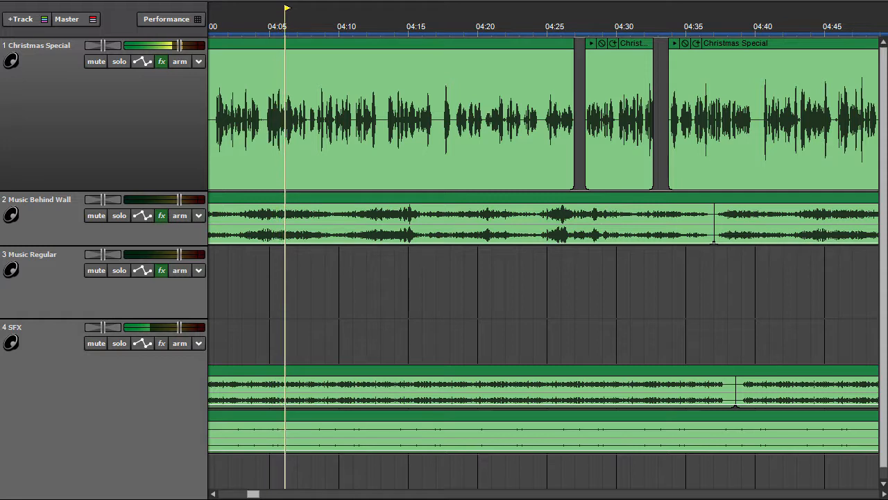
{"action": "left_click", "coordinate": [313, 27]}
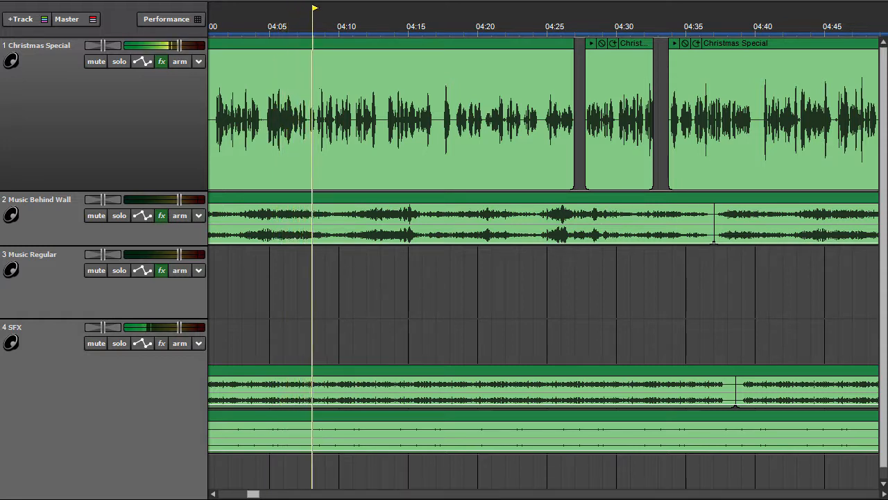
{"action": "left_click", "coordinate": [341, 27]}
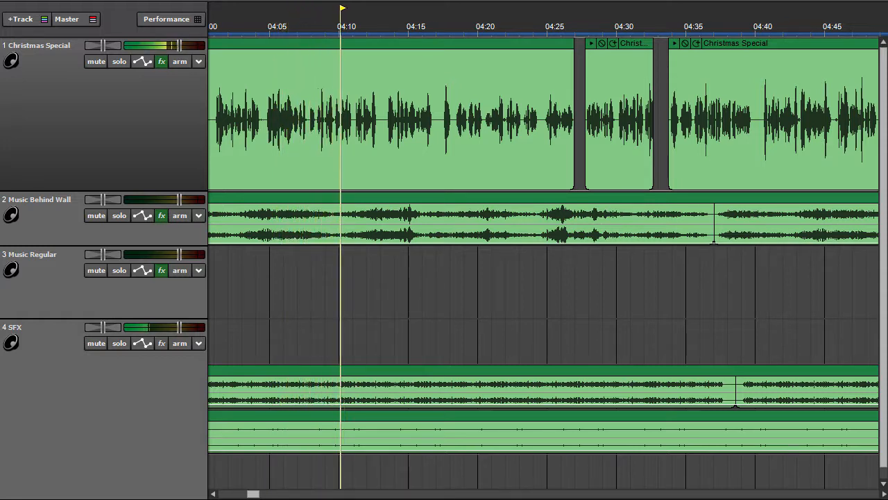
{"action": "left_click", "coordinate": [369, 27]}
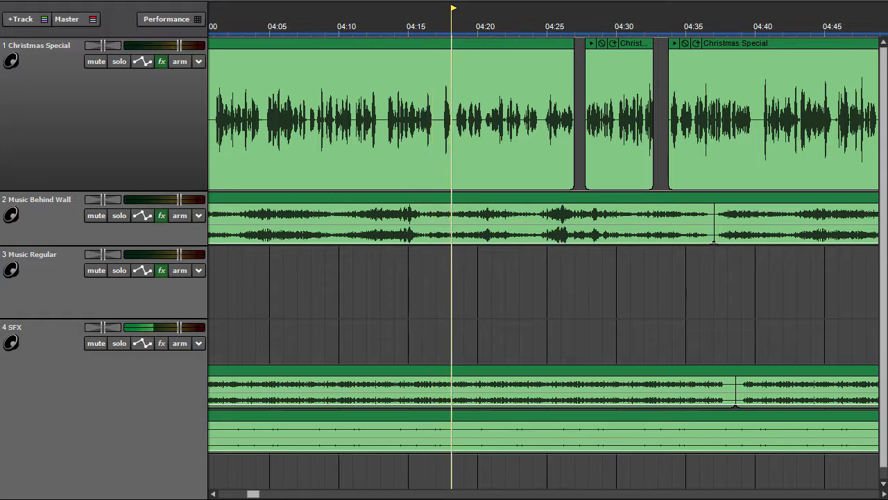
{"action": "left_click", "coordinate": [479, 26]}
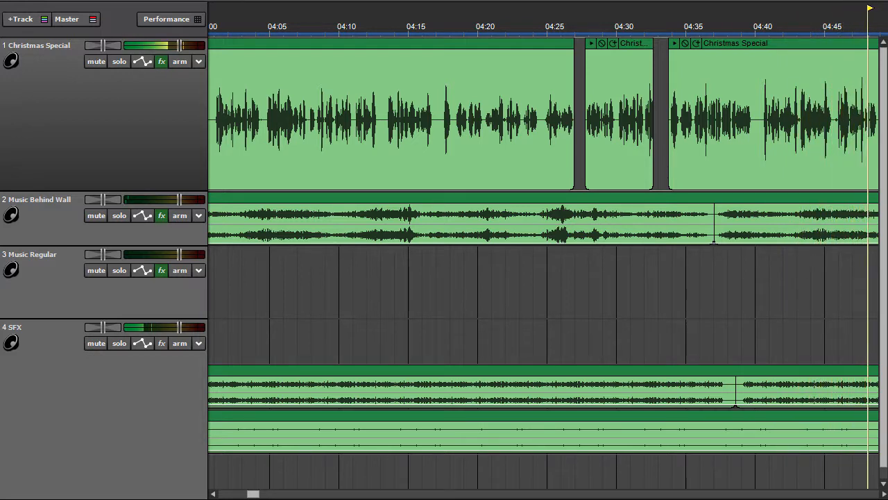
Play across the 04:50–05:37 page past the end paper marker to about 5:35.
{"action": "scroll", "scroll_direction": "right", "scroll_amount": 3}
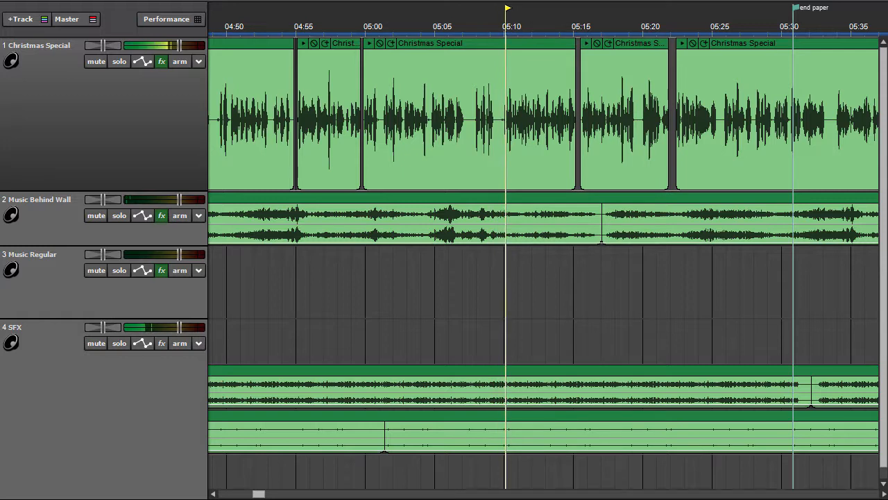
{"action": "left_click", "coordinate": [534, 8]}
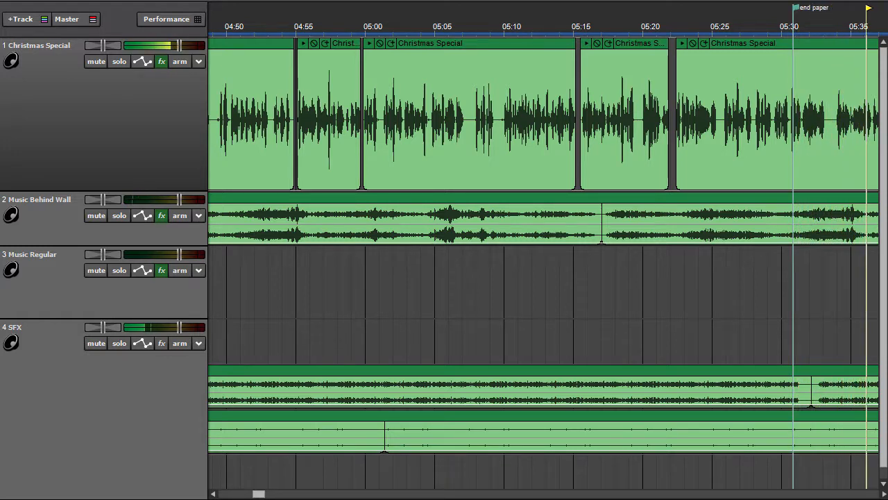
Play across the 05:37–06:25 page, past mug sipping, into the tea kettle effect.
{"action": "scroll", "scroll_direction": "right", "scroll_amount": 3}
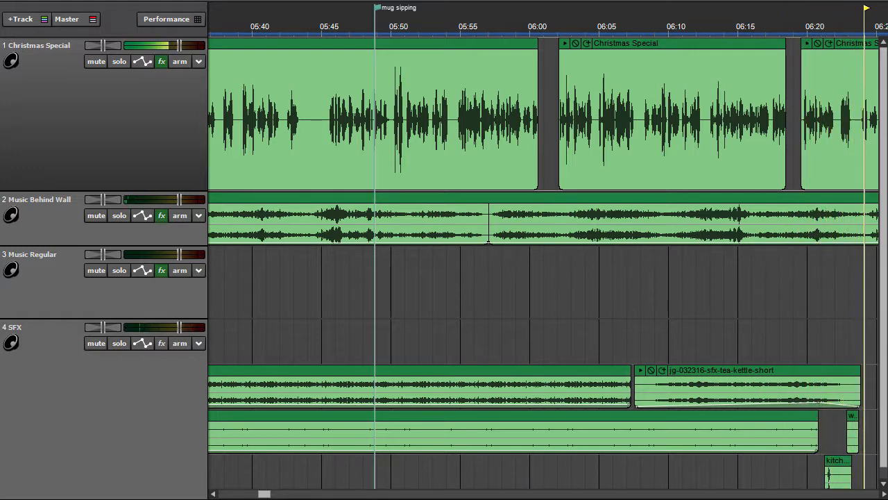
Play the 06:25–07:12 page through the footsteps, fire and sitting effects on track 4.
{"action": "scroll", "scroll_direction": "right", "scroll_amount": 3}
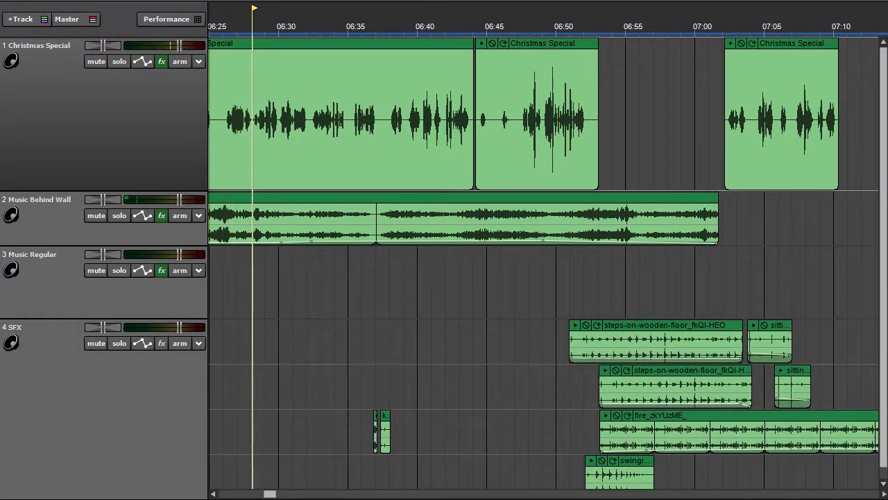
{"action": "left_click", "coordinate": [281, 7]}
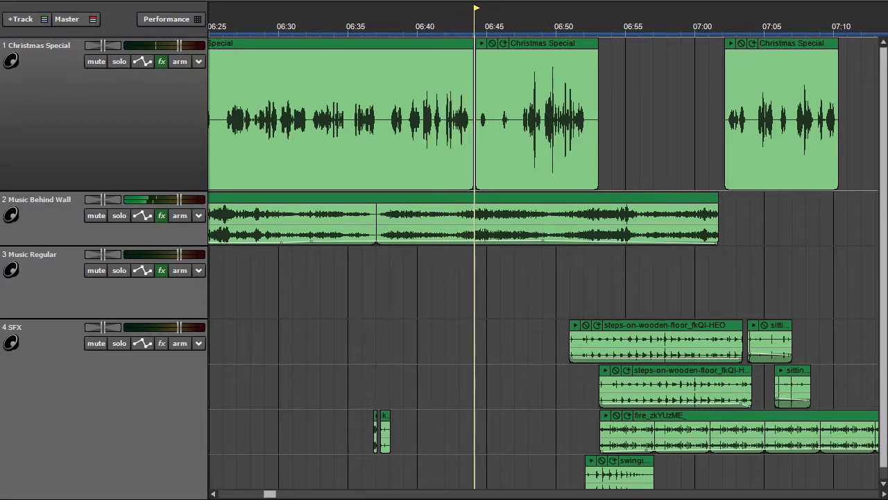
{"action": "left_click", "coordinate": [503, 15]}
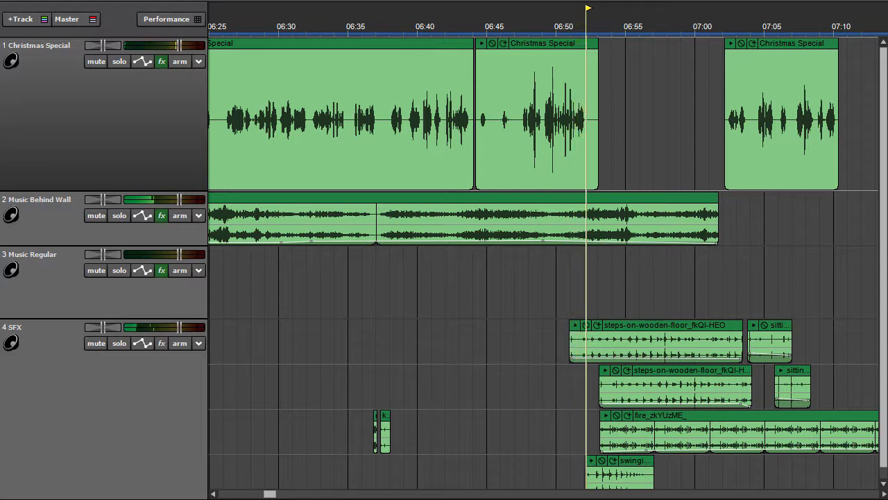
{"action": "left_click", "coordinate": [613, 8]}
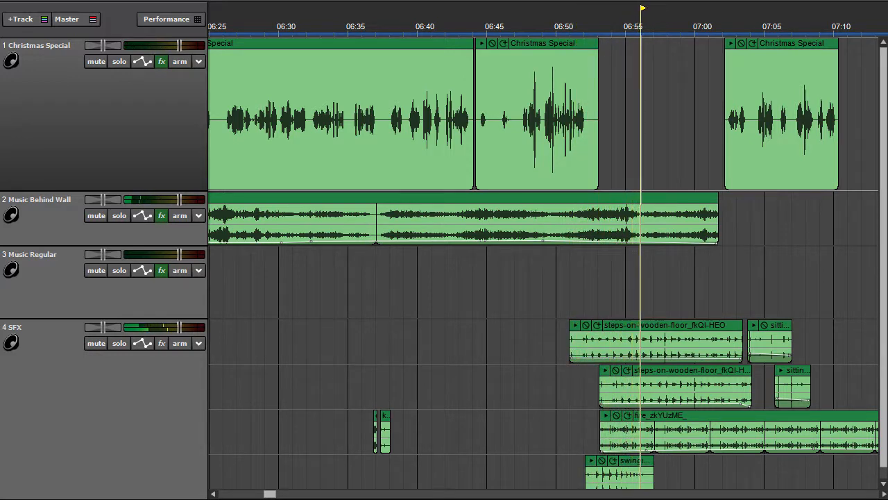
{"action": "left_click", "coordinate": [670, 6]}
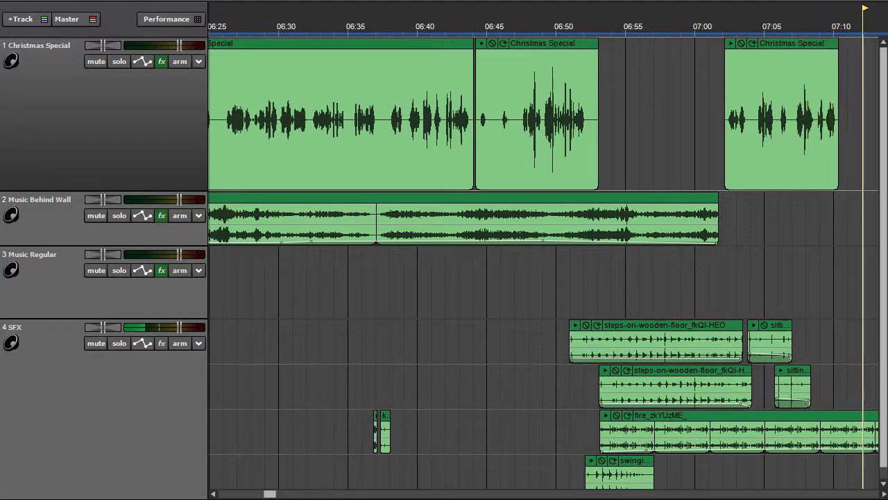
Let playback auto-scroll to the 09:38–10:25 page, with only the fire effect continuing.
{"action": "scroll", "scroll_direction": "right", "scroll_amount": 3}
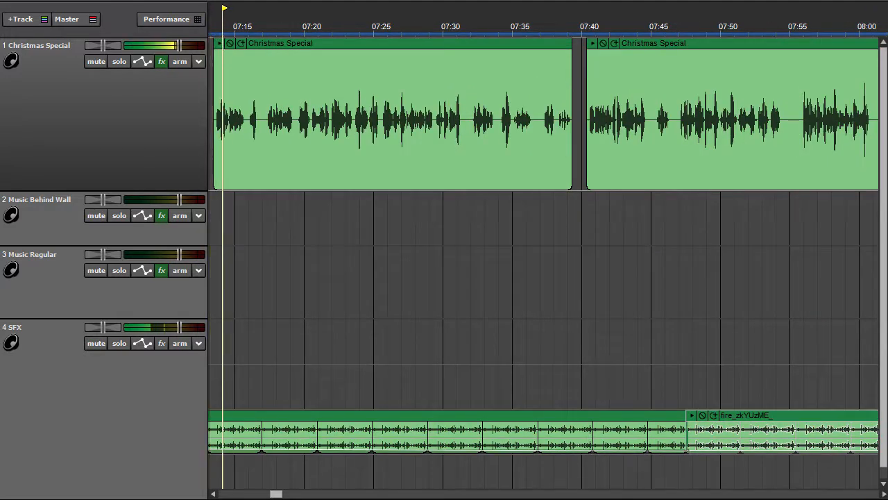
{"action": "left_click", "coordinate": [252, 27]}
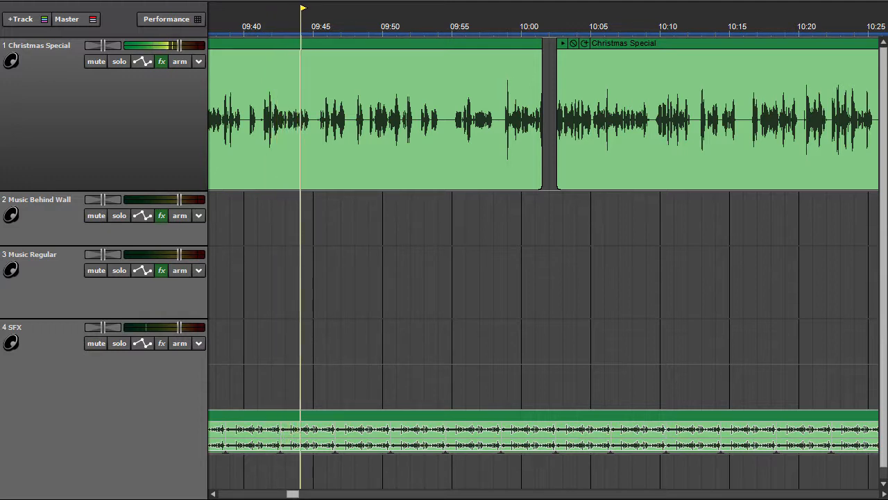
Play the narration on the 09:38–10:25 page past 10:00 and the gap between clips.
{"action": "left_click", "coordinate": [330, 26]}
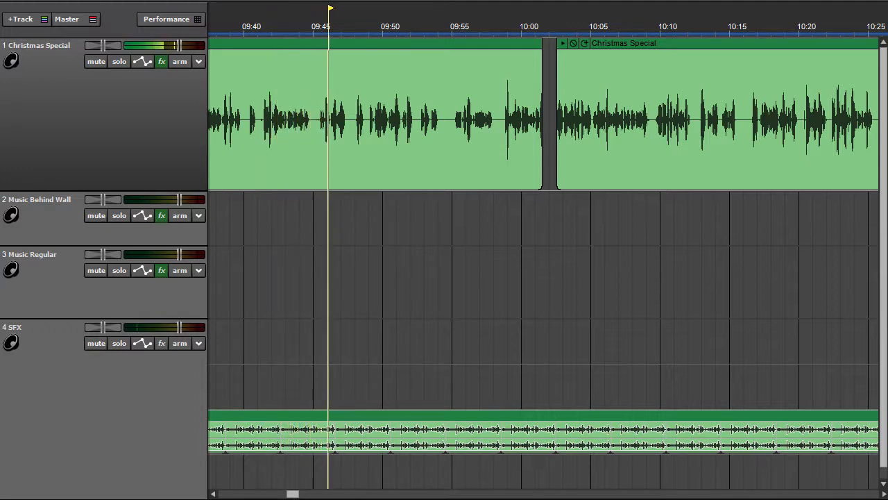
{"action": "left_click", "coordinate": [358, 26]}
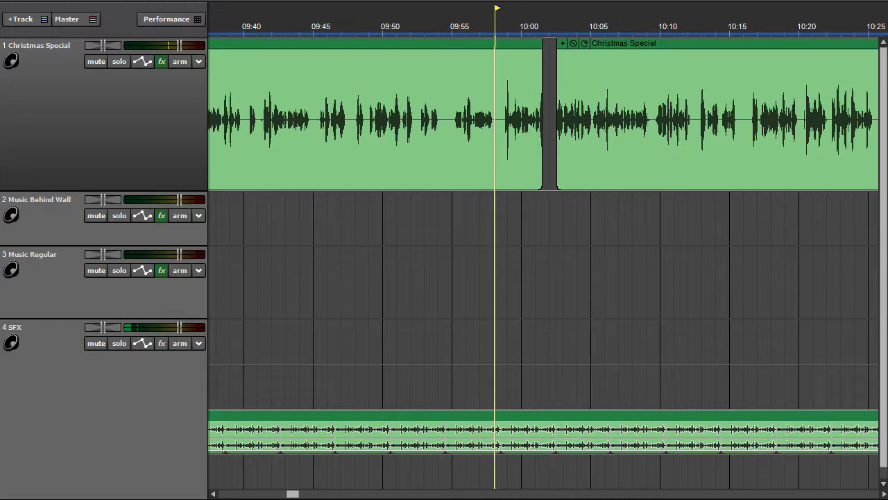
{"action": "left_click", "coordinate": [523, 27]}
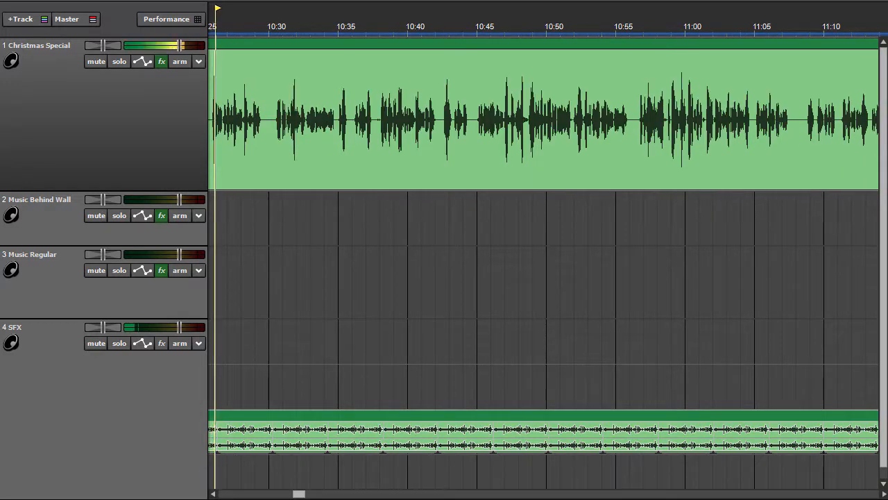
{"action": "left_click", "coordinate": [244, 26]}
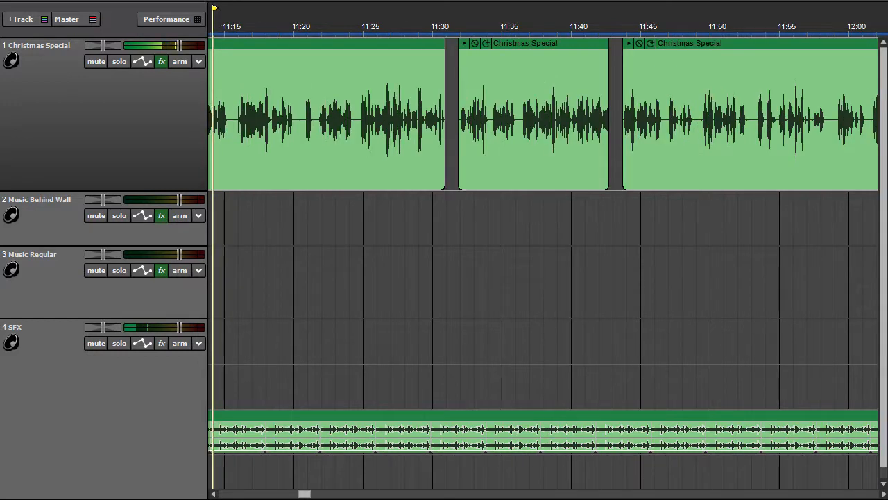
Play two split Christmas Special narration clips with the fire effect through to 12:00.
{"action": "left_click", "coordinate": [242, 26]}
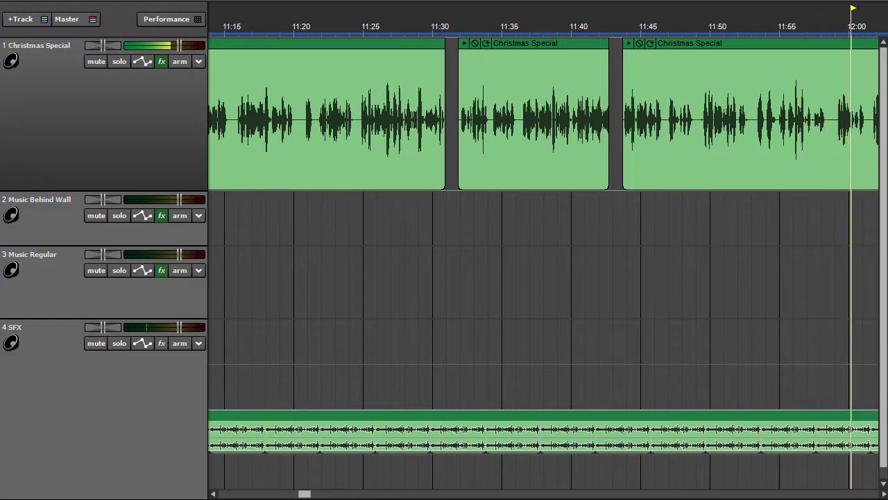
Keep playback running across the 12:05 page, past the 12:36 gap to about 12:50.
{"action": "scroll", "scroll_direction": "right", "scroll_amount": 3}
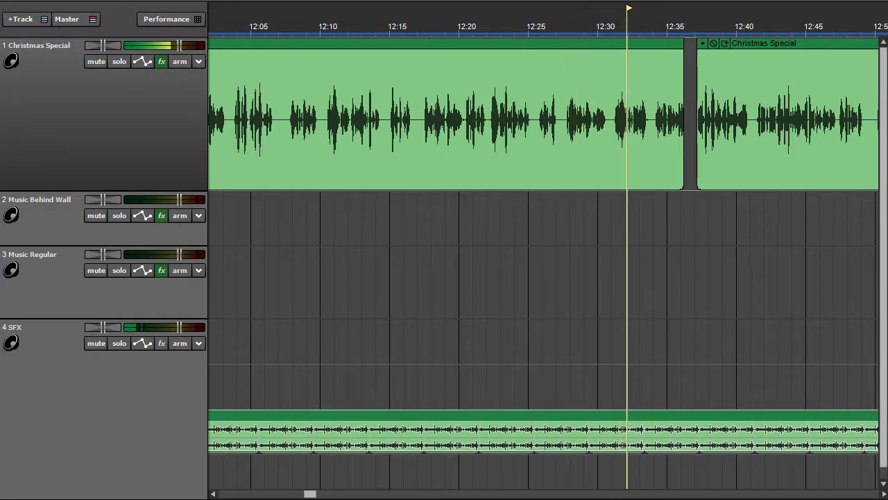
{"action": "left_click", "coordinate": [656, 26]}
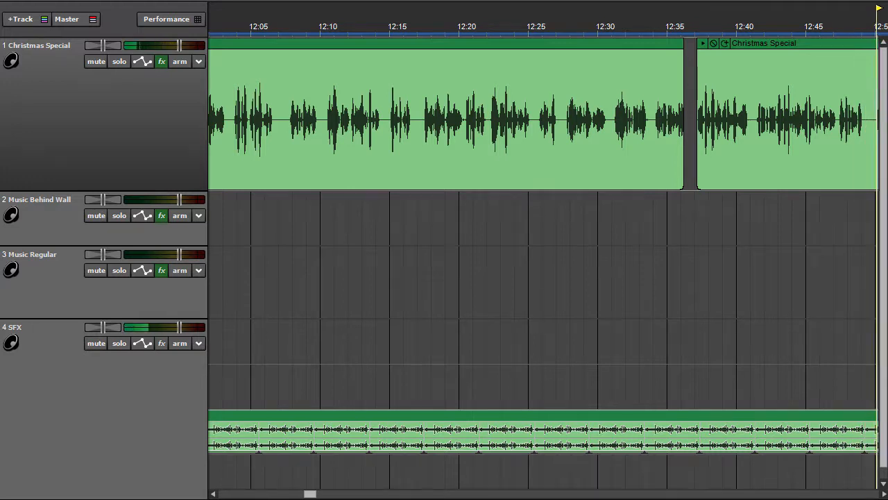
Page the timeline to 12:55–13:35 and play past the 13:15 gap to about 13:38.
{"action": "scroll", "scroll_direction": "right", "scroll_amount": 3}
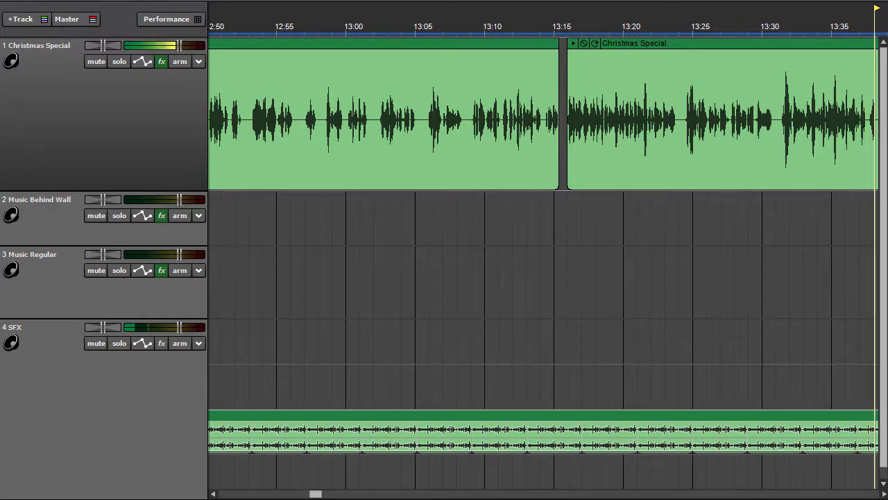
Play through the short split Christmas Special clips on the 13:40–14:25 page, reaching 14:26.
{"action": "scroll", "scroll_direction": "right", "scroll_amount": 3}
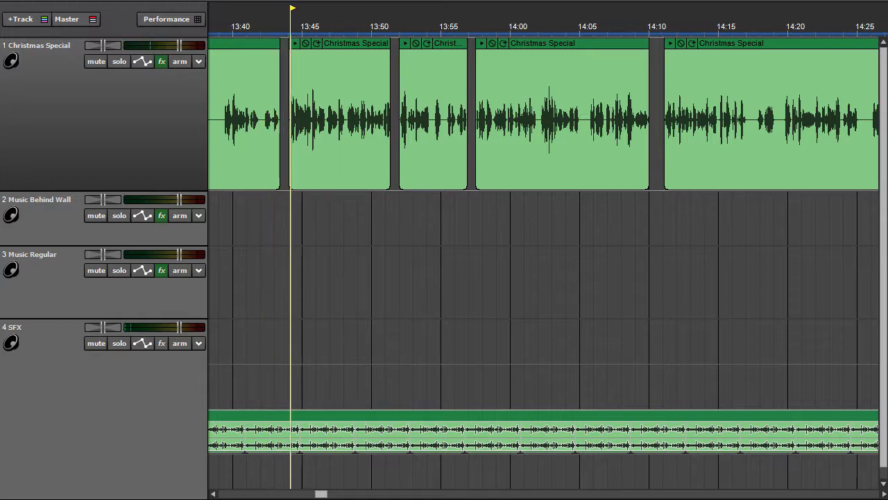
{"action": "left_click", "coordinate": [319, 27]}
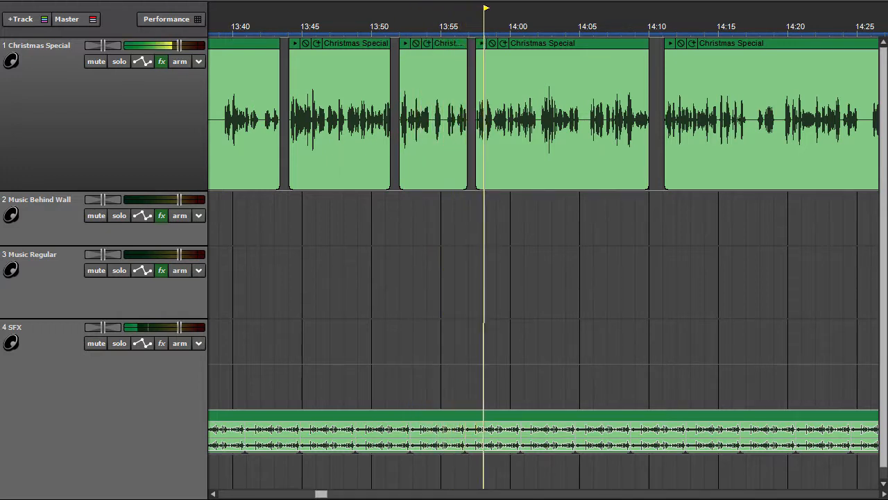
{"action": "left_click", "coordinate": [512, 26]}
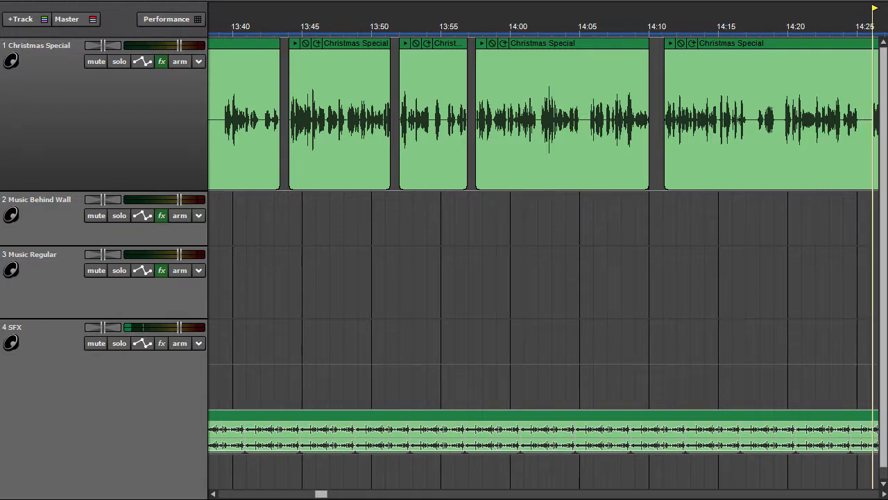
Play the 14:30–15:10 page past the 14:54 gap, stopping near 15:13.
{"action": "scroll", "scroll_direction": "right", "scroll_amount": 3}
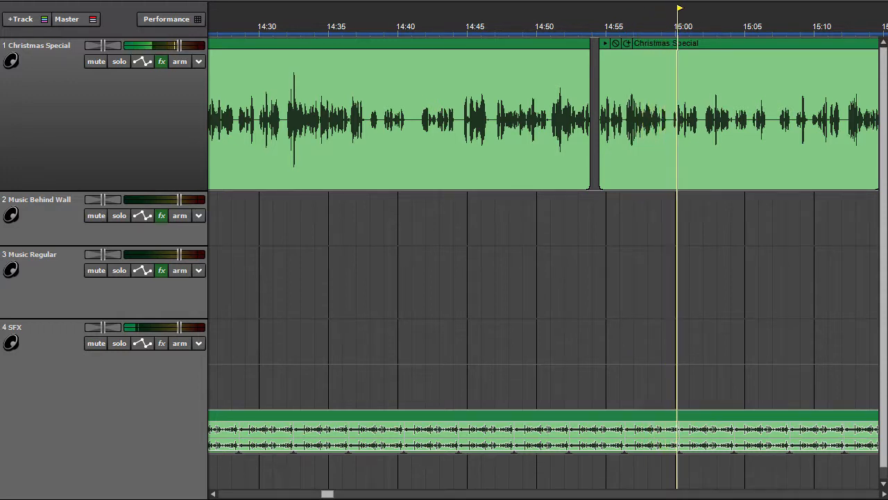
{"action": "left_click", "coordinate": [706, 26]}
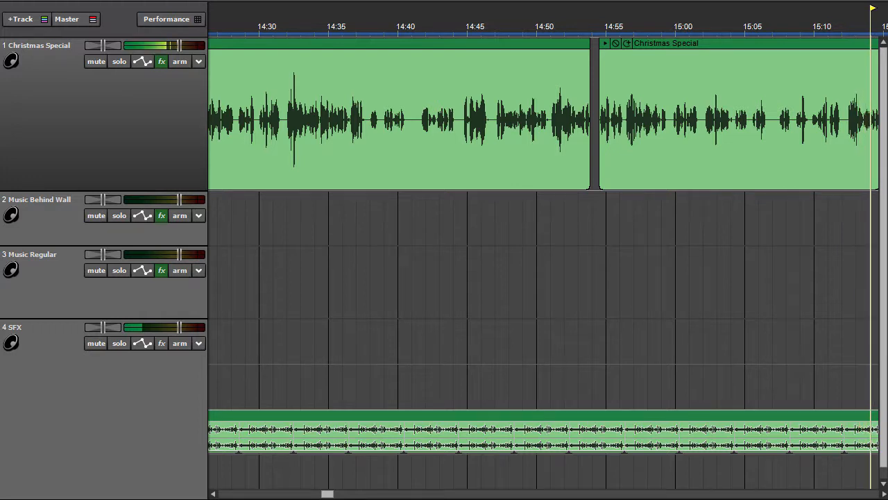
Play across the long 15:15–16:00 narration clip to about 16:04.
{"action": "scroll", "scroll_direction": "right", "scroll_amount": 3}
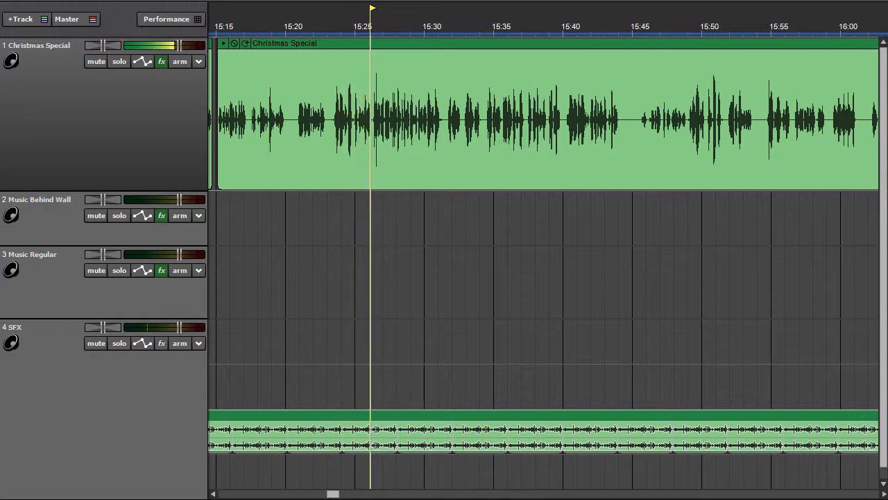
{"action": "left_click", "coordinate": [399, 7]}
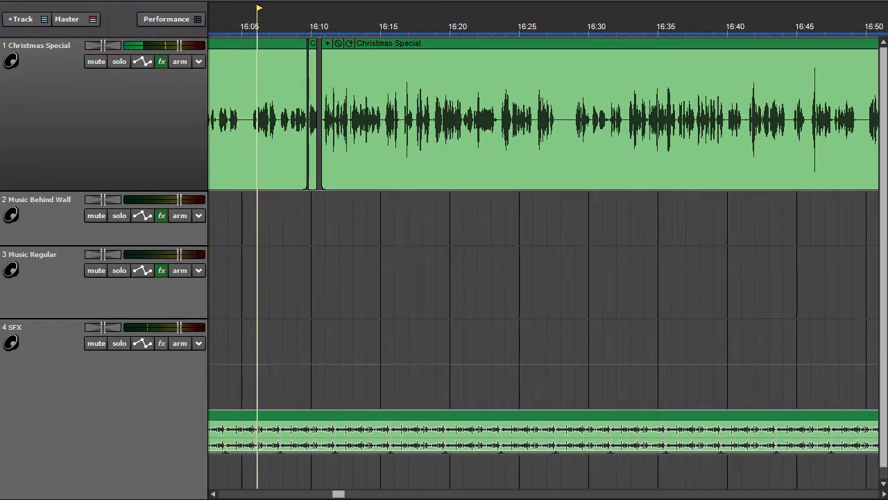
{"action": "left_click", "coordinate": [285, 8]}
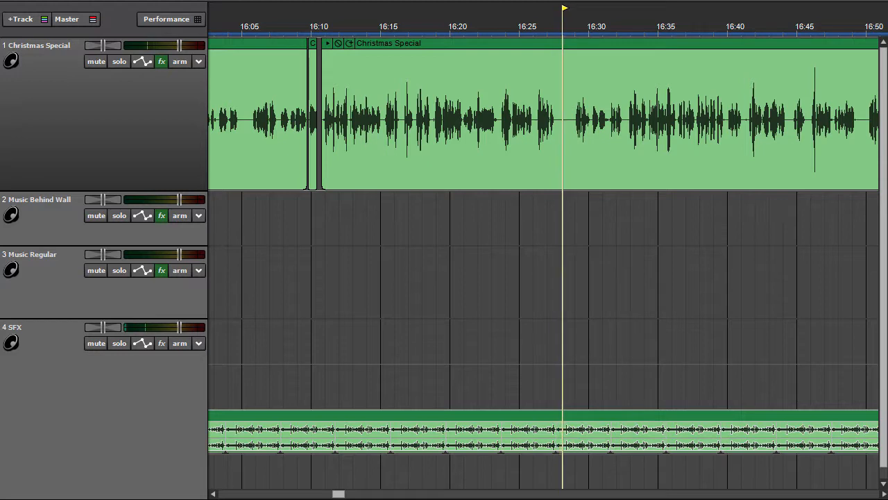
{"action": "left_click", "coordinate": [590, 26]}
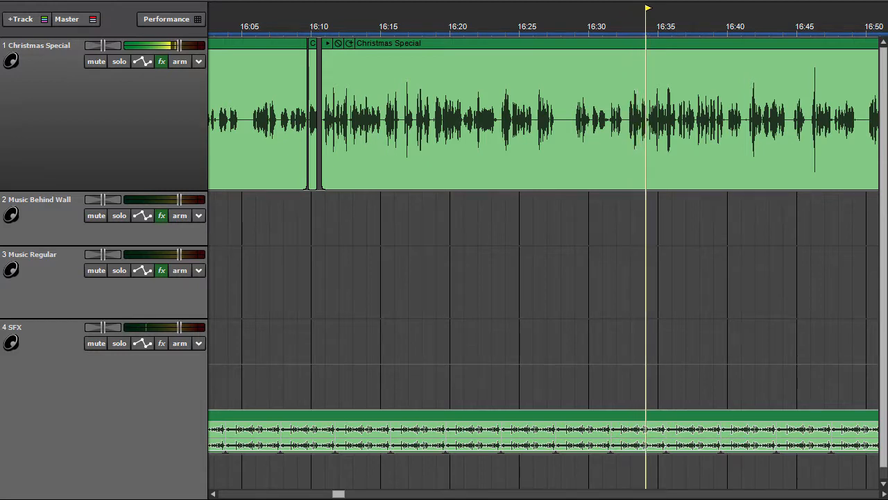
{"action": "left_click", "coordinate": [673, 27]}
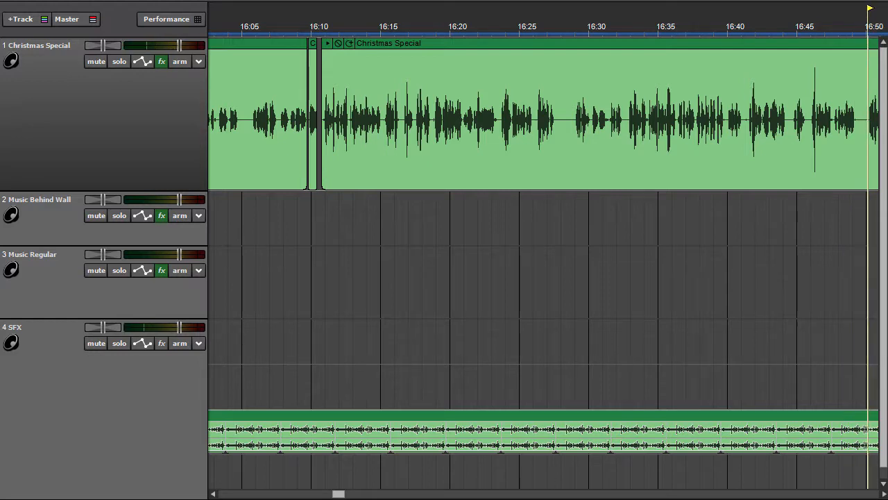
{"action": "scroll", "scroll_direction": "right", "scroll_amount": 3}
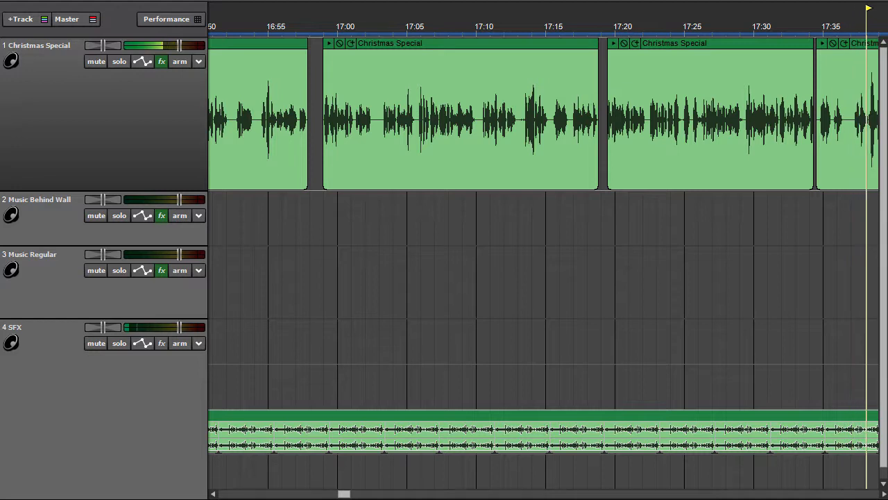
{"action": "scroll", "scroll_direction": "right", "scroll_amount": 3}
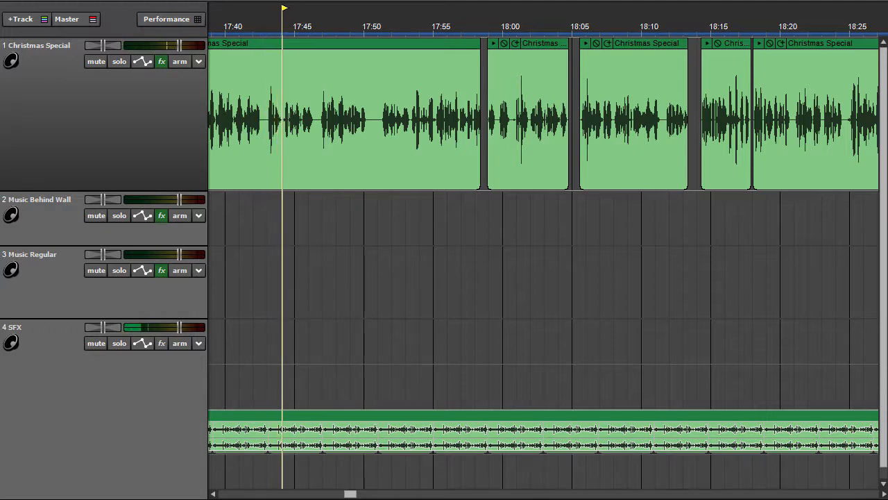
Let playback advance past the 18:00–18:15 short clips to about 18:47.
{"action": "left_click", "coordinate": [310, 7]}
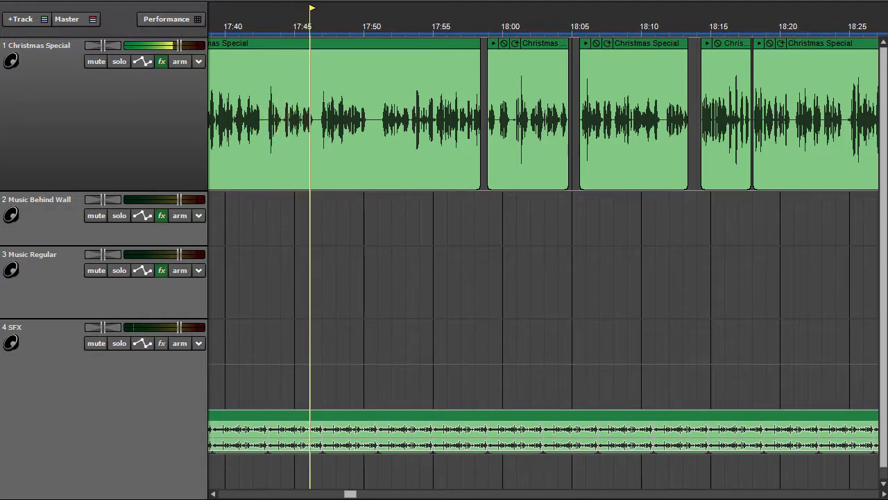
{"action": "left_click", "coordinate": [338, 7]}
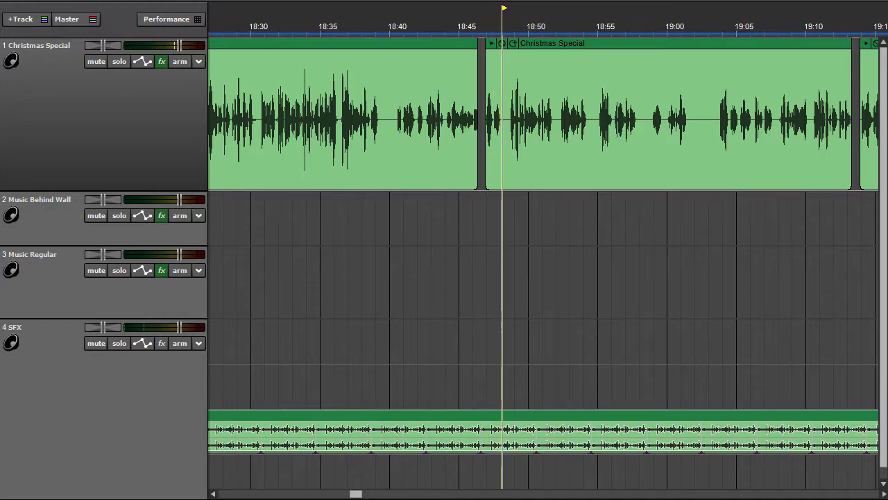
Continue past 19:12 onto the 19:15–20:00 page with the bells-of-christmas music ahead.
{"action": "left_click", "coordinate": [531, 7]}
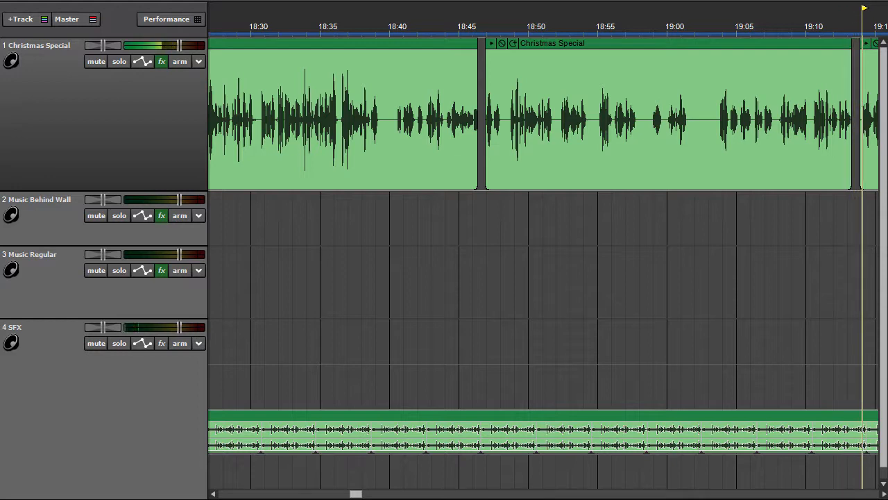
{"action": "scroll", "scroll_direction": "right", "scroll_amount": 3}
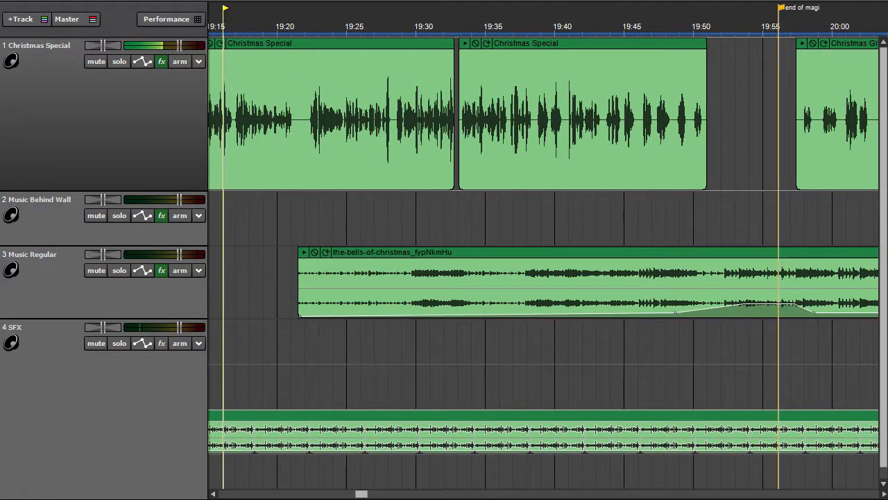
Play past the end of magi marker into the Gift of Magi Outro near 20:08.
{"action": "left_click", "coordinate": [252, 26]}
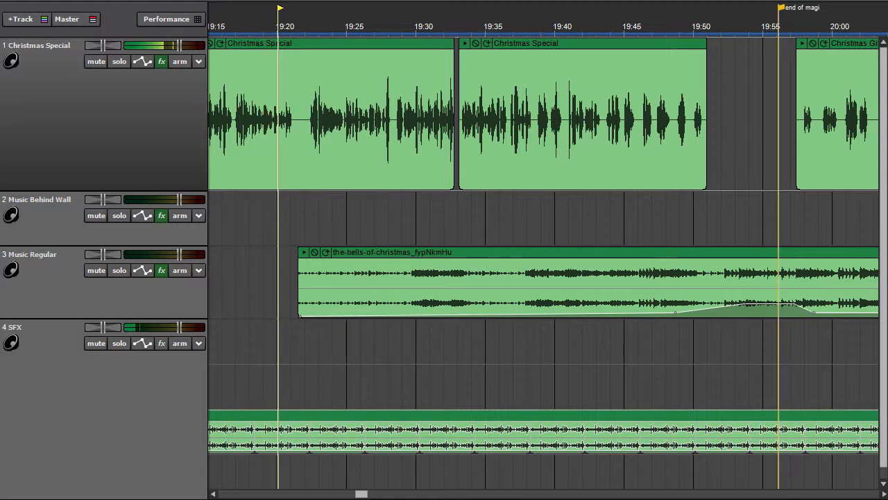
{"action": "left_click", "coordinate": [308, 27]}
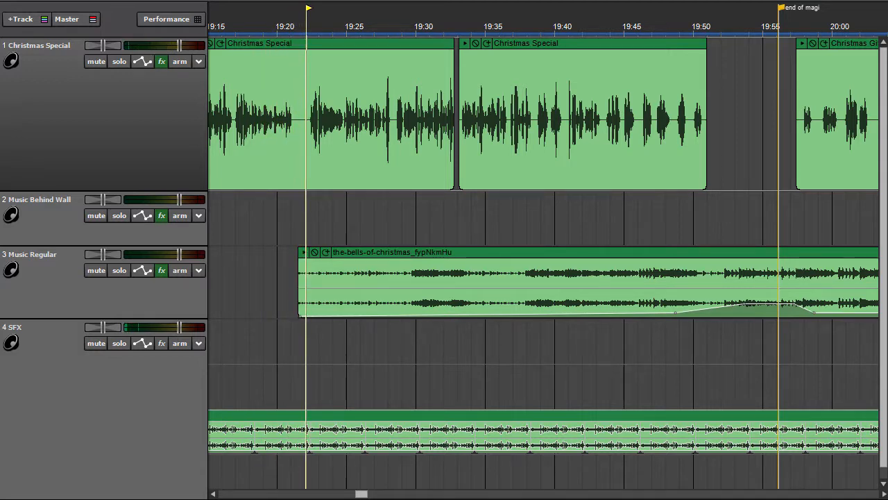
{"action": "left_click", "coordinate": [335, 26]}
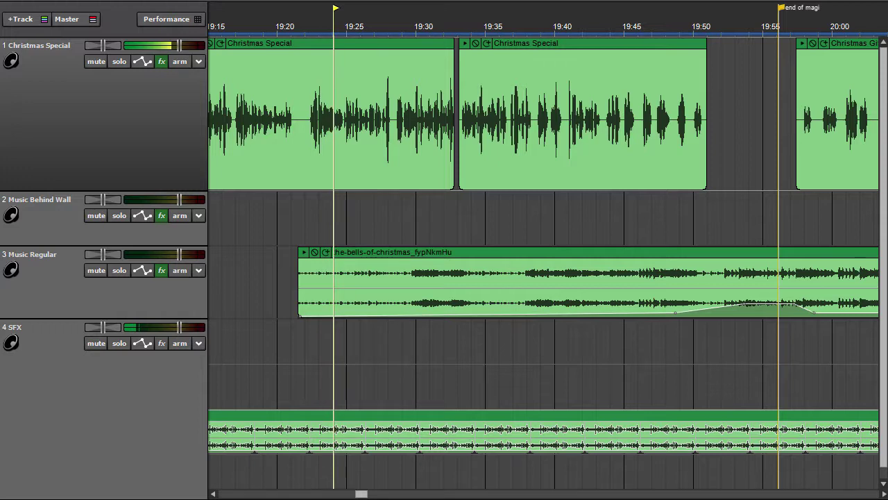
{"action": "left_click", "coordinate": [361, 26]}
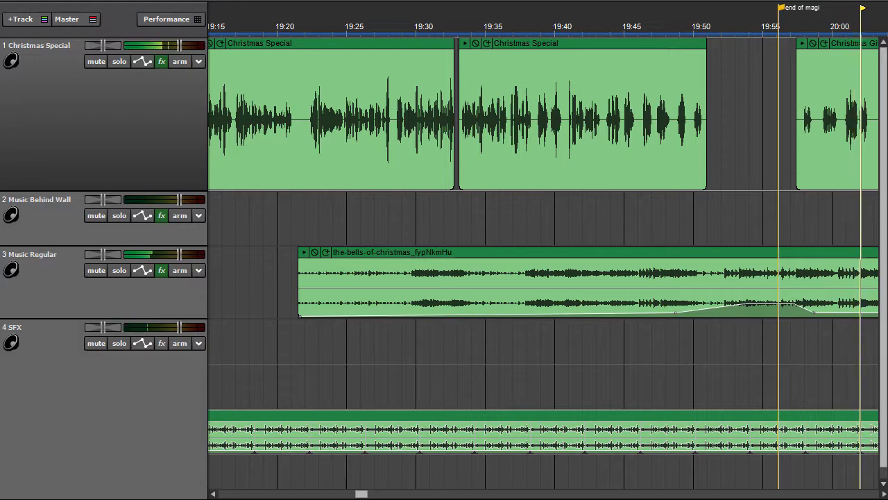
{"action": "scroll", "scroll_direction": "right", "scroll_amount": 3}
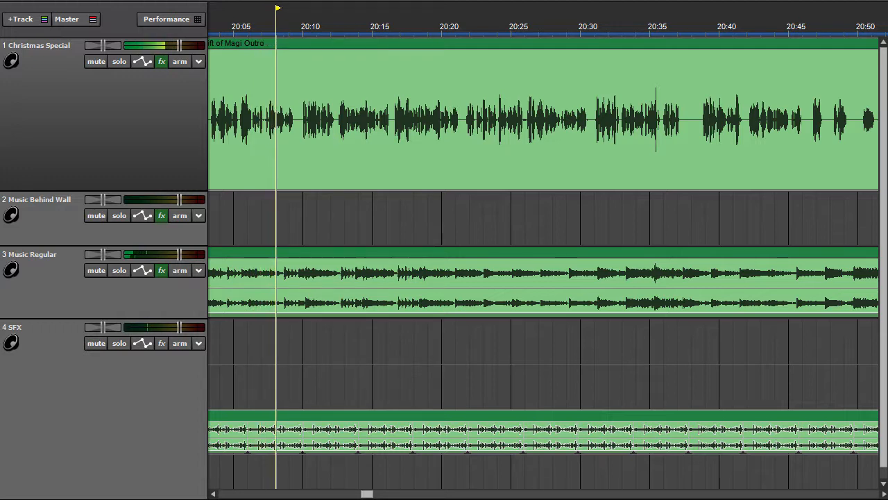
Play onto the 20:55–21:35 page, reaching about 20:57 before the new clips start.
{"action": "left_click", "coordinate": [305, 26]}
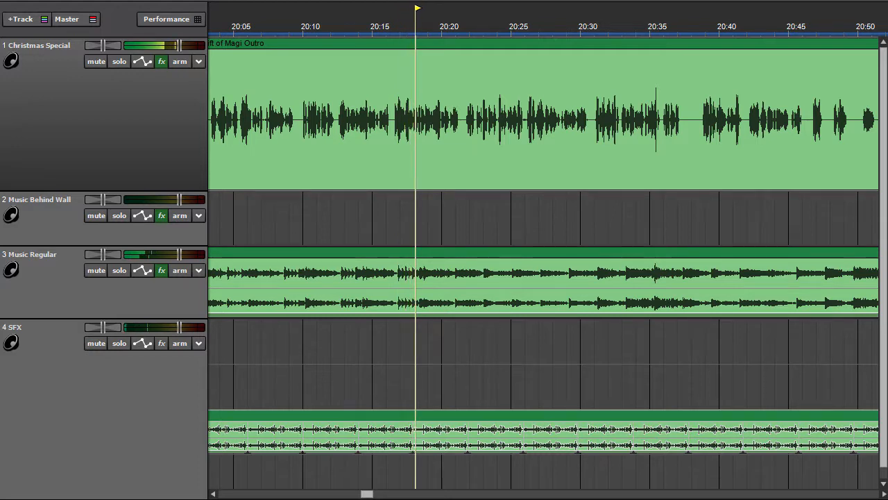
{"action": "left_click", "coordinate": [444, 26]}
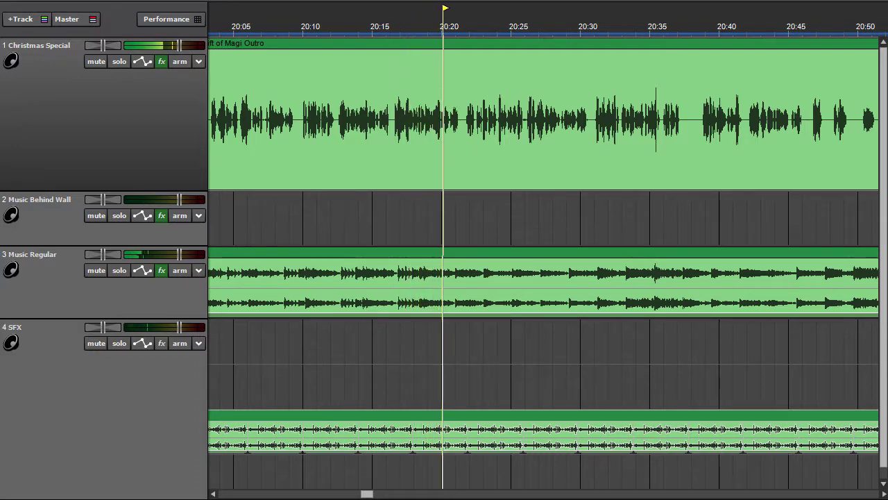
{"action": "left_click", "coordinate": [472, 26]}
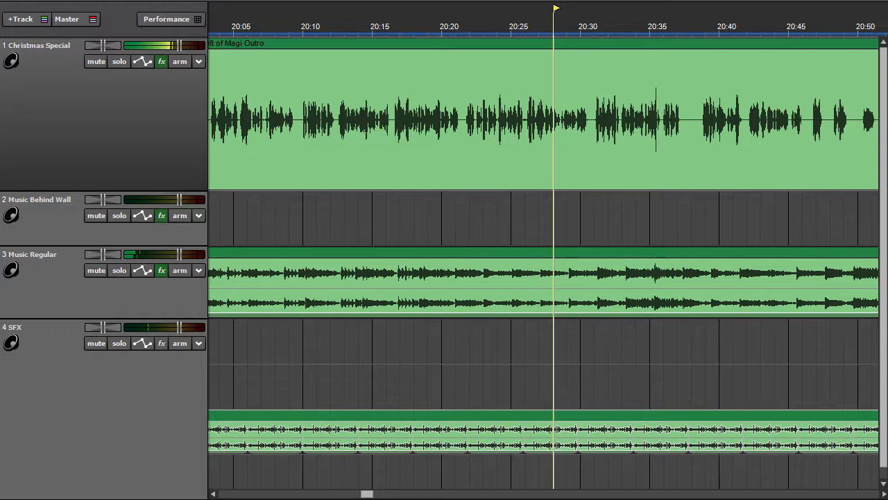
{"action": "left_click", "coordinate": [581, 9]}
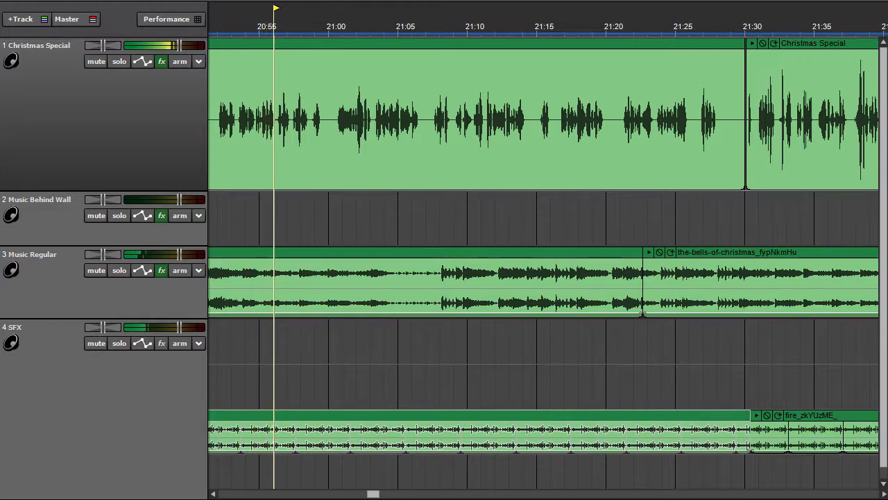
Play past the 21:30 clip starts and scroll to the page beginning near 21:40.
{"action": "left_click", "coordinate": [303, 26]}
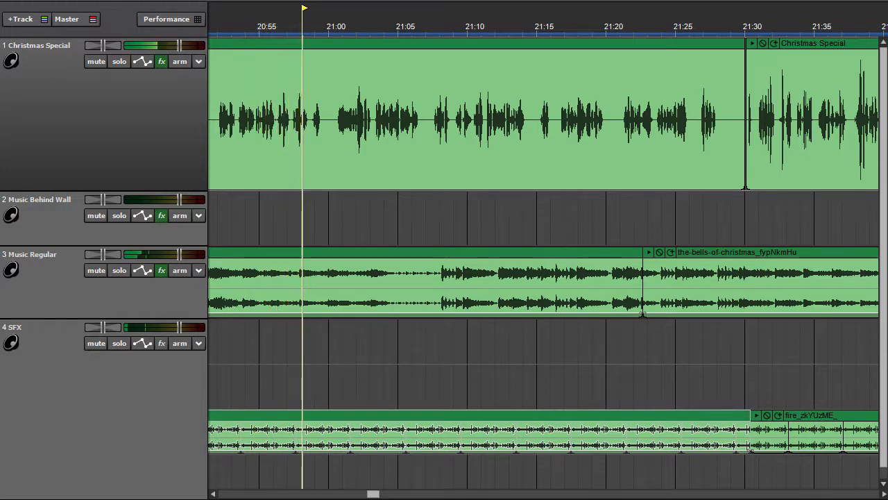
{"action": "left_click", "coordinate": [331, 27]}
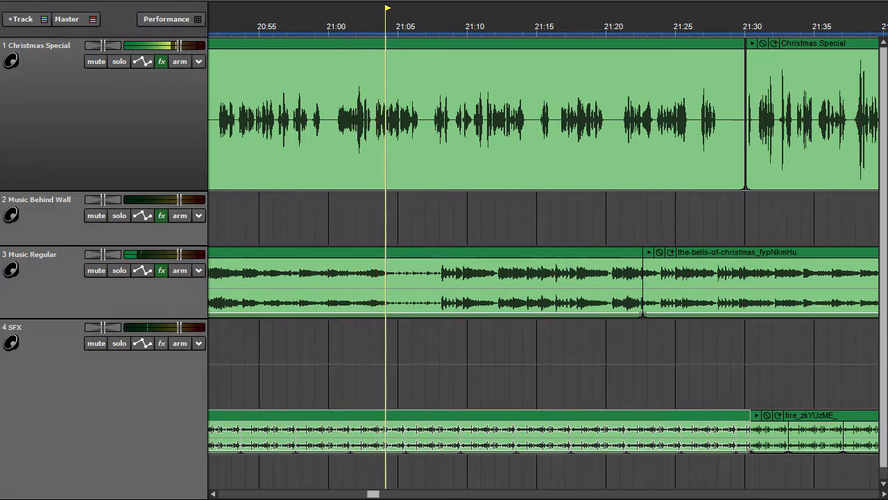
{"action": "left_click", "coordinate": [415, 8]}
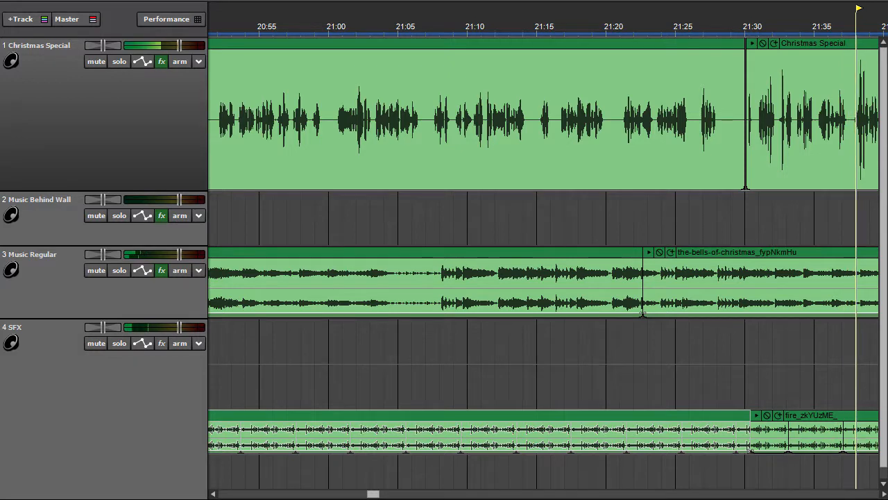
{"action": "scroll", "scroll_direction": "right", "scroll_amount": 3}
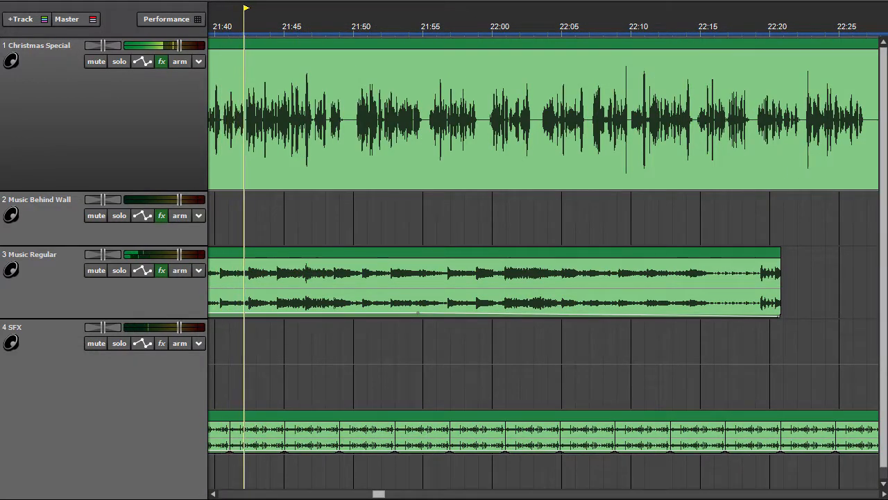
Scroll the timeline right to 22:27–23:15, showing the narration gap and sound-effect clips.
{"action": "left_click", "coordinate": [271, 8]}
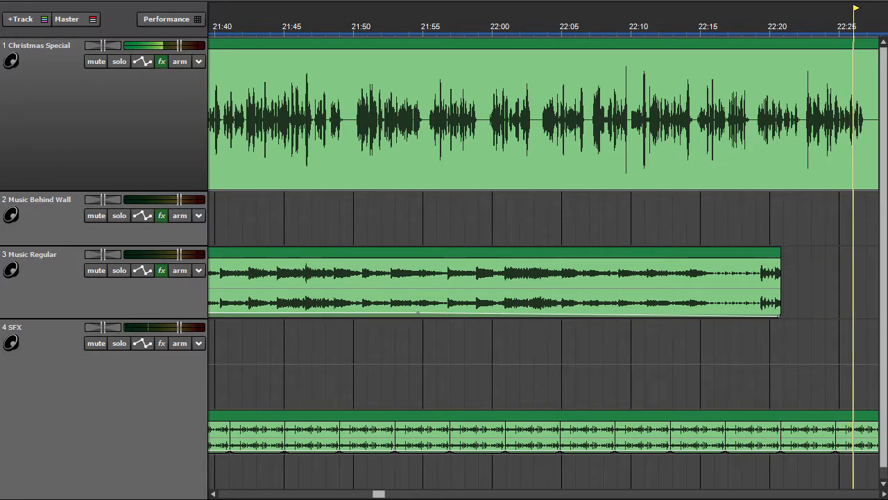
{"action": "scroll", "scroll_direction": "right", "scroll_amount": 3}
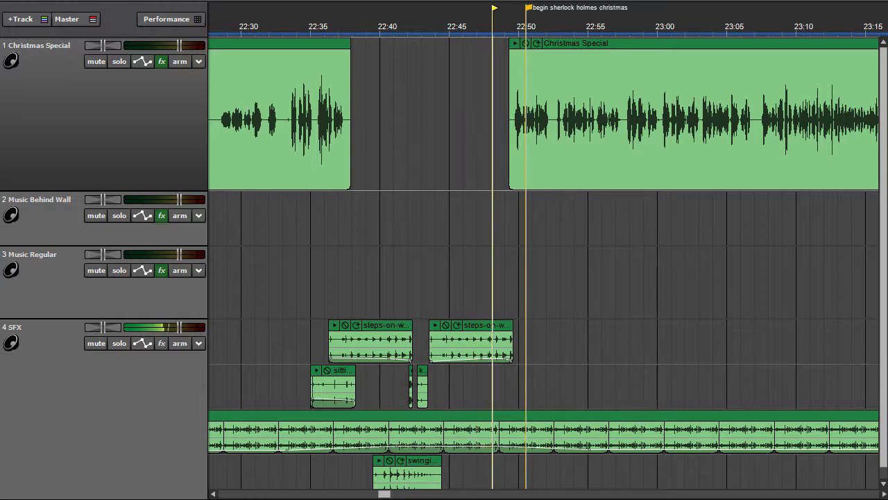
Page the timeline right to 23:15–24:00, where narration ends and christmas music begins.
{"action": "left_click", "coordinate": [522, 7]}
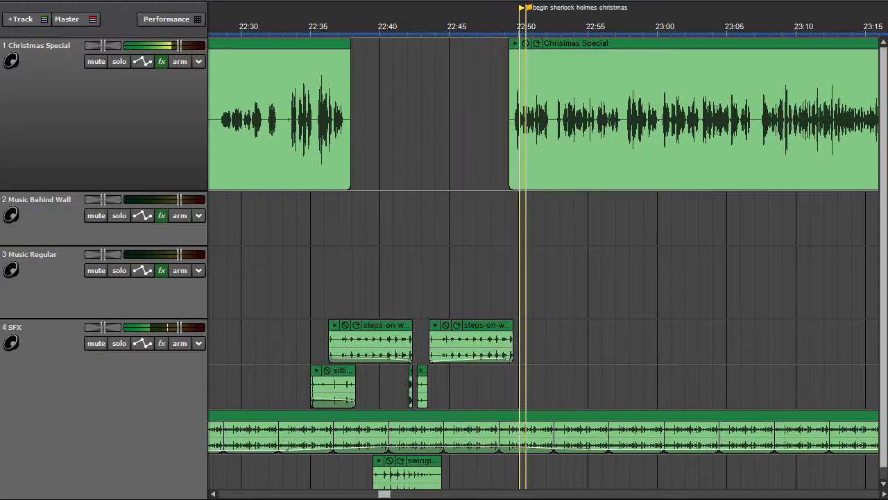
{"action": "left_click", "coordinate": [547, 26]}
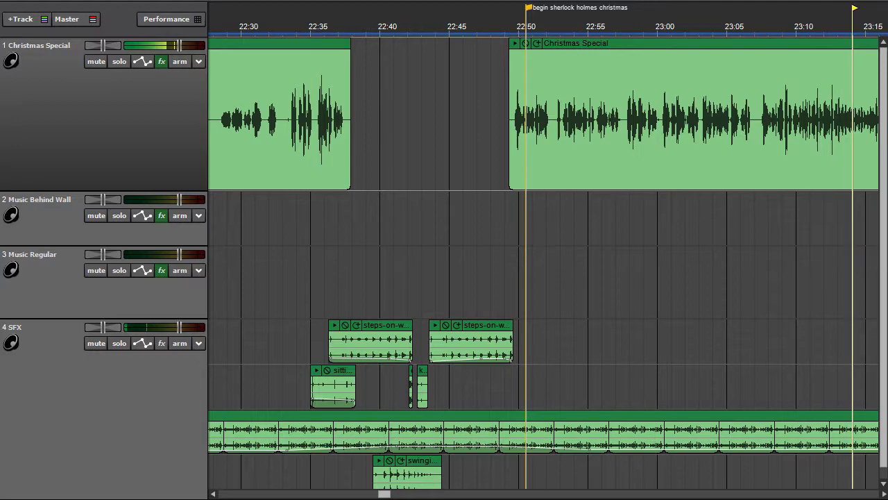
{"action": "scroll", "scroll_direction": "right", "scroll_amount": 3}
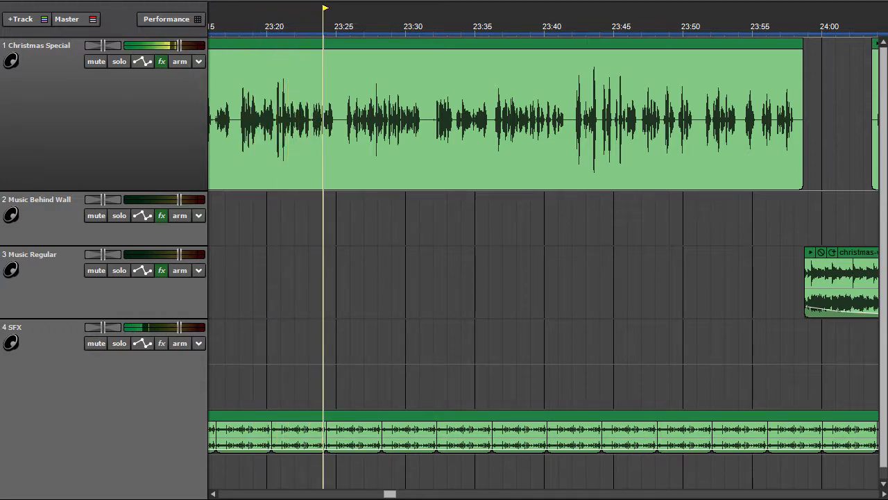
Scroll to the 24:03–24:52 page with split Christmas Special narration over the waltz clip.
{"action": "left_click", "coordinate": [352, 25]}
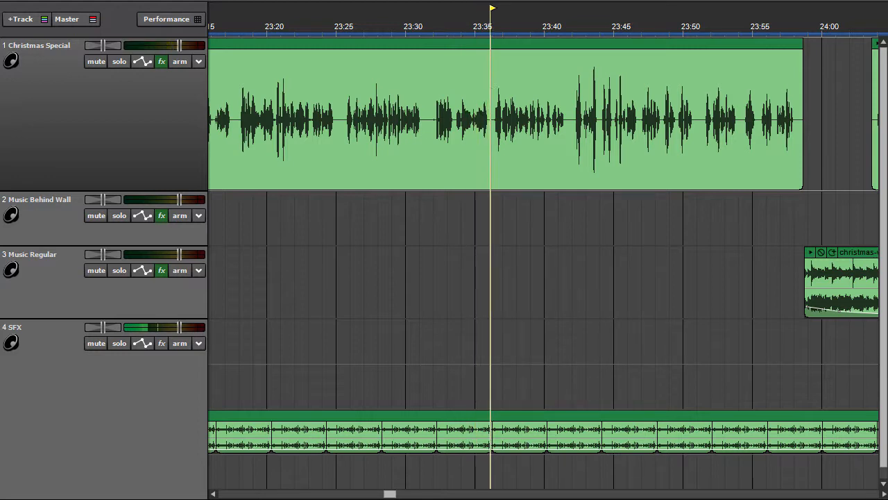
{"action": "left_click", "coordinate": [518, 26]}
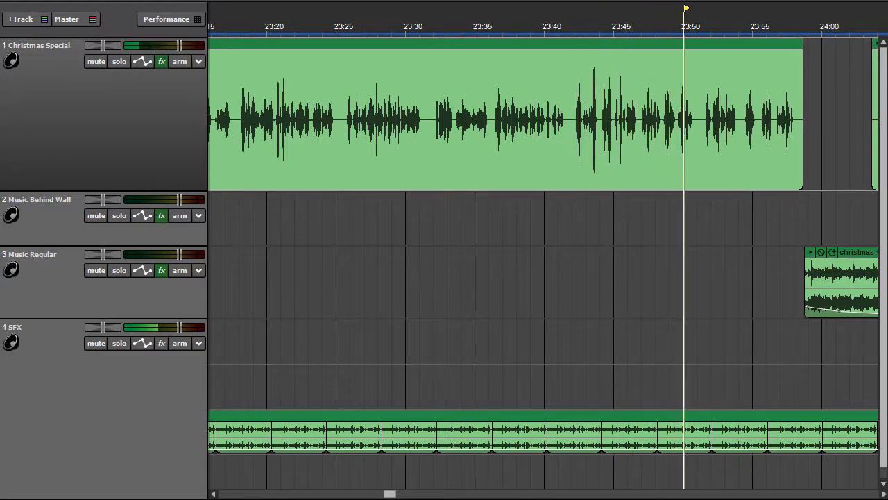
{"action": "left_click", "coordinate": [711, 26]}
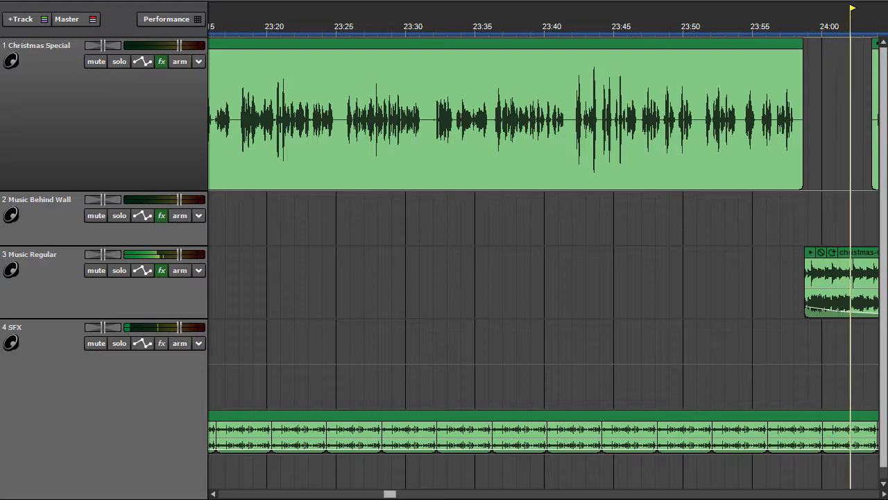
{"action": "scroll", "scroll_direction": "right", "scroll_amount": 3}
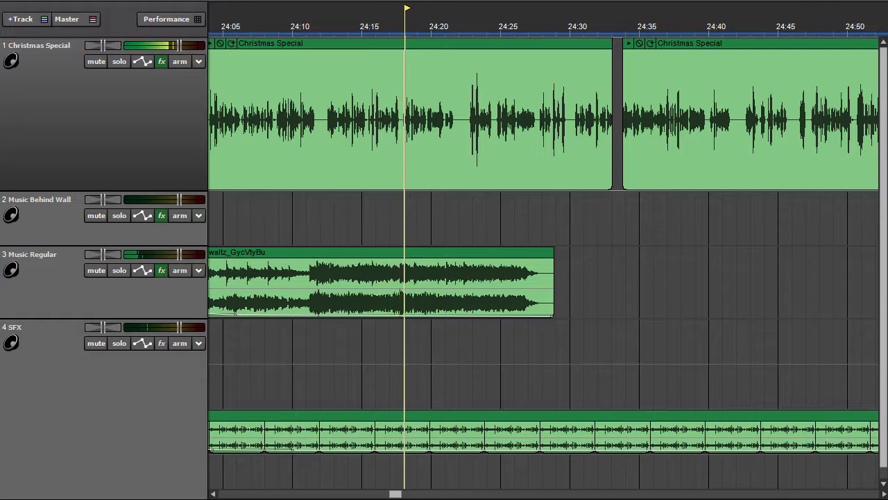
Scroll the timeline right to 24:52–25:40, past the end of the waltz music.
{"action": "left_click", "coordinate": [434, 27]}
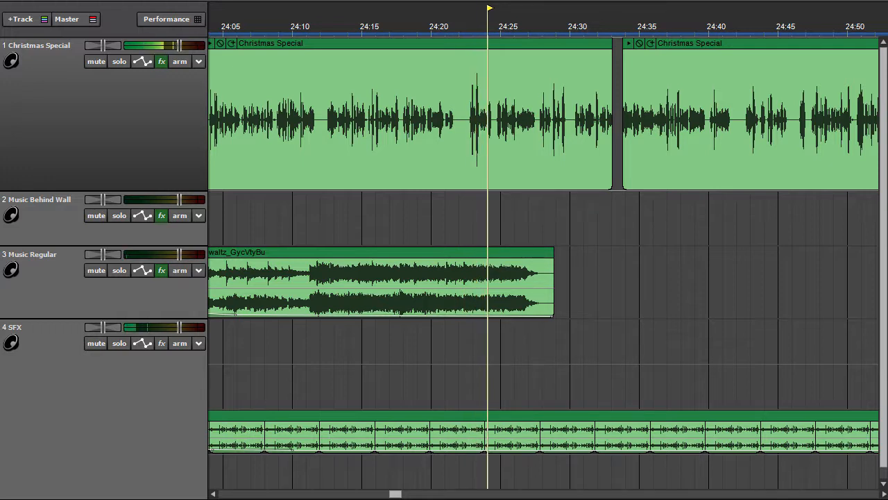
{"action": "left_click", "coordinate": [516, 26]}
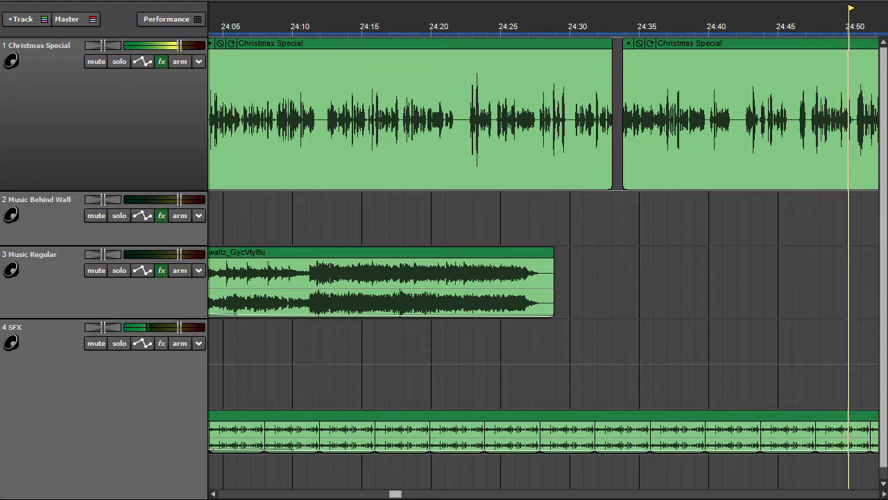
{"action": "scroll", "scroll_direction": "right", "scroll_amount": 3}
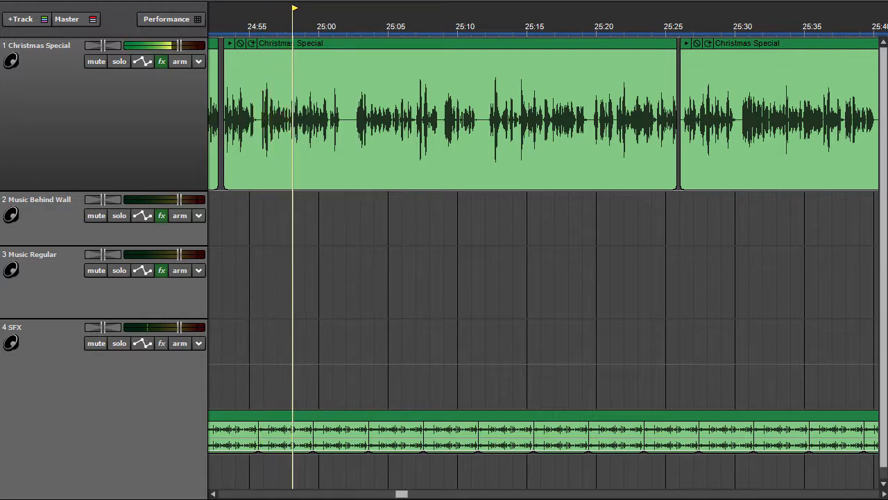
Scroll the timeline right to 25:40–26:28 to reveal the short narration clips.
{"action": "left_click", "coordinate": [321, 26]}
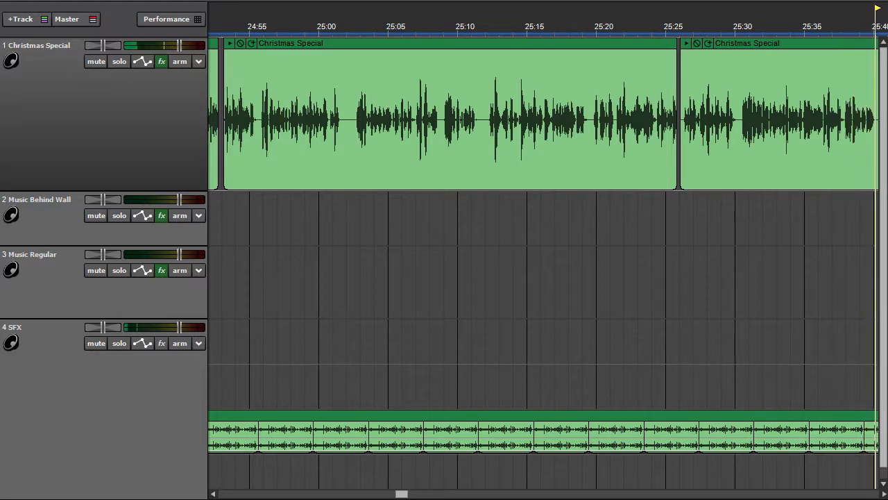
{"action": "scroll", "scroll_direction": "right", "scroll_amount": 3}
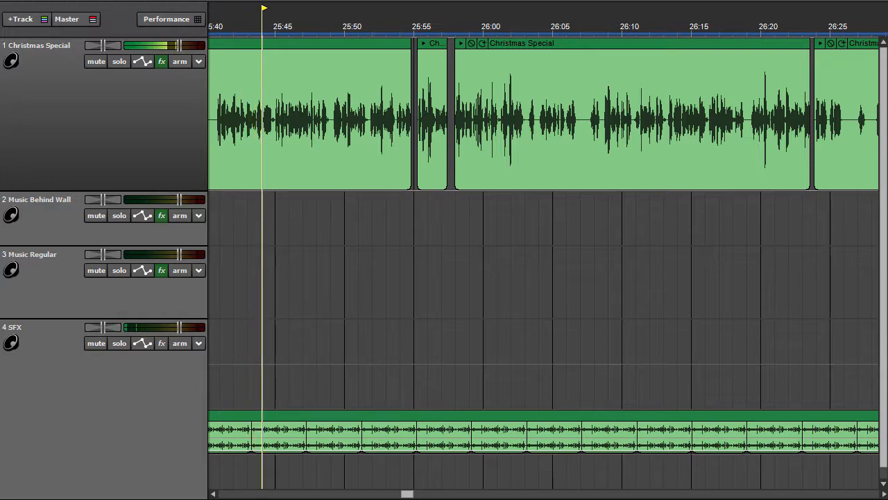
{"action": "left_click", "coordinate": [292, 7]}
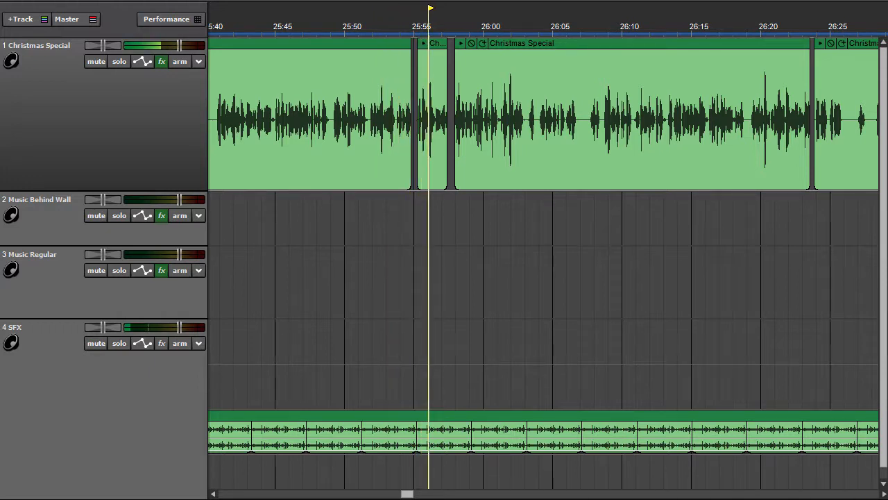
Let playback page to 26:28–27:16, past a narration gap into another Christmas Special clip.
{"action": "left_click", "coordinate": [458, 21]}
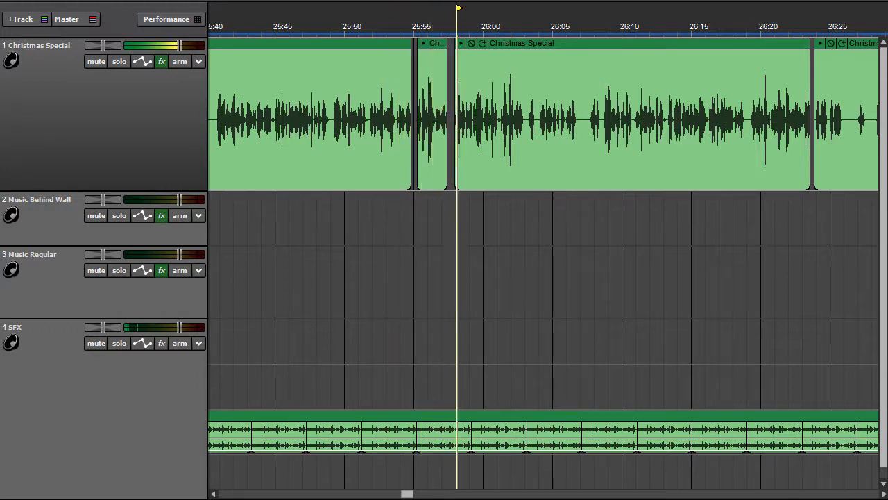
{"action": "left_click", "coordinate": [486, 26]}
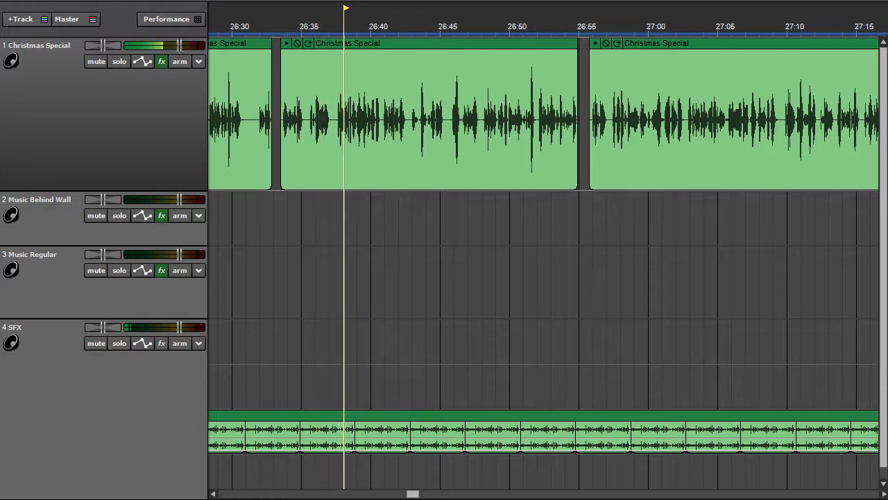
Continue playback onto the 27:16–28:04 page inside the long Christmas Special clip.
{"action": "left_click", "coordinate": [373, 26]}
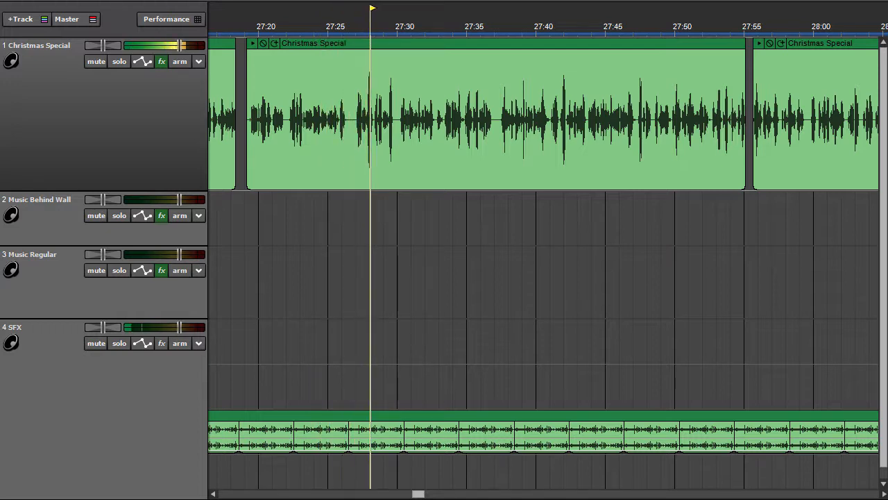
Keep playing through the long Christmas Special clip to about 29:46.
{"action": "left_click", "coordinate": [399, 26]}
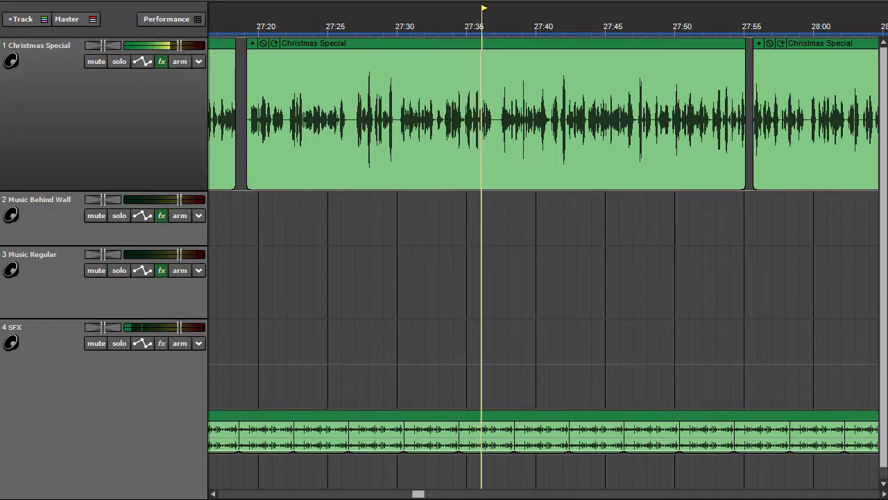
{"action": "left_click", "coordinate": [510, 26]}
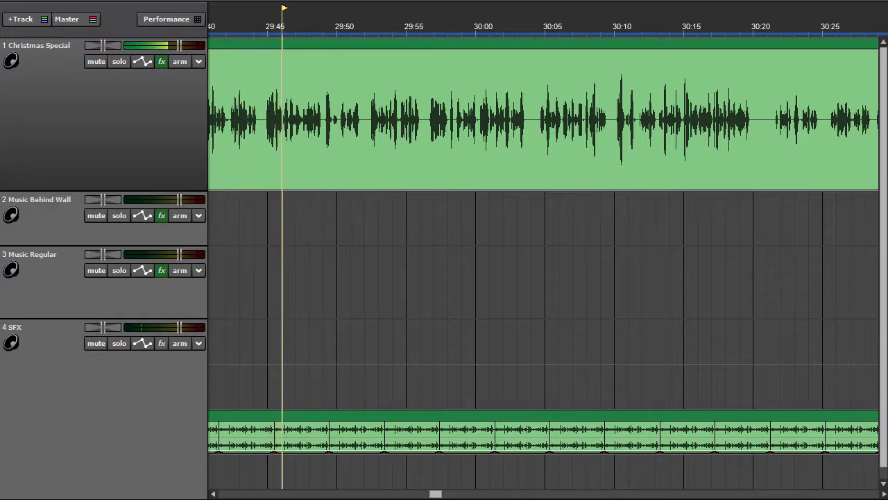
Scroll to the 30:28–31:16 page as playback passes a short narration gap.
{"action": "left_click", "coordinate": [311, 26]}
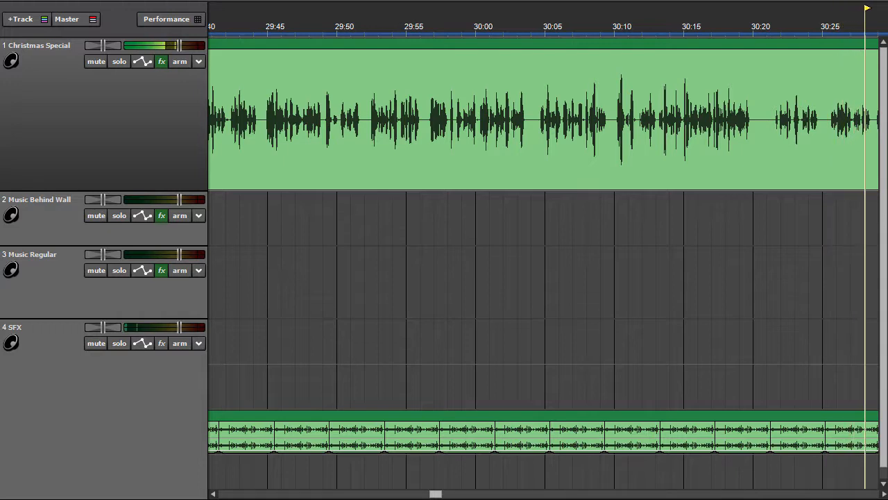
{"action": "scroll", "scroll_direction": "right", "scroll_amount": 3}
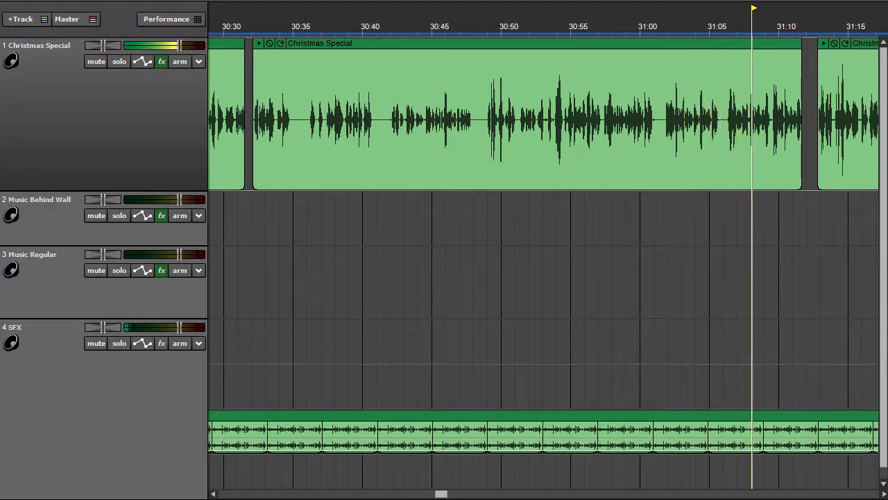
Page to 31:16–32:05 and play past the narration splits near 31:33 and 31:39.
{"action": "left_click", "coordinate": [779, 8]}
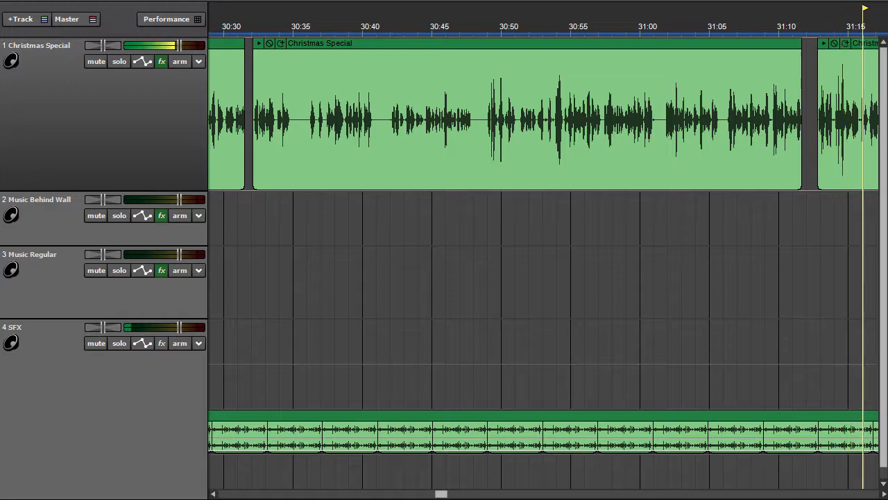
{"action": "scroll", "scroll_direction": "right", "scroll_amount": 3}
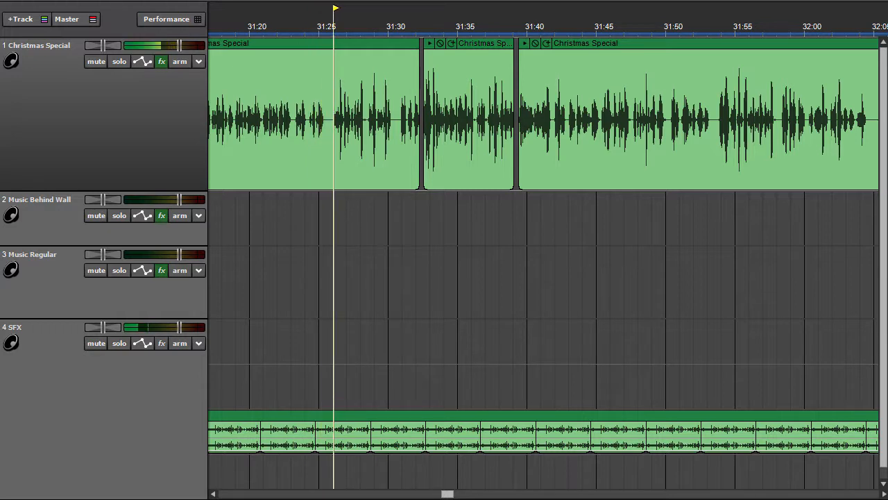
{"action": "left_click", "coordinate": [363, 8]}
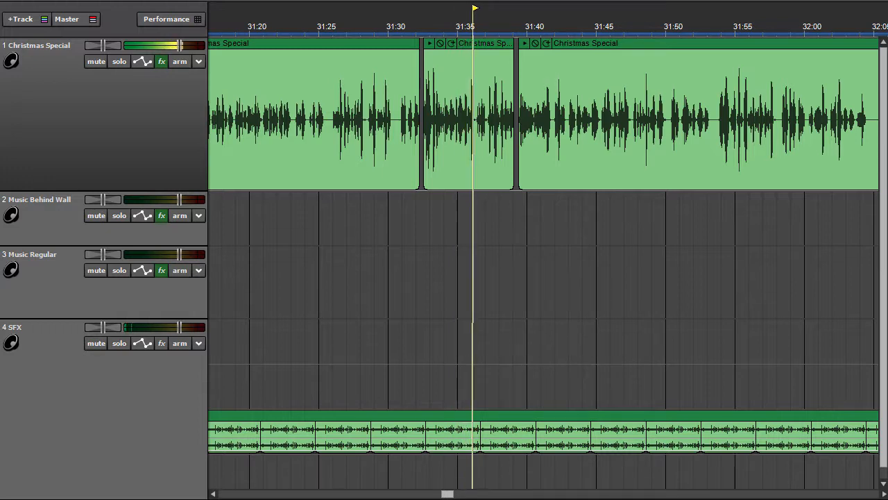
{"action": "left_click", "coordinate": [501, 7]}
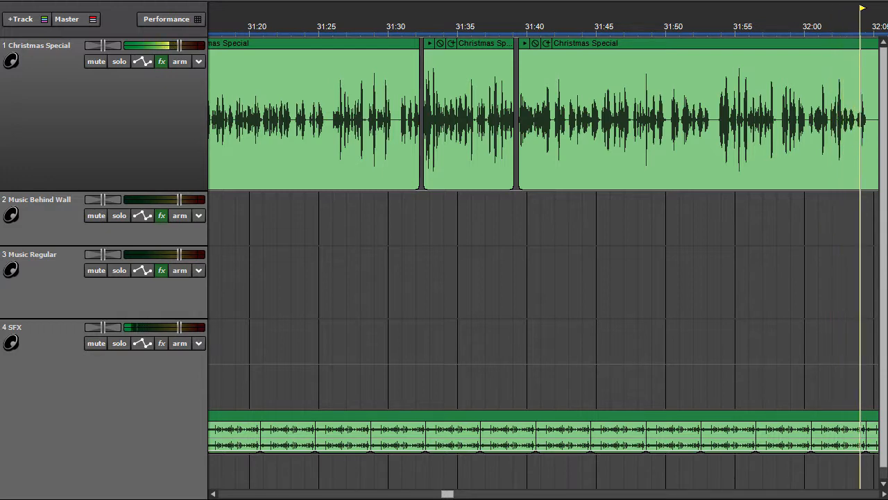
Page the timeline right and play the narration to about 32:50, past the 32:40 clip split.
{"action": "scroll", "scroll_direction": "right", "scroll_amount": 3}
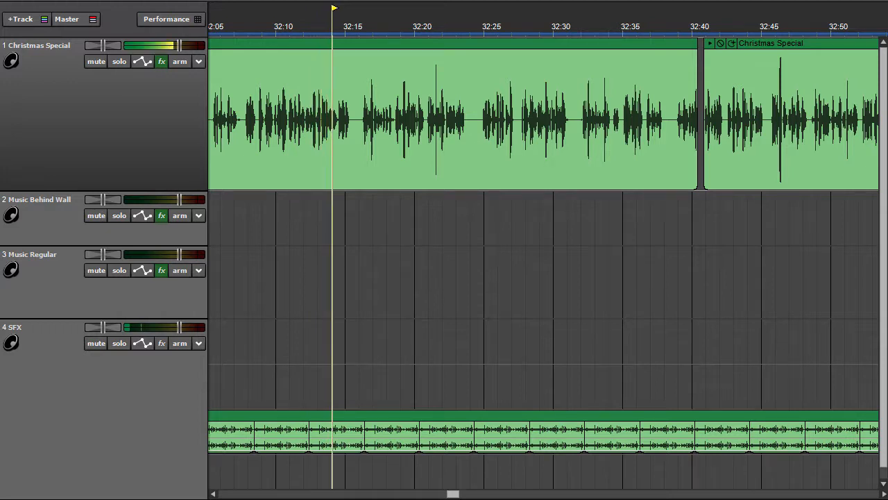
{"action": "left_click", "coordinate": [361, 27]}
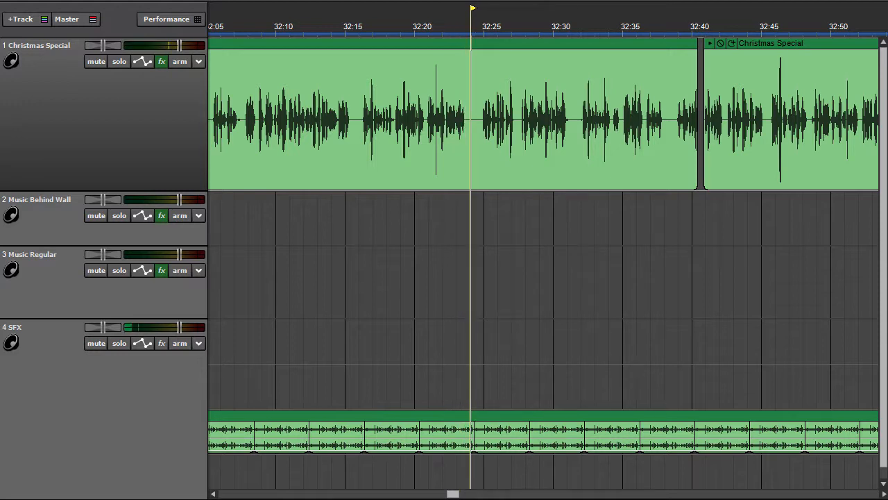
{"action": "left_click", "coordinate": [499, 7]}
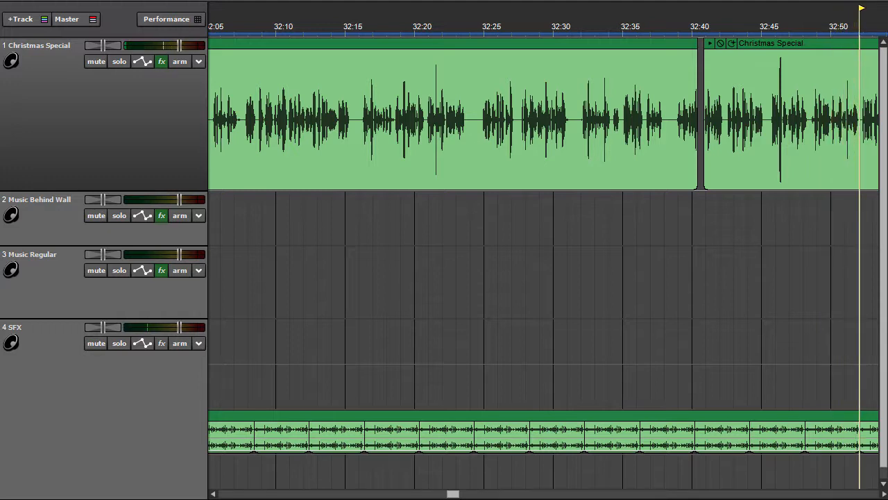
Keep the narration playing until the view reaches the 33:41–34:29 page, near 33:51.
{"action": "scroll", "scroll_direction": "right", "scroll_amount": 3}
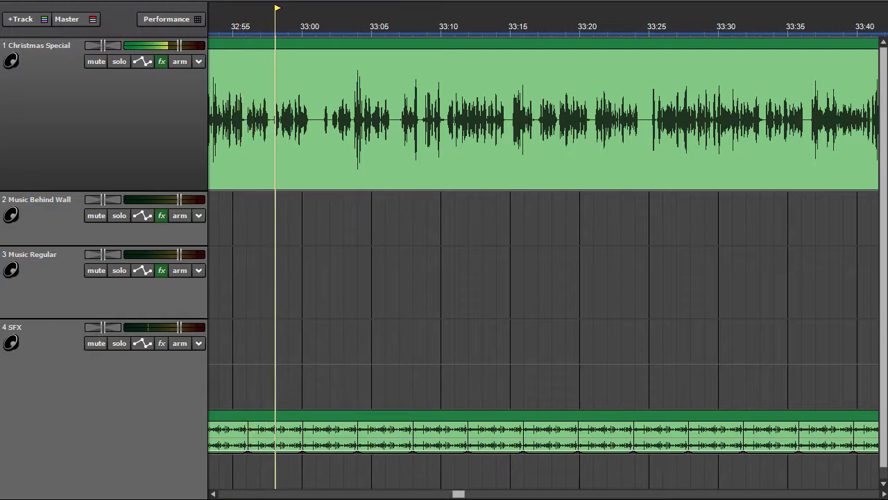
{"action": "left_click", "coordinate": [304, 26]}
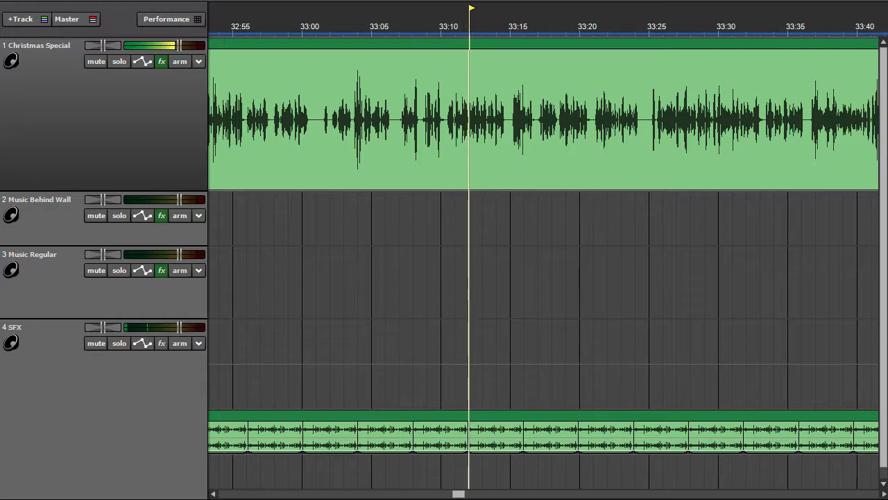
{"action": "left_click", "coordinate": [498, 8]}
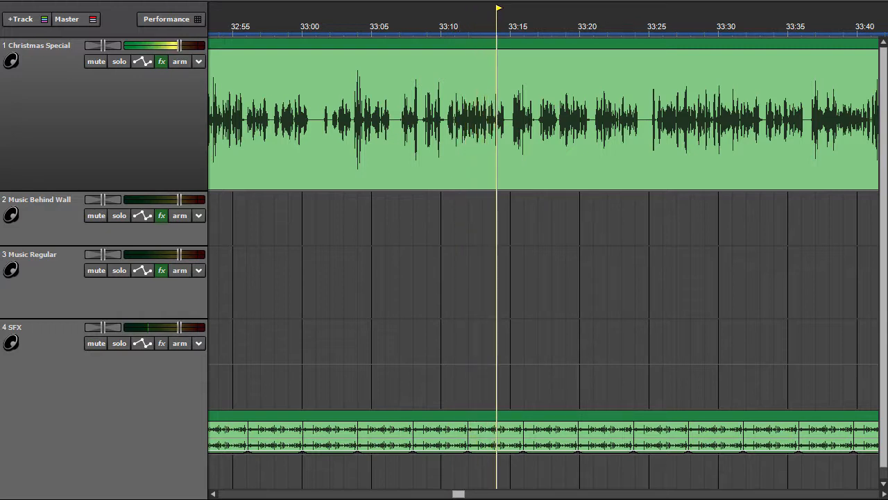
{"action": "left_click", "coordinate": [526, 27]}
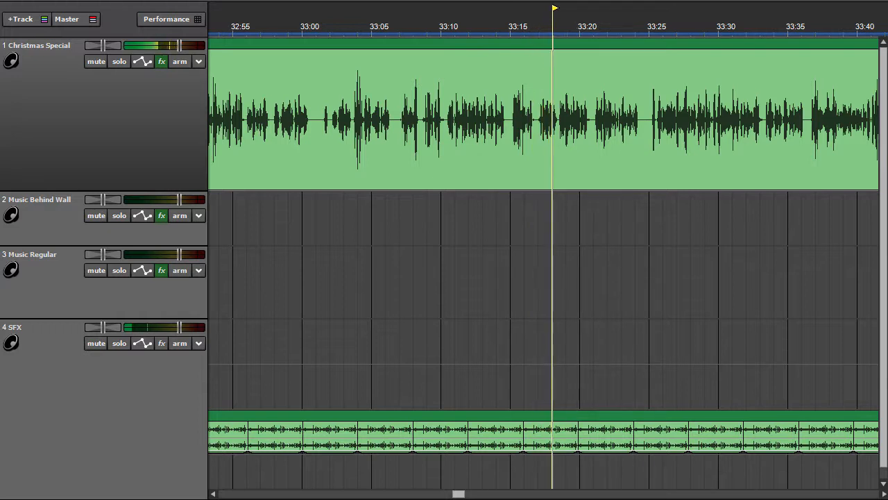
{"action": "left_click", "coordinate": [583, 26]}
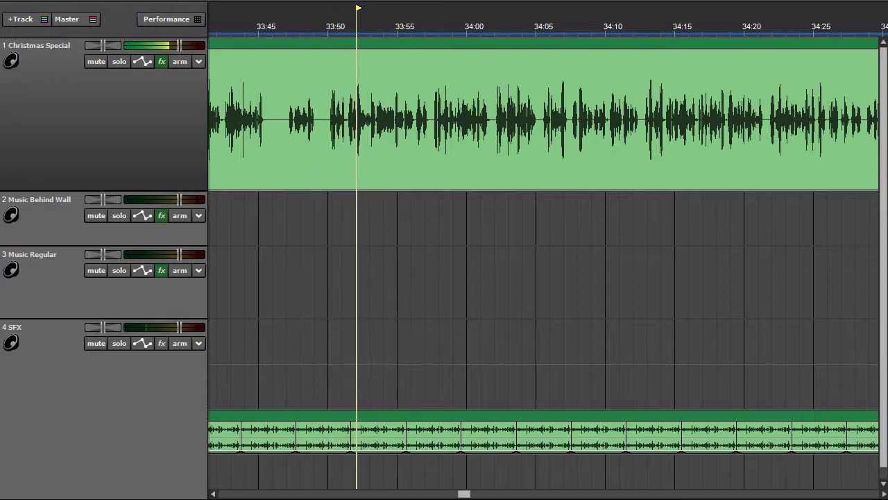
Play the unbroken Christmas Special clip to about 34:28 at the view's right edge.
{"action": "left_click", "coordinate": [385, 26]}
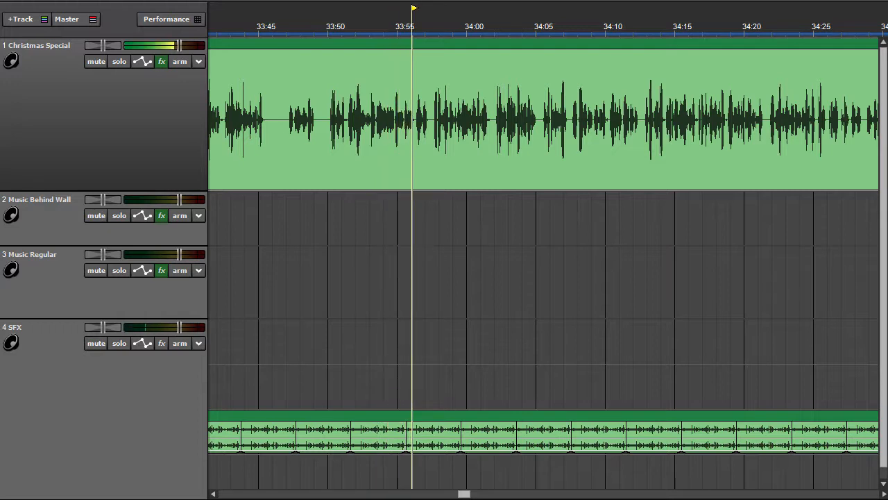
{"action": "left_click", "coordinate": [440, 7]}
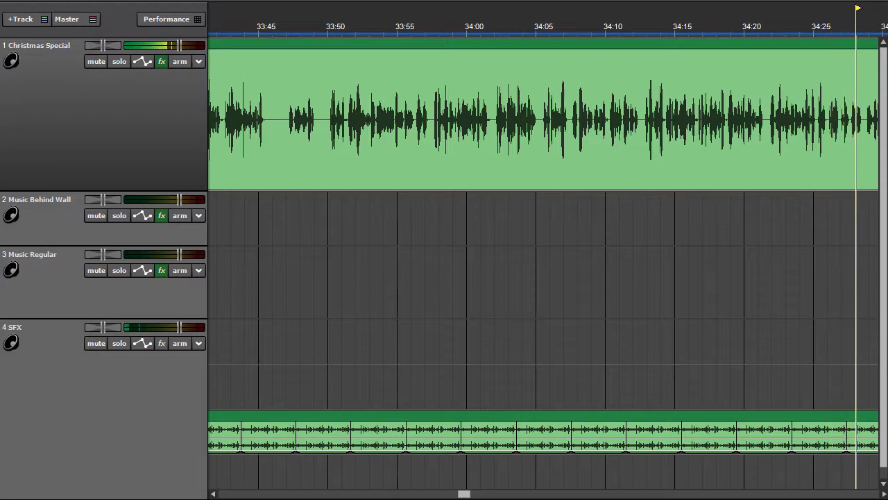
Page to 34:29–35:17 and play to about 35:16, past the 34:59 and 35:06 splits.
{"action": "scroll", "scroll_direction": "right", "scroll_amount": 3}
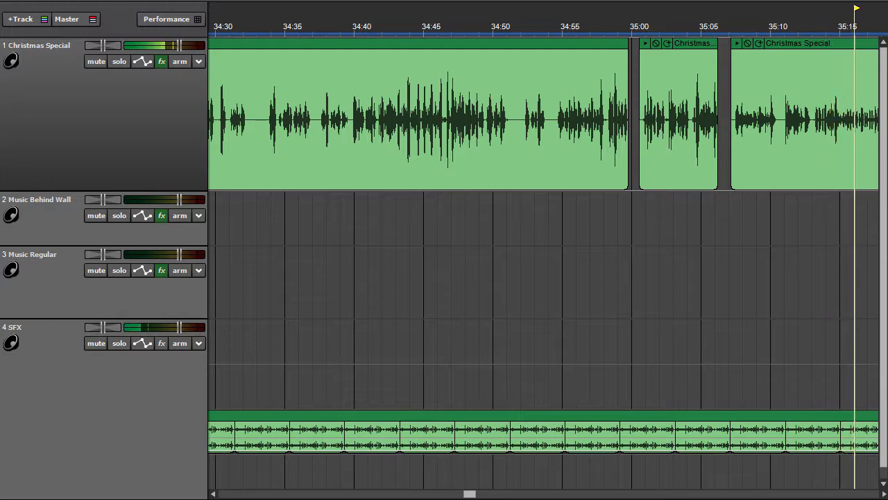
Page to 35:17–36:05 and play to about 36:04, past the 35:44 narration split.
{"action": "scroll", "scroll_direction": "right", "scroll_amount": 3}
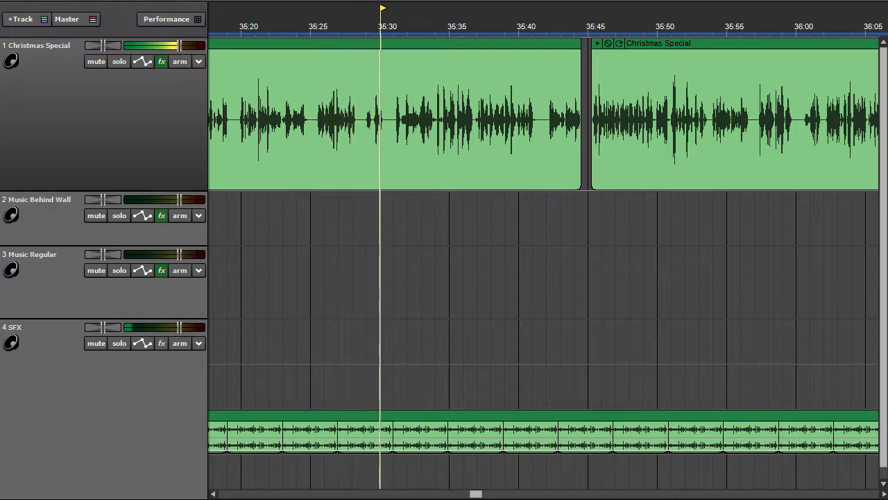
{"action": "left_click", "coordinate": [409, 25]}
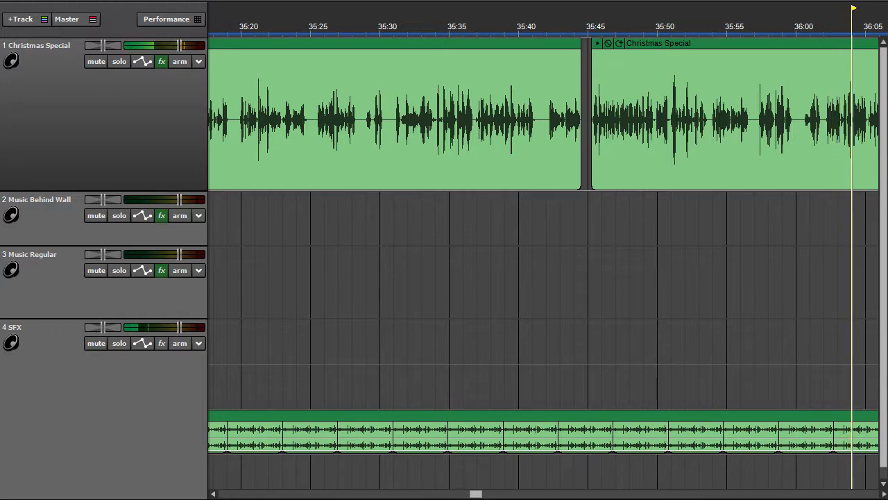
Page to 36:05–36:53 and play to about 36:51, past the 36:09 split.
{"action": "scroll", "scroll_direction": "right", "scroll_amount": 3}
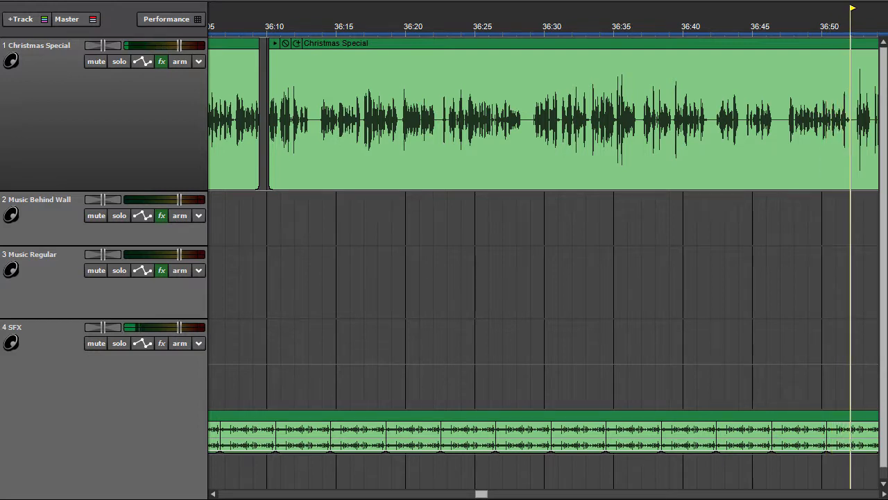
Page to 36:53–37:41 and play to 37:39, past splits at 37:10, 37:31 and 37:35.
{"action": "scroll", "scroll_direction": "right", "scroll_amount": 3}
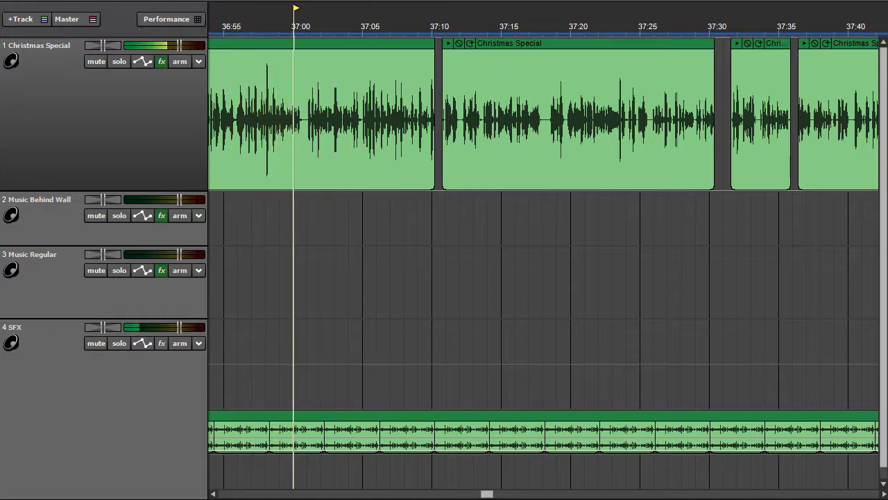
{"action": "left_click", "coordinate": [323, 9]}
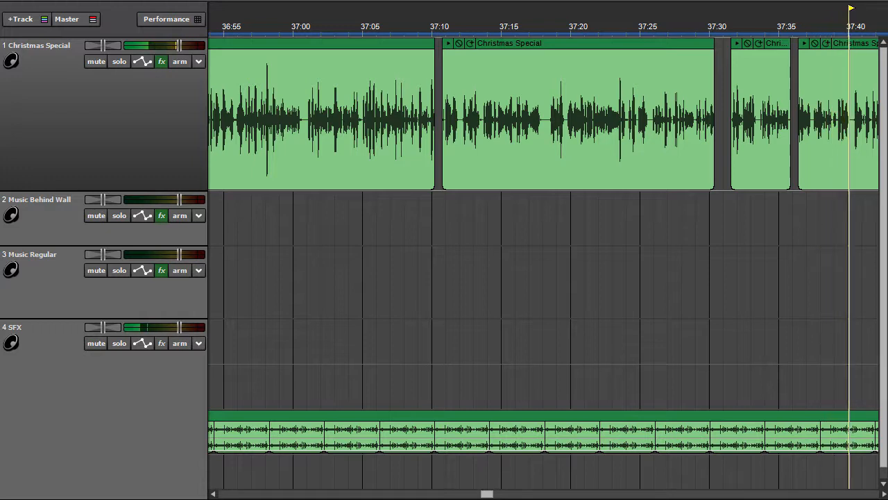
Page to 37:41–38:29 and play to about 38:29, past the 38:02 split.
{"action": "scroll", "scroll_direction": "right", "scroll_amount": 3}
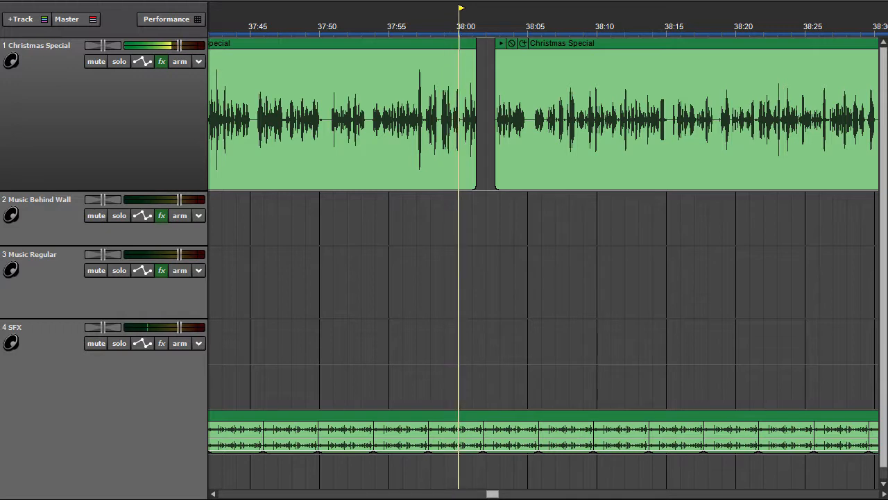
{"action": "left_click", "coordinate": [488, 27]}
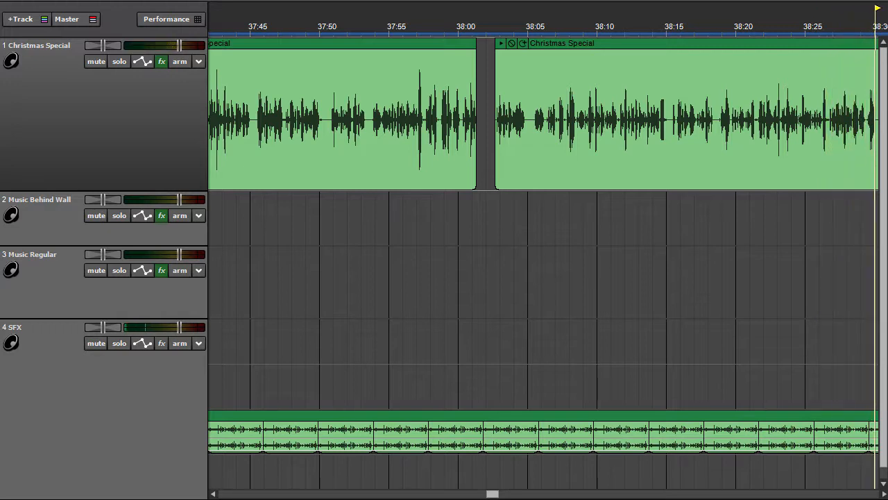
Page to 38:29–39:17 and play to about 39:17, past splits at 38:33 and 39:01.
{"action": "scroll", "scroll_direction": "right", "scroll_amount": 3}
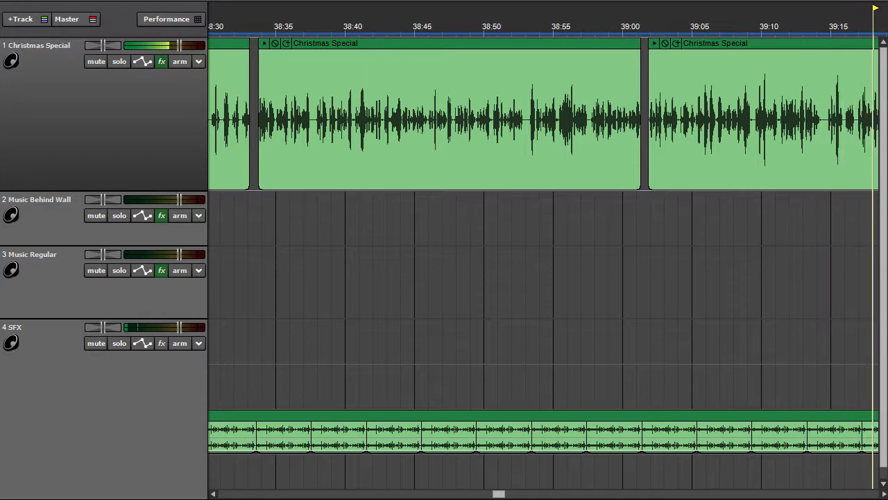
Play on to the 40:06–40:54 page, reaching about 40:22 just past the 40:21 split.
{"action": "scroll", "scroll_direction": "right", "scroll_amount": 3}
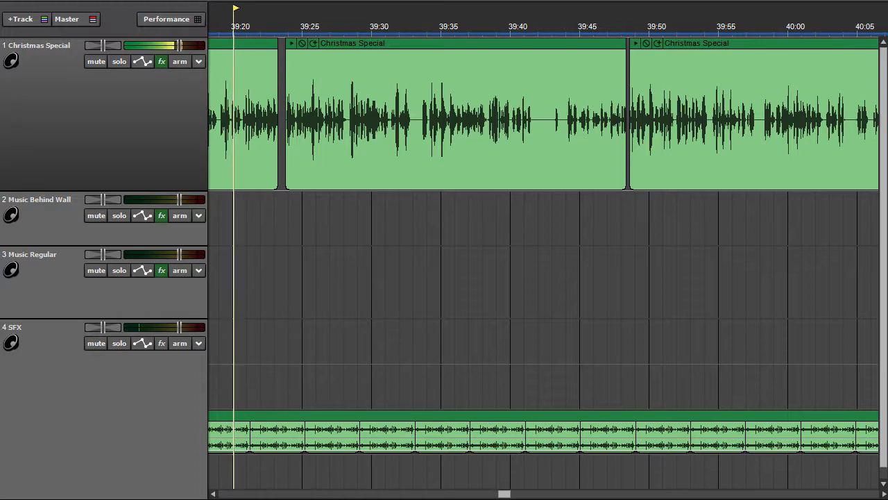
{"action": "left_click", "coordinate": [262, 25]}
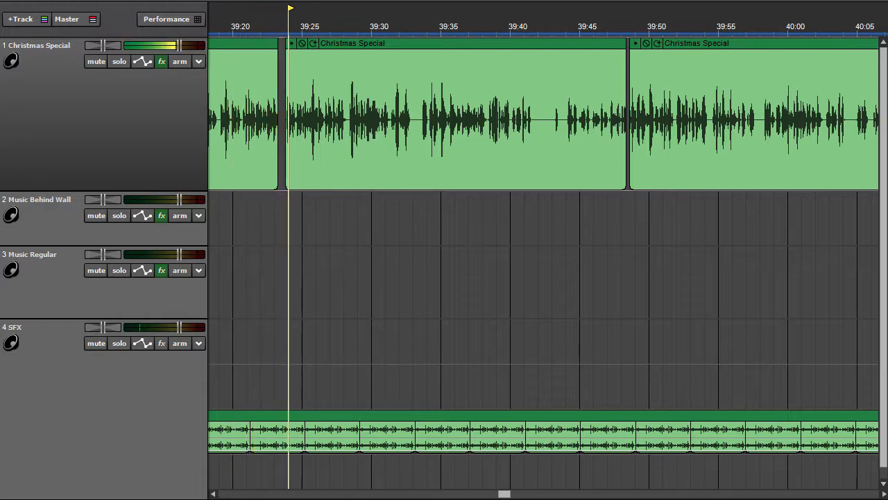
{"action": "left_click", "coordinate": [317, 7]}
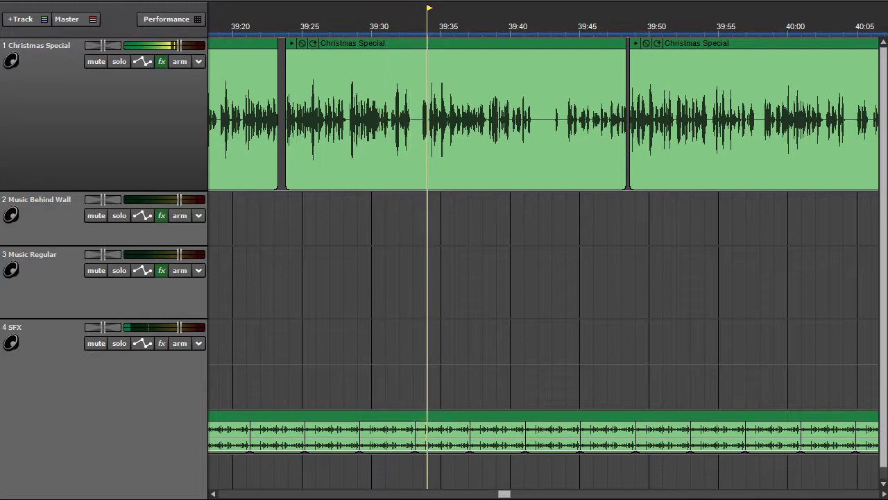
{"action": "left_click", "coordinate": [456, 26]}
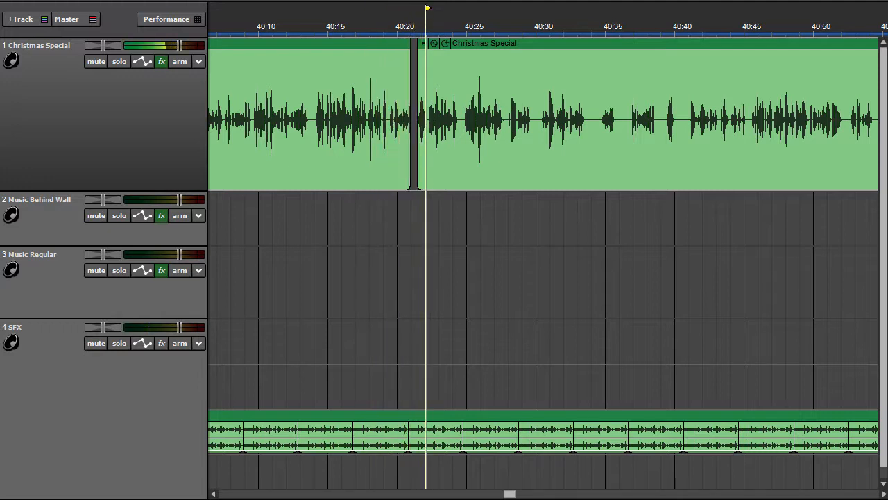
Play the narration past the 41:03 split to about 41:13 on the 40:54–41:42 page.
{"action": "left_click", "coordinate": [452, 26]}
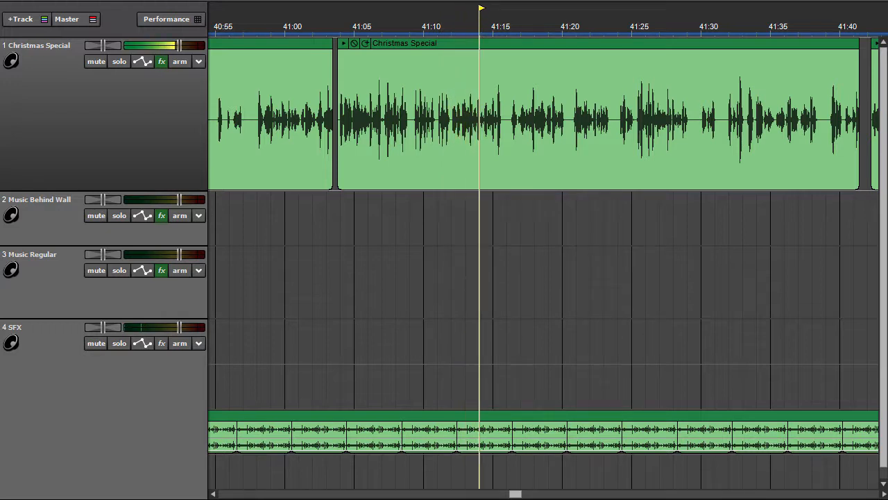
Play through the 42:08 and 42:17 narration splits to about 42:20.
{"action": "left_click", "coordinate": [507, 27]}
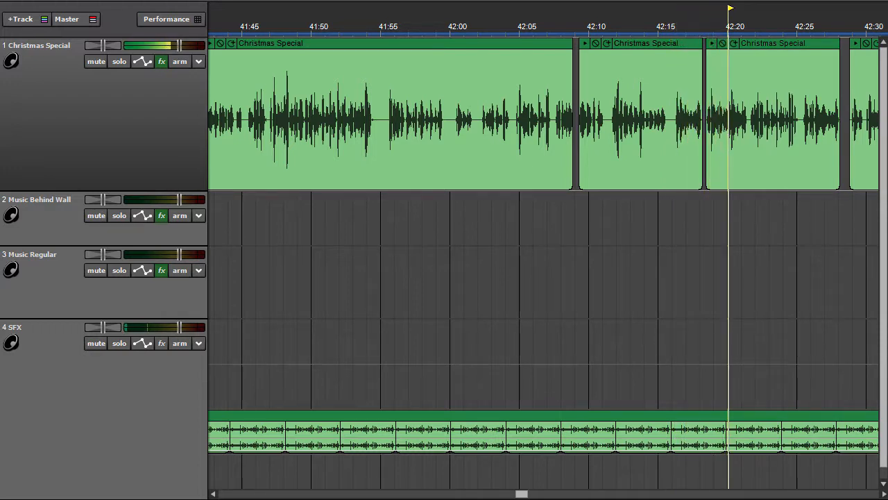
Keep playback running into the 42:30–43:18 page, stopping near 42:36.
{"action": "left_click", "coordinate": [757, 27]}
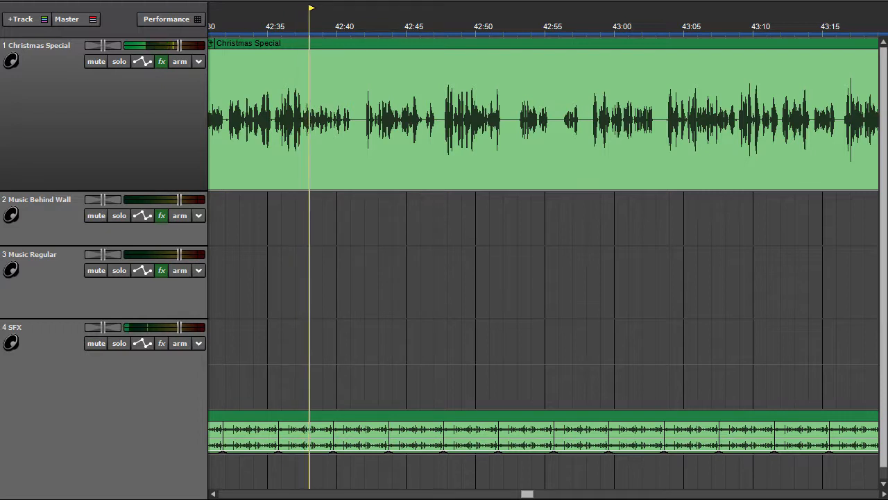
Play on to about 43:24 as the timeline pages to 43:18–44:06.
{"action": "left_click", "coordinate": [338, 9]}
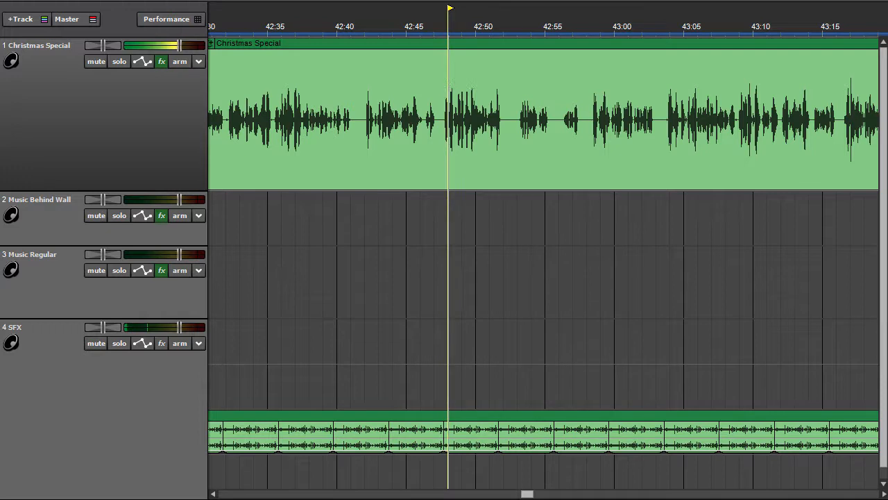
{"action": "left_click", "coordinate": [476, 8]}
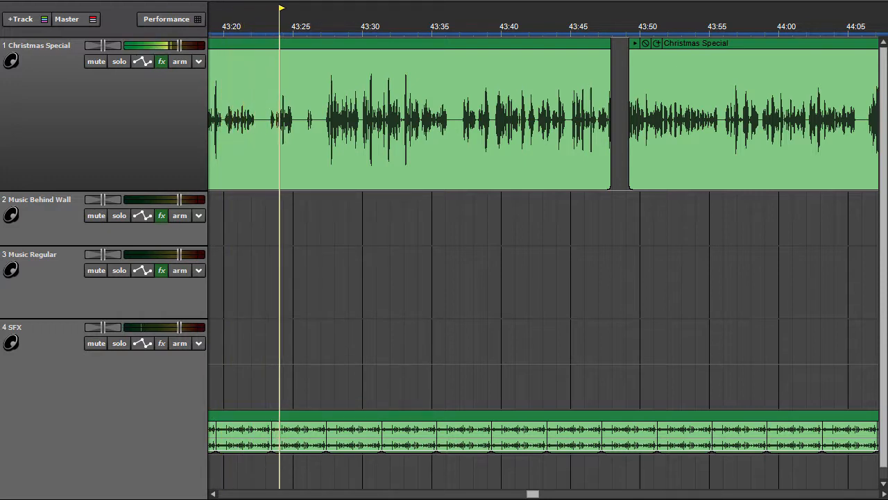
Play past the 44:11, 44:35, 44:40 and 44:50 splits to about 44:53.
{"action": "left_click", "coordinate": [309, 7]}
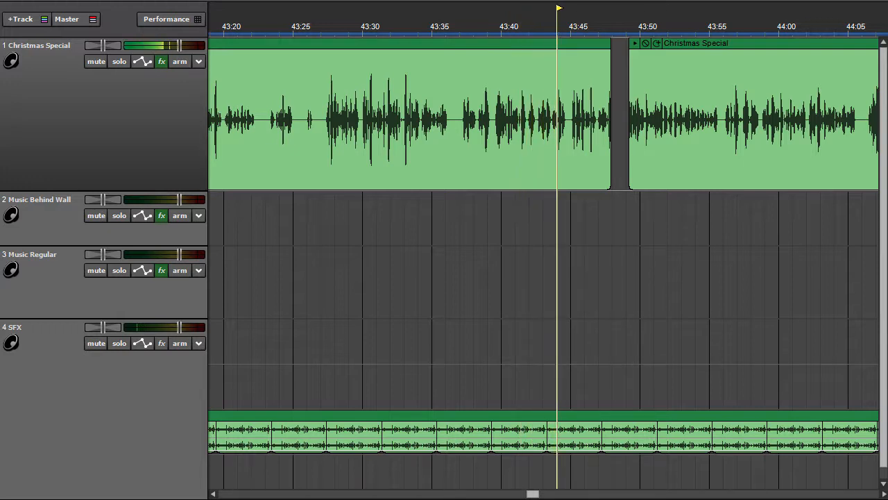
{"action": "left_click", "coordinate": [586, 27]}
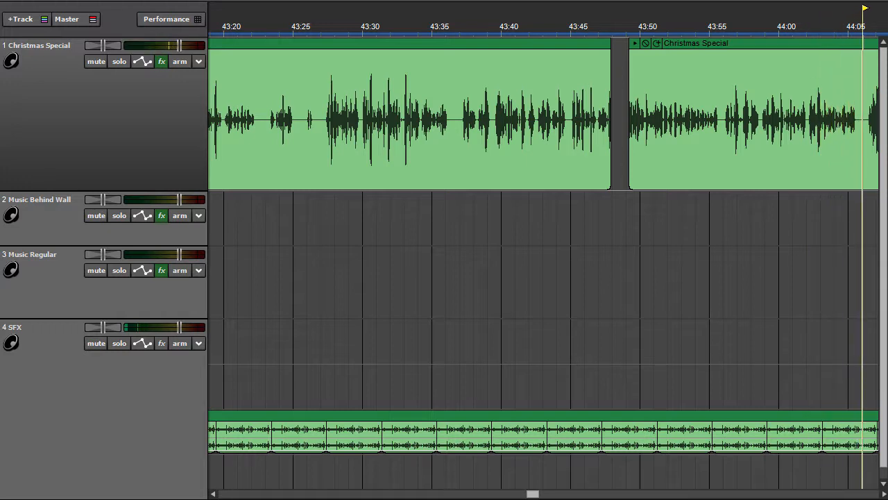
{"action": "scroll", "scroll_direction": "right", "scroll_amount": 3}
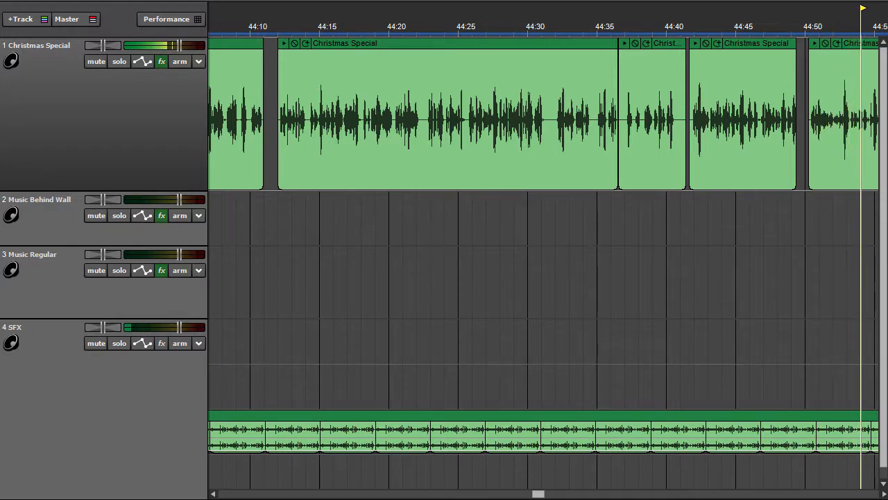
Scroll the timeline to the 45:42–46:30 page while playback reaches about 45:58.
{"action": "scroll", "scroll_direction": "right", "scroll_amount": 3}
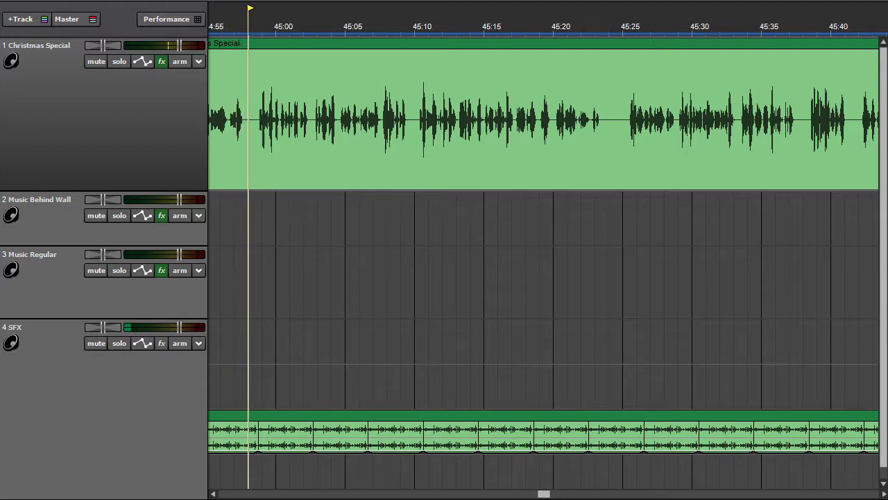
{"action": "left_click", "coordinate": [276, 26]}
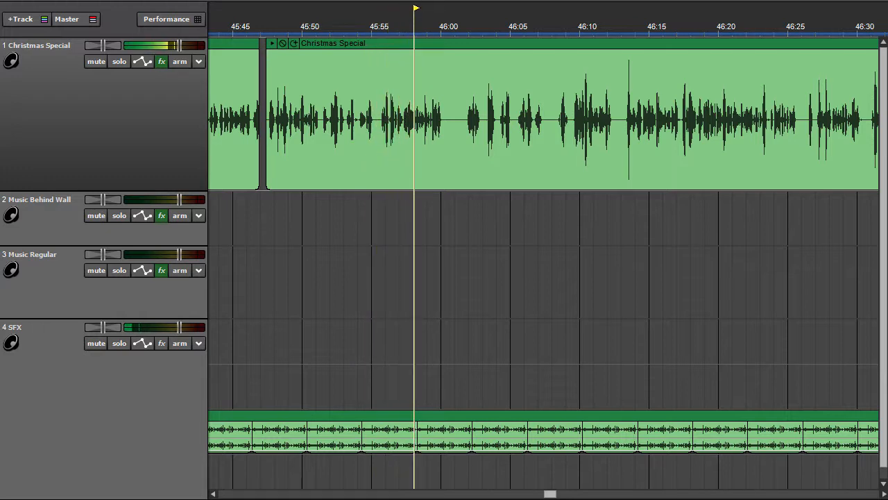
Page the timeline to 46:30–47:18, with playback near 46:34.
{"action": "left_click", "coordinate": [443, 26]}
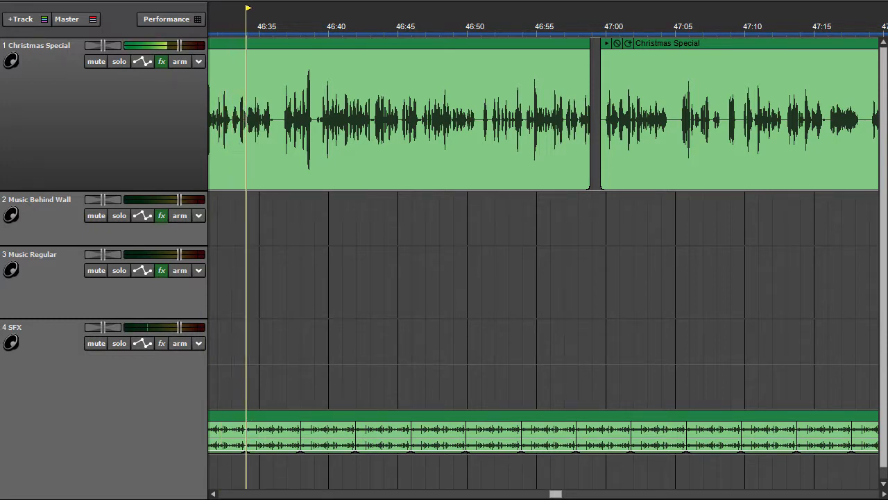
Scroll the timeline to the 47:18–48:06 page as playback passes 47:19.
{"action": "left_click", "coordinate": [274, 7]}
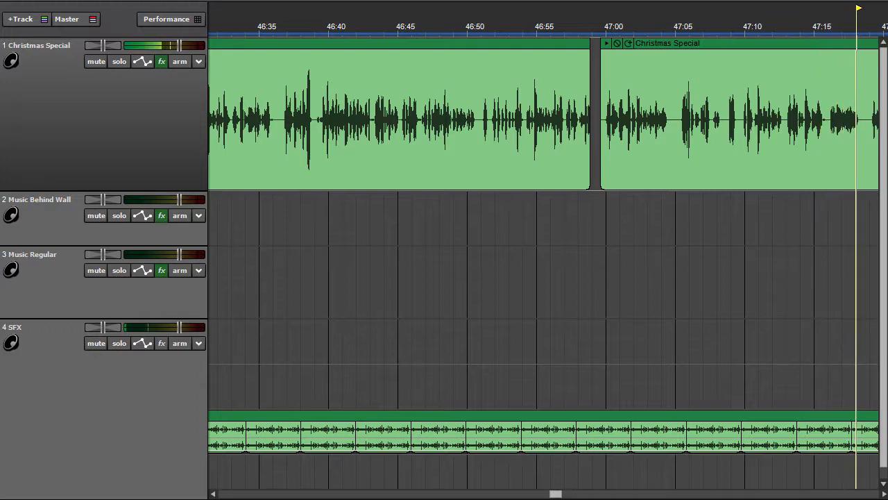
{"action": "scroll", "scroll_direction": "right", "scroll_amount": 3}
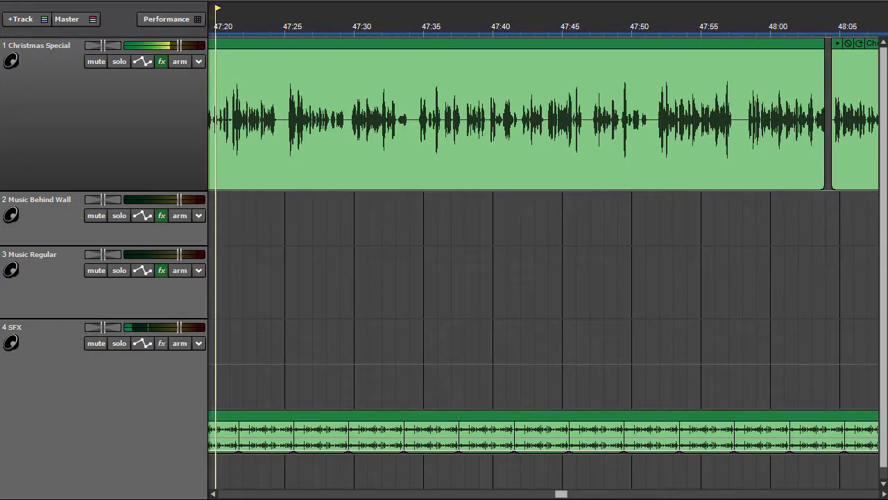
Play past 49:40 and scroll the timeline onward to the 50:31–51:20 page.
{"action": "left_click", "coordinate": [244, 27]}
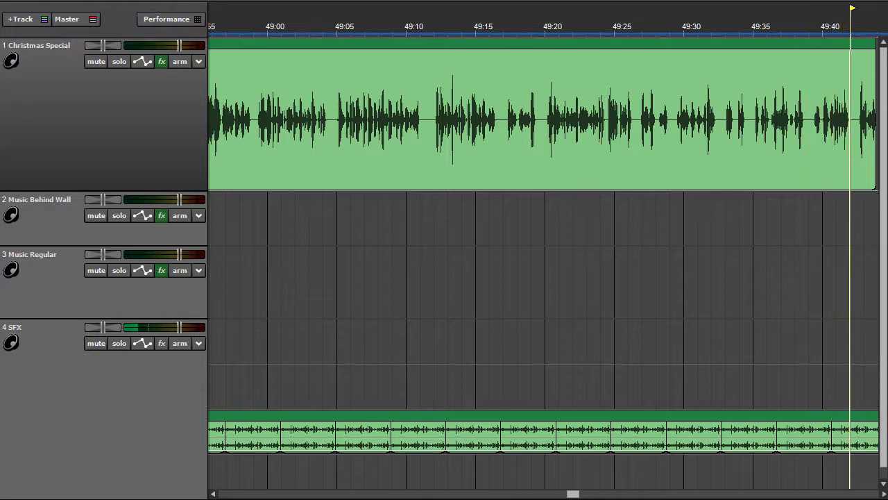
{"action": "scroll", "scroll_direction": "right", "scroll_amount": 3}
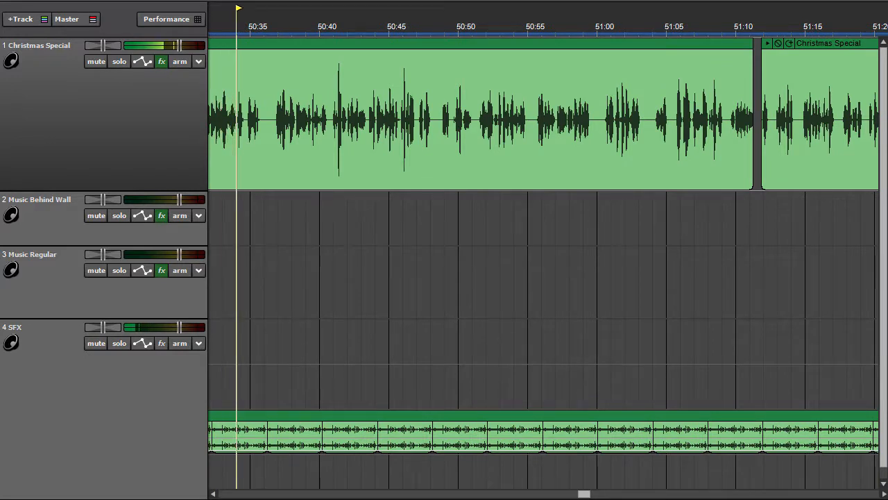
Continue playback to about 50:51, approaching the 51:11 narration split.
{"action": "left_click", "coordinate": [265, 7]}
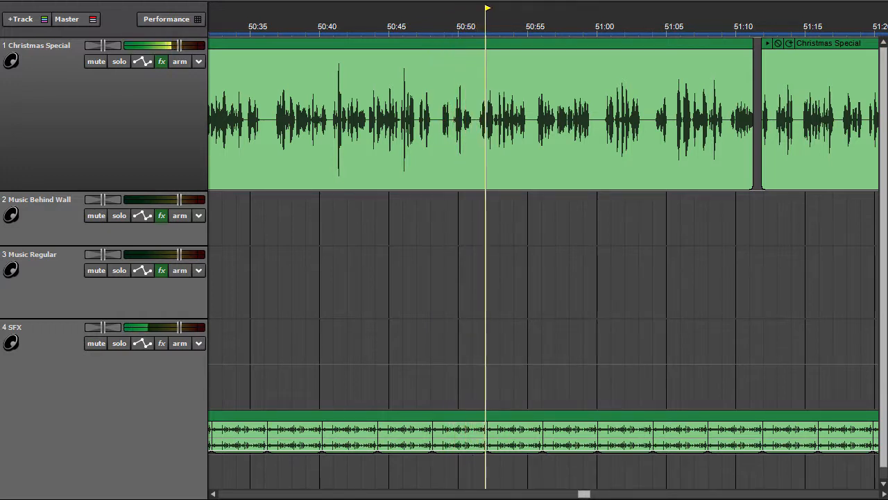
Play the narration from 50:35 to 51:20 until the view pages to 51:20–52:08.
{"action": "left_click", "coordinate": [514, 27]}
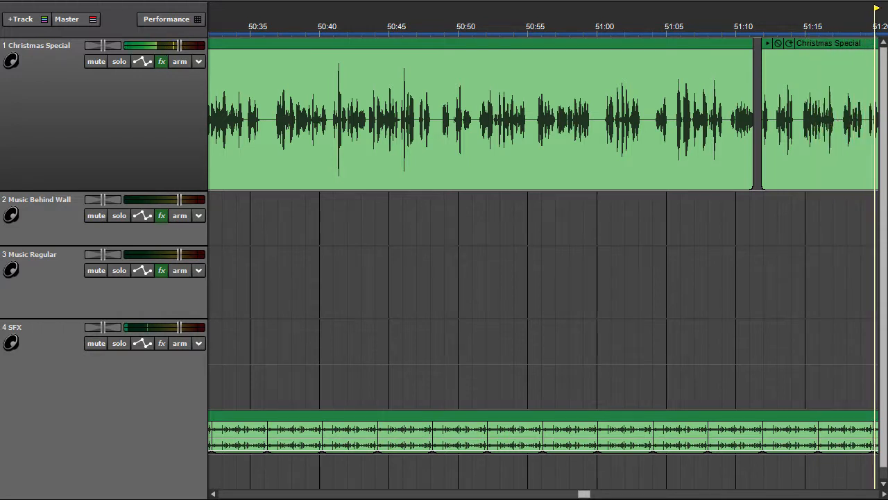
{"action": "scroll", "scroll_direction": "right", "scroll_amount": 3}
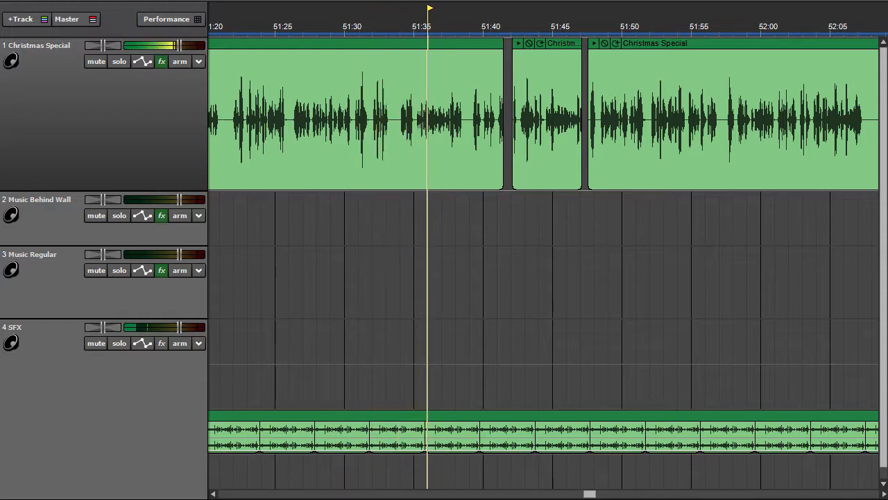
Play across the two short Christmas Special clips to 52:08, paging the view forward.
{"action": "left_click", "coordinate": [457, 26]}
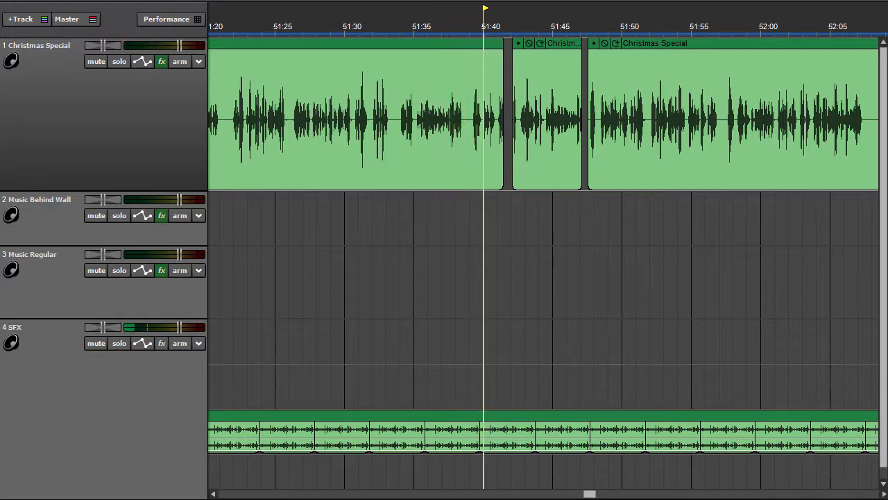
{"action": "left_click", "coordinate": [510, 27]}
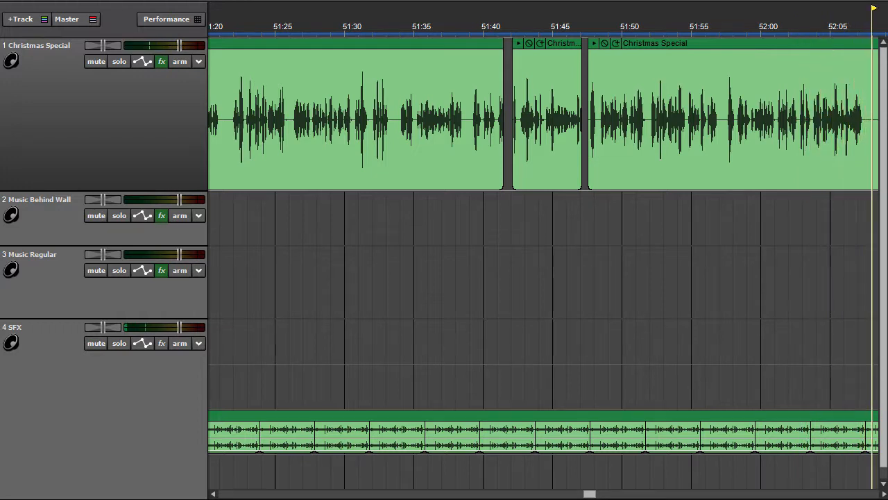
{"action": "scroll", "scroll_direction": "right", "scroll_amount": 3}
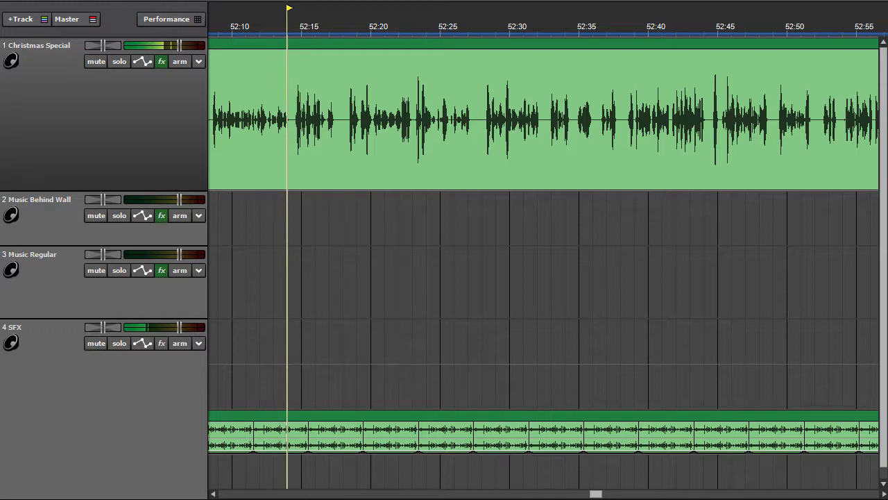
Keep playback running through 52:10–52:56 until the timeline reaches 53:00.
{"action": "left_click", "coordinate": [315, 7]}
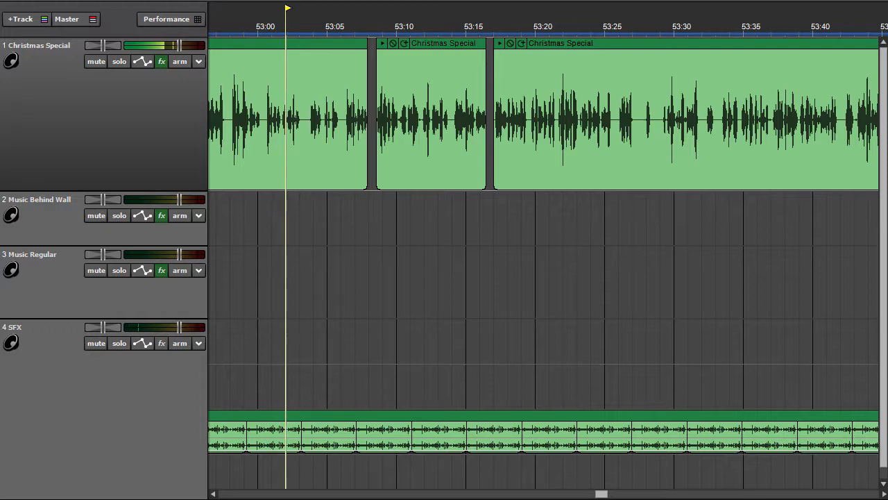
Play the narration clips from 53:00 to 53:43, then page to 53:44–54:32.
{"action": "left_click", "coordinate": [314, 7]}
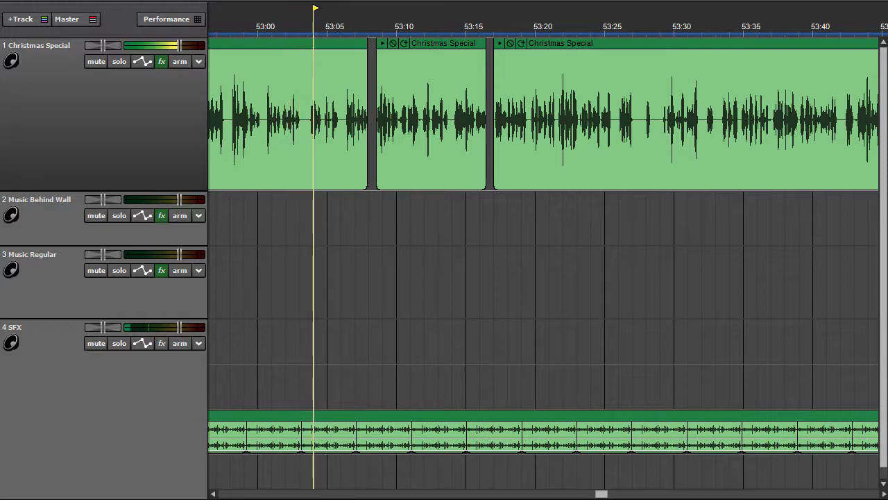
{"action": "left_click", "coordinate": [341, 26]}
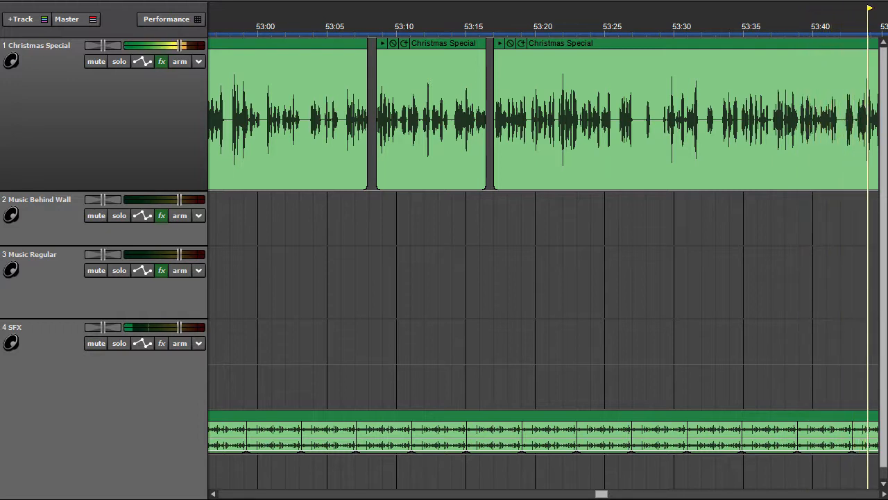
{"action": "scroll", "scroll_direction": "right", "scroll_amount": 3}
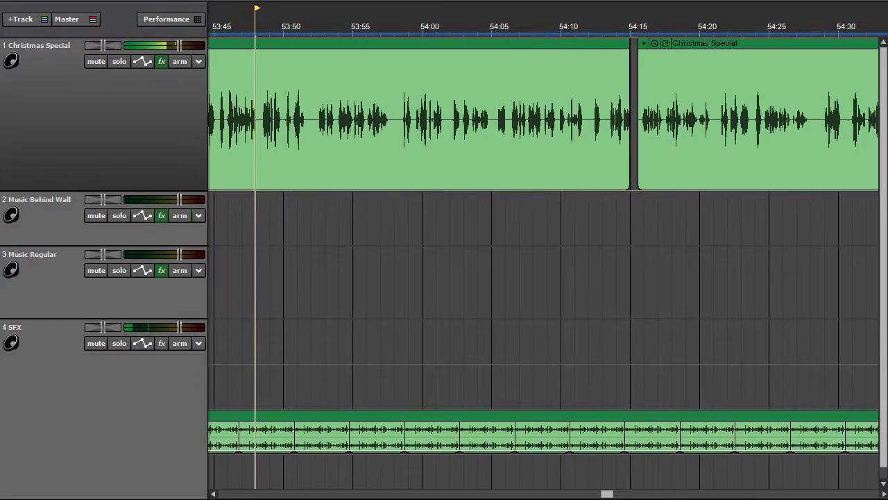
Play from 53:45 past the 54:15 clip to 54:32, paging to 54:32–55:20.
{"action": "left_click", "coordinate": [284, 27]}
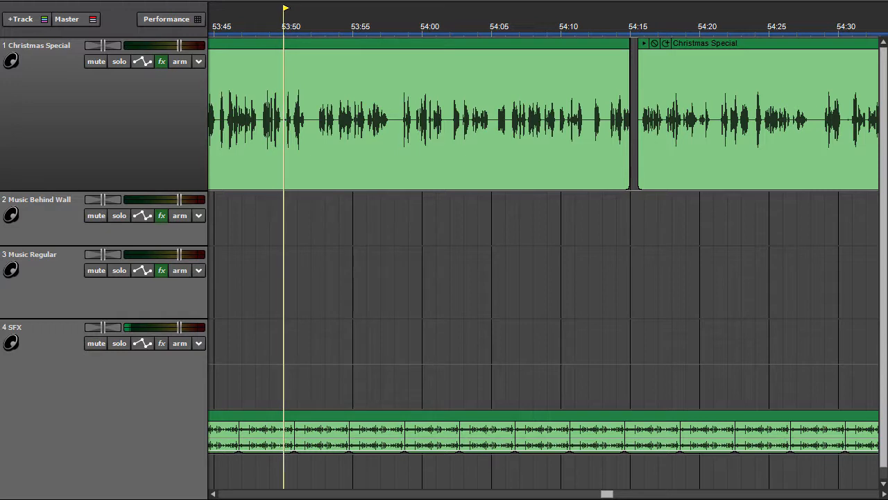
{"action": "left_click", "coordinate": [311, 7]}
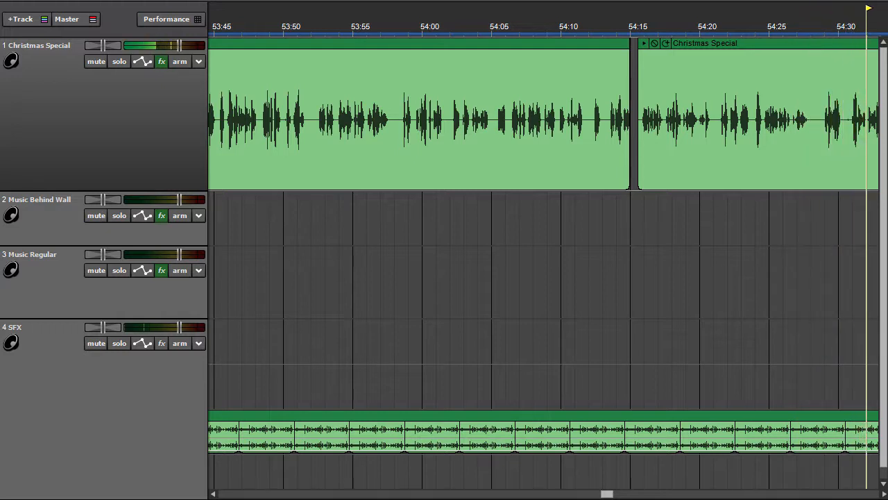
{"action": "scroll", "scroll_direction": "right", "scroll_amount": 3}
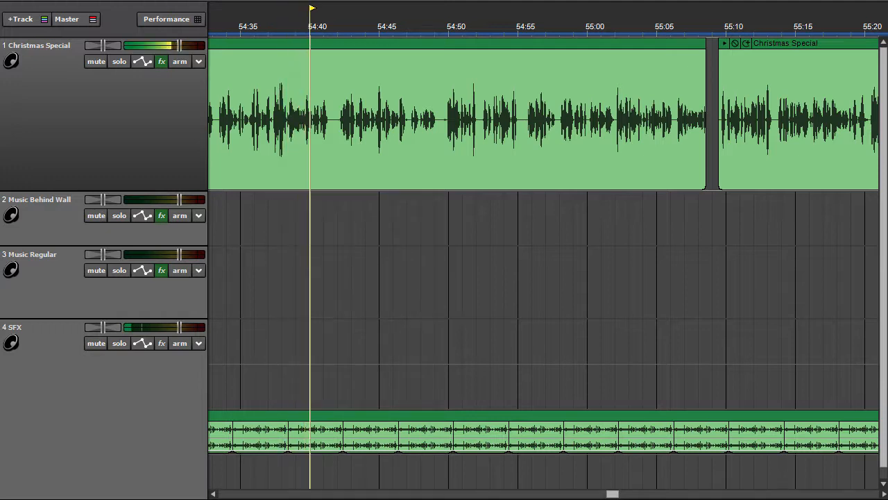
{"action": "left_click", "coordinate": [339, 26]}
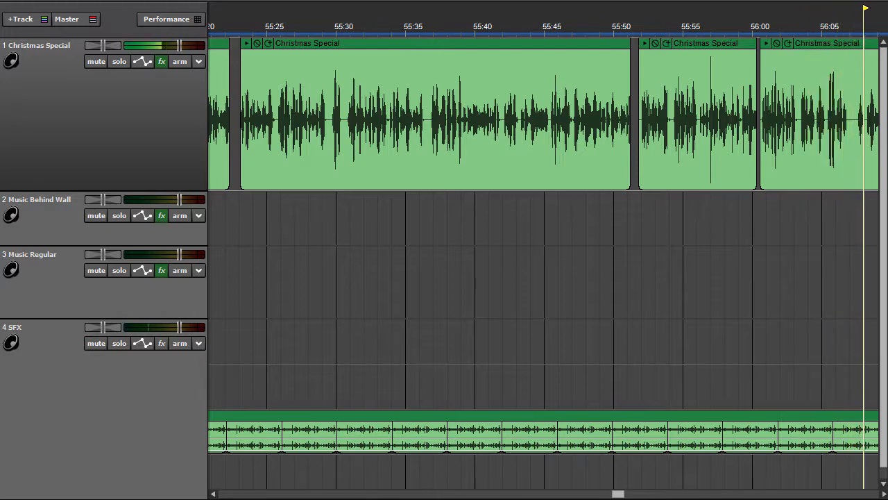
{"action": "scroll", "scroll_direction": "right", "scroll_amount": 3}
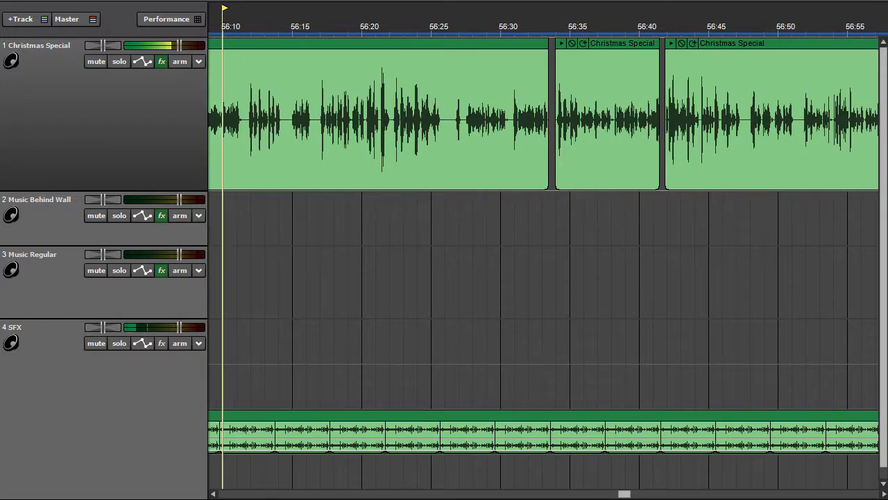
Start playback of the Christmas Special narration from 56:10 through 56:55.
{"action": "left_click", "coordinate": [252, 28]}
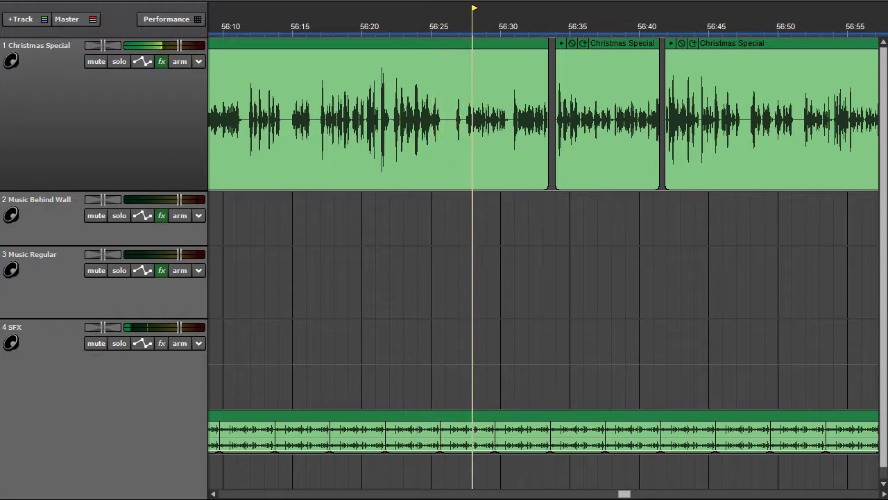
{"action": "left_click", "coordinate": [502, 7]}
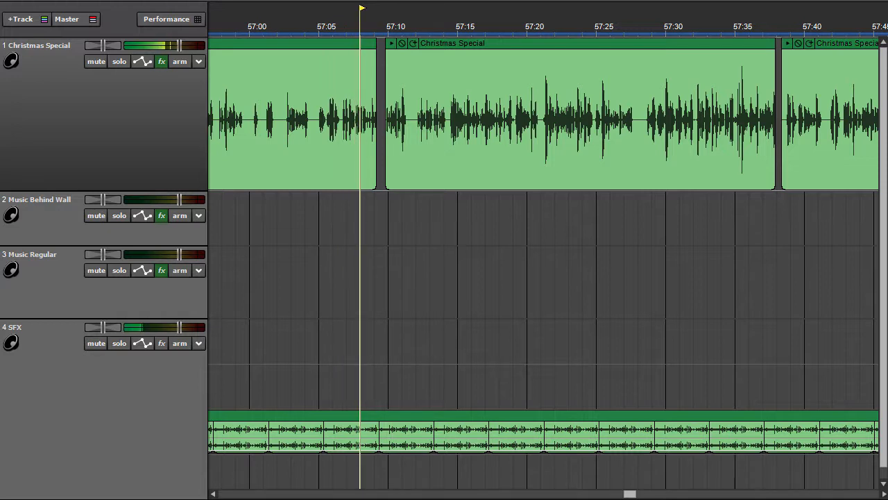
Continue playing from 57:00 to 57:45, paging the view to 57:45–58:33.
{"action": "left_click", "coordinate": [388, 25]}
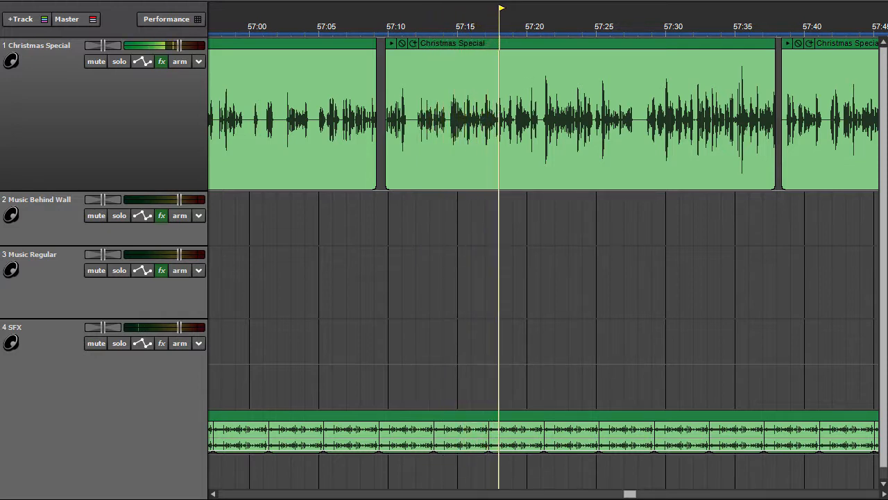
{"action": "left_click", "coordinate": [526, 26]}
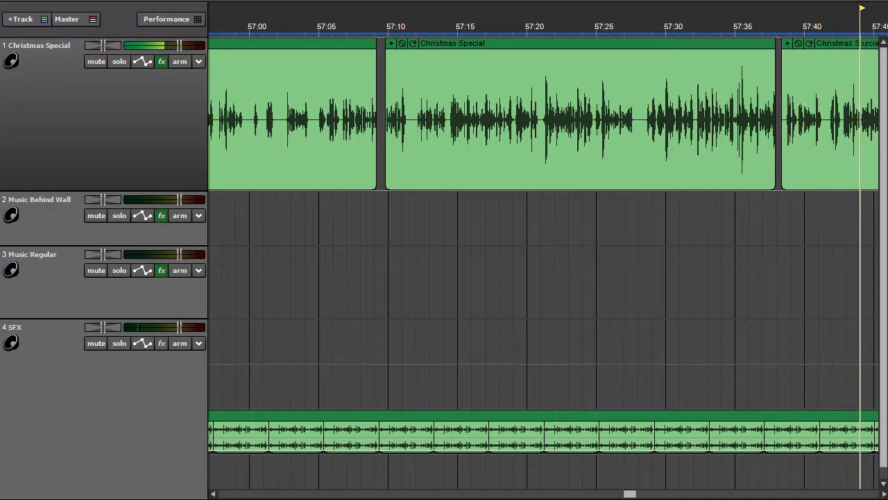
{"action": "scroll", "scroll_direction": "right", "scroll_amount": 3}
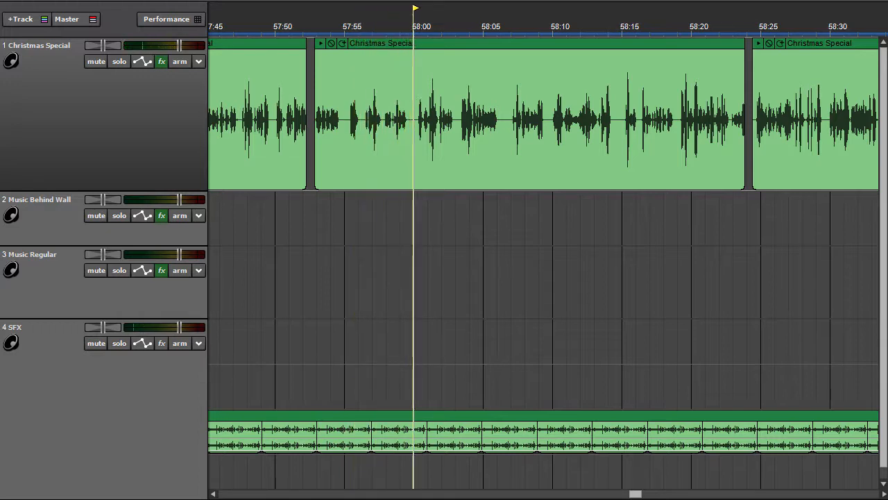
Keep playing past 58:00 until the timeline shows the 58:33–59:21 page.
{"action": "left_click", "coordinate": [442, 26]}
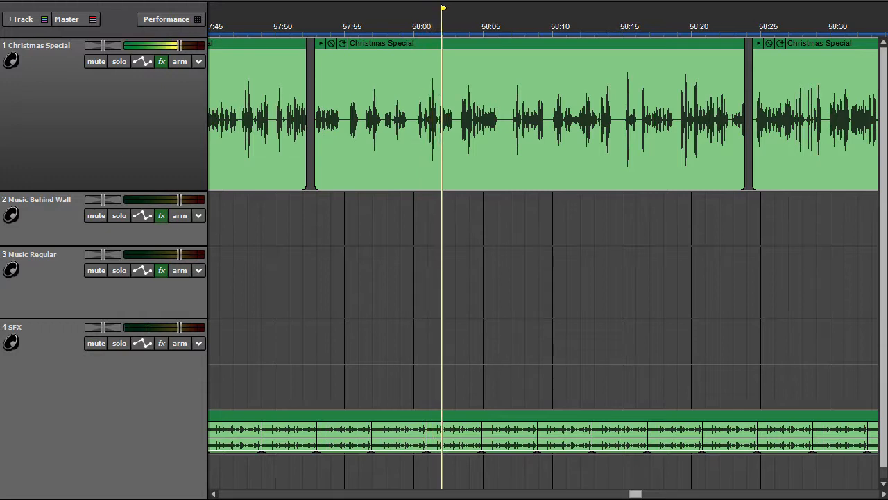
{"action": "left_click", "coordinate": [468, 7]}
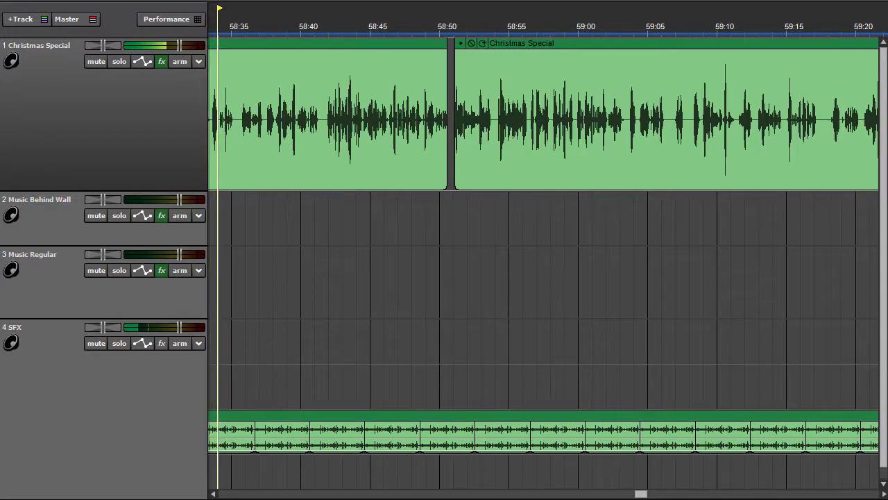
Continue playback into the 59:21–1:00:09 page toward the one-hour mark.
{"action": "left_click", "coordinate": [246, 26]}
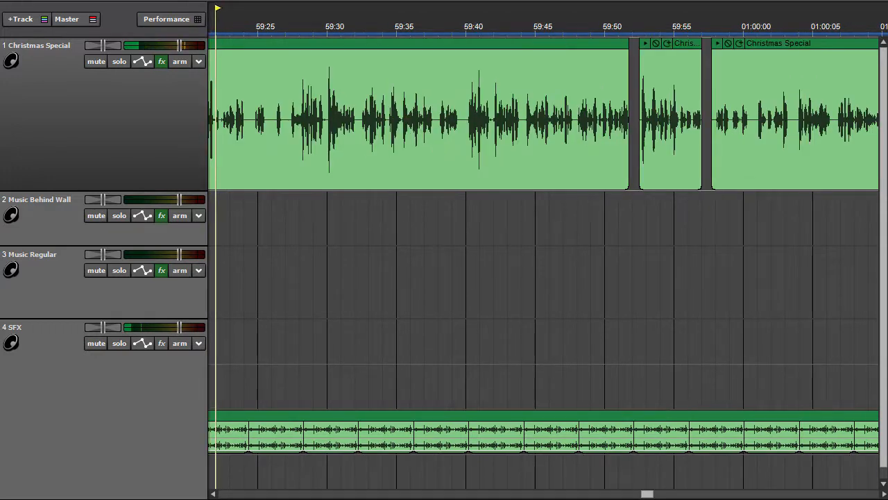
{"action": "left_click", "coordinate": [245, 26]}
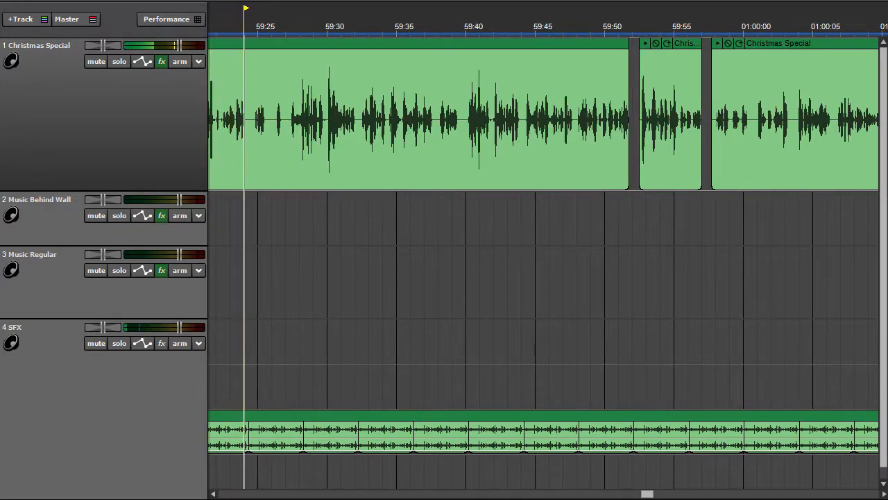